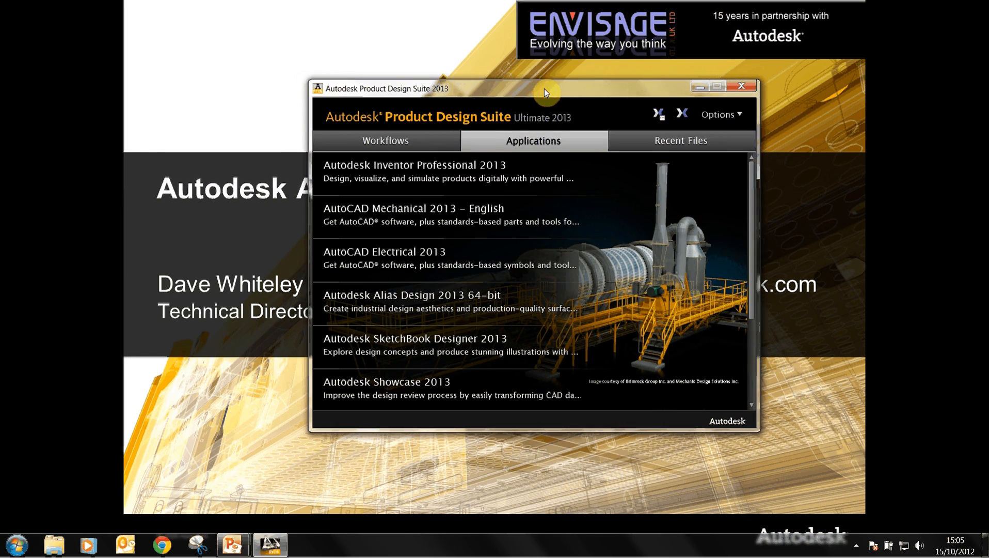
mouse_move(615, 304)
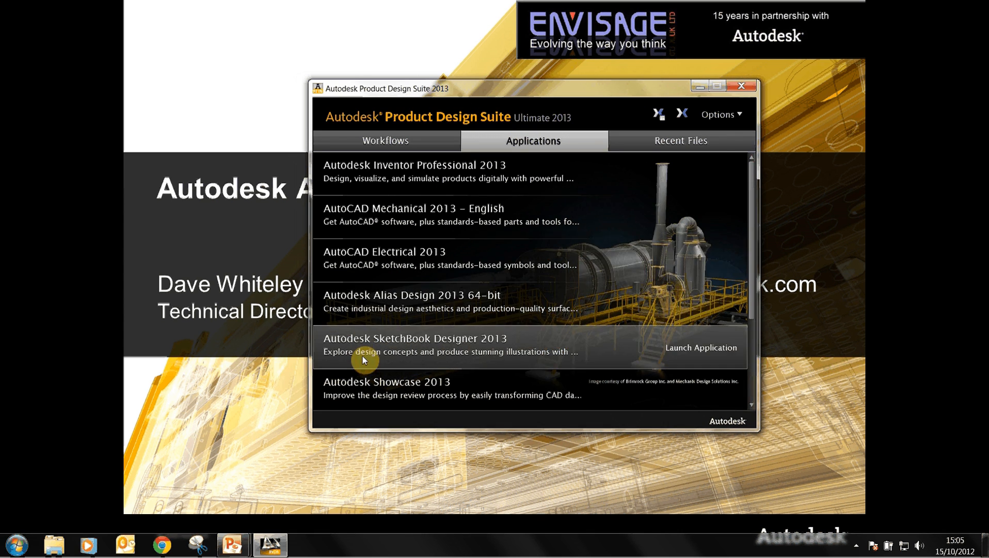
mouse_move(486, 92)
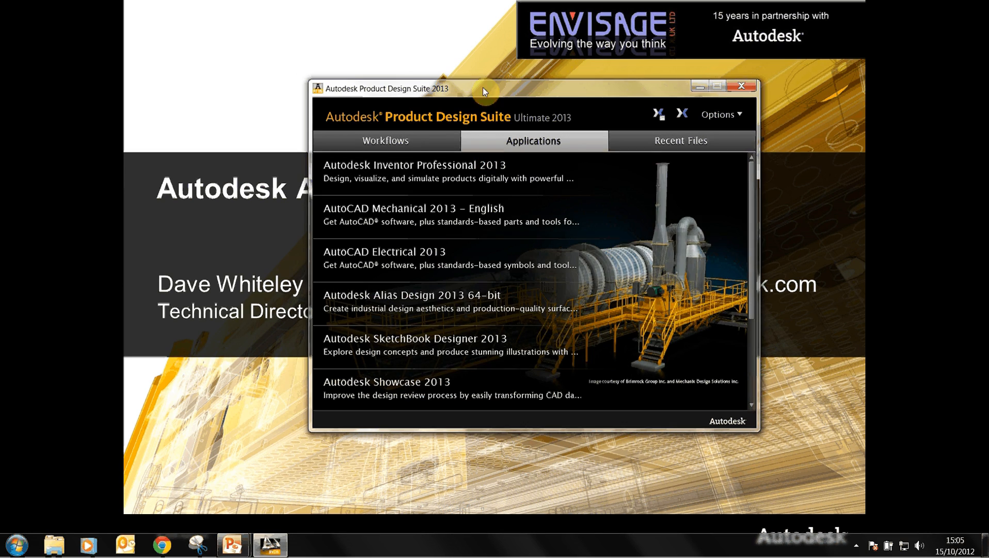
mouse_move(408, 307)
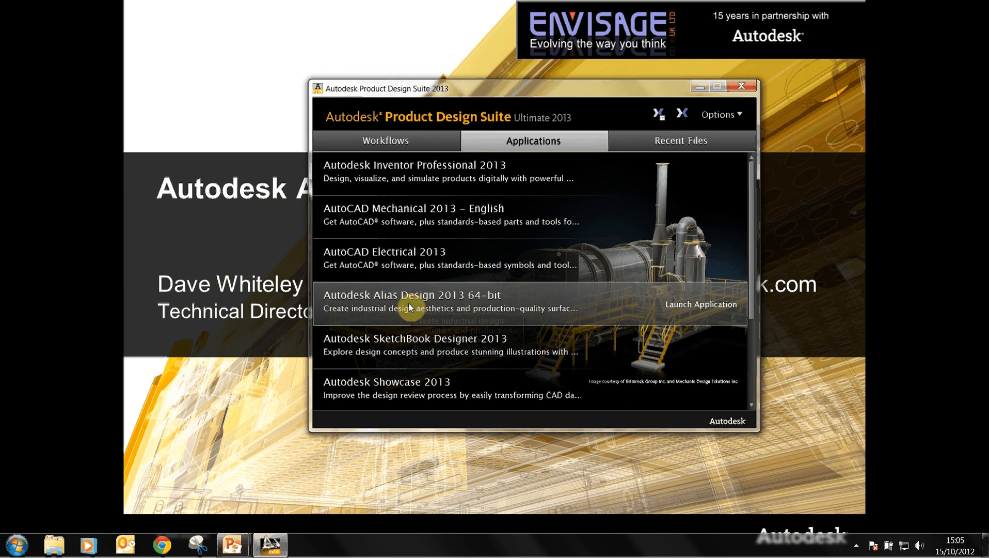
mouse_move(513, 309)
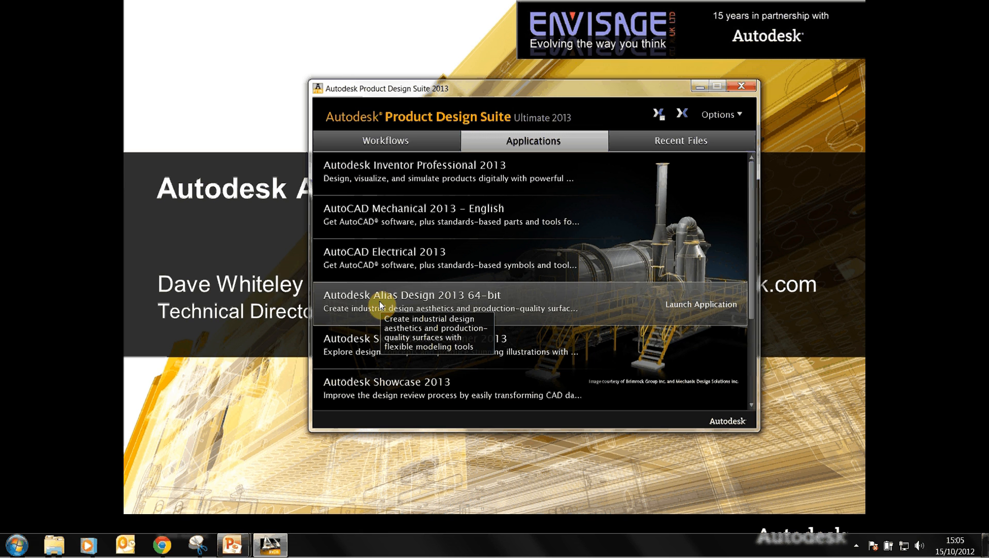
mouse_move(539, 300)
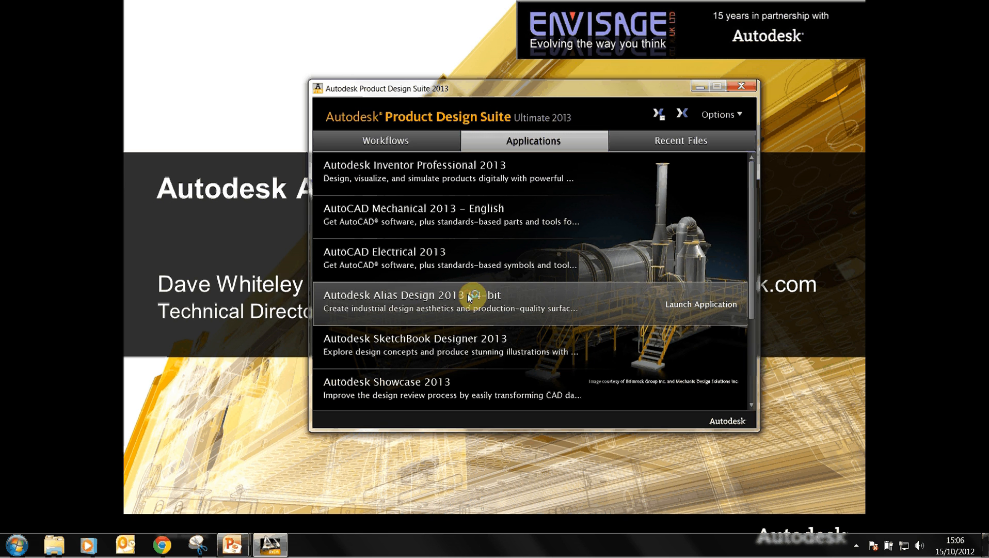
Step: Launch Alias Design 2013 and close the Essential Skills movies window
left_click(700, 304)
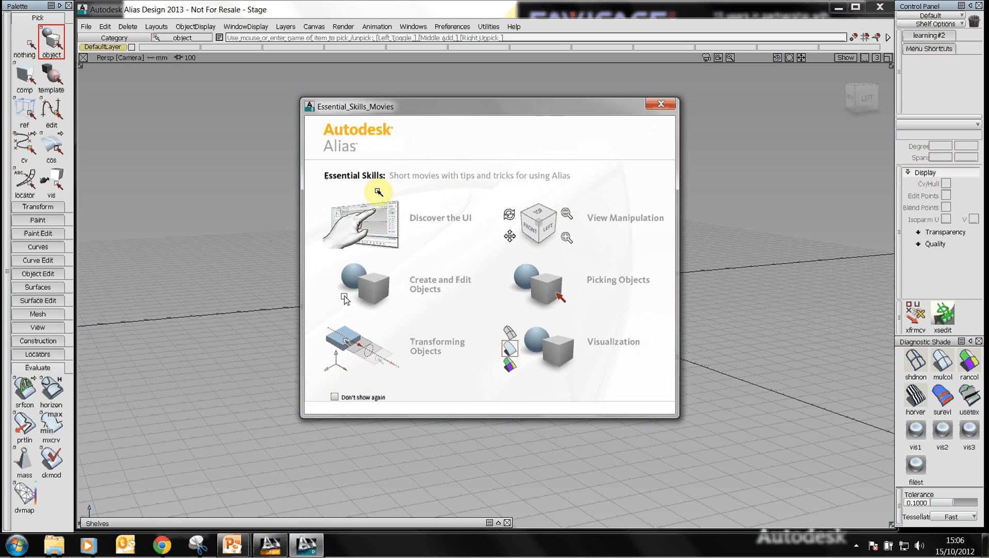
mouse_move(450, 117)
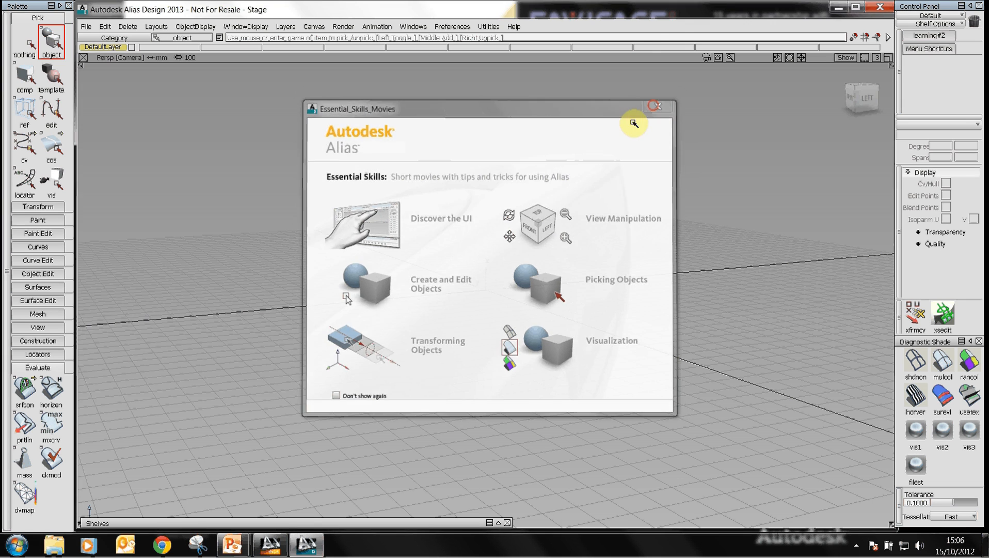
left_click(86, 26)
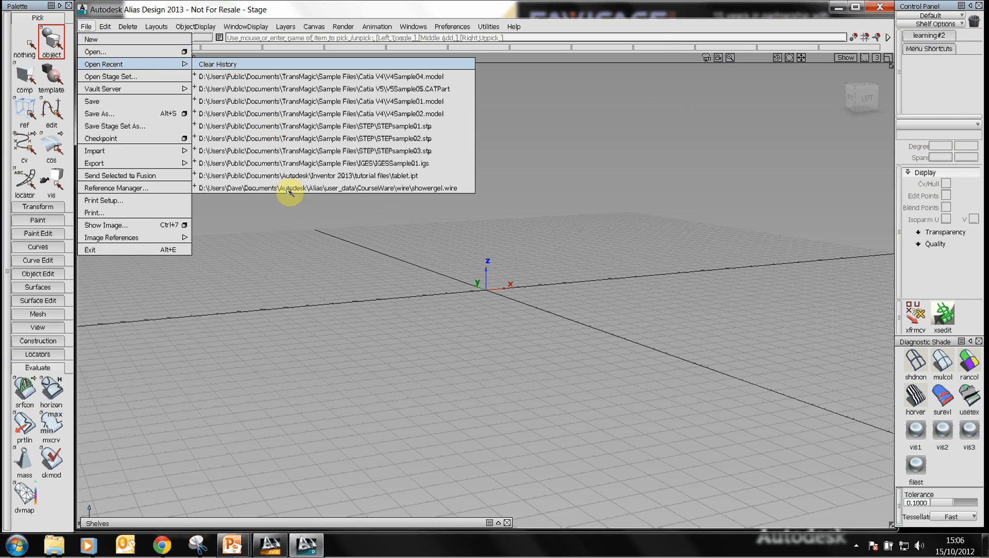
Step: Open showergel.wire from recent files and select the Square tool on the Envisage shelf
left_click(331, 187)
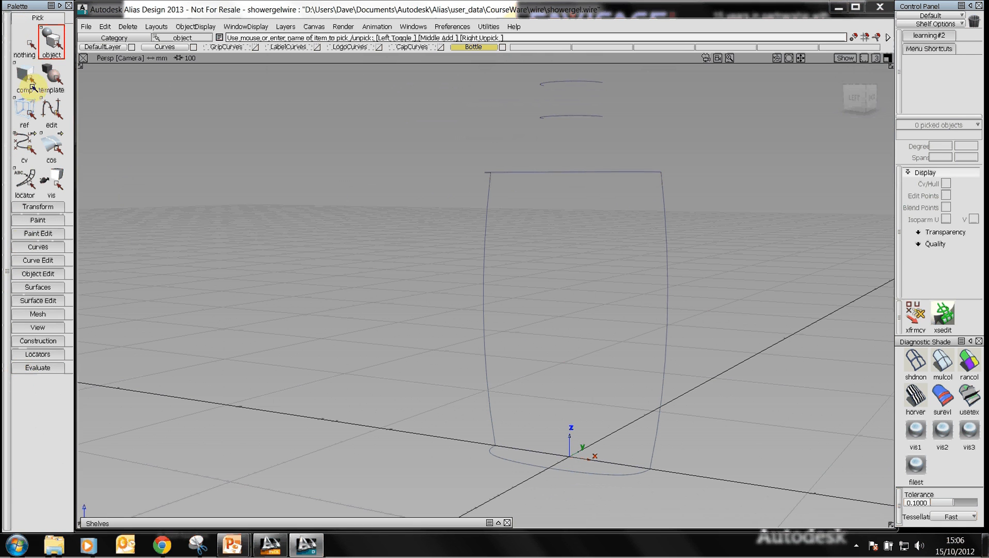
left_click(37, 367)
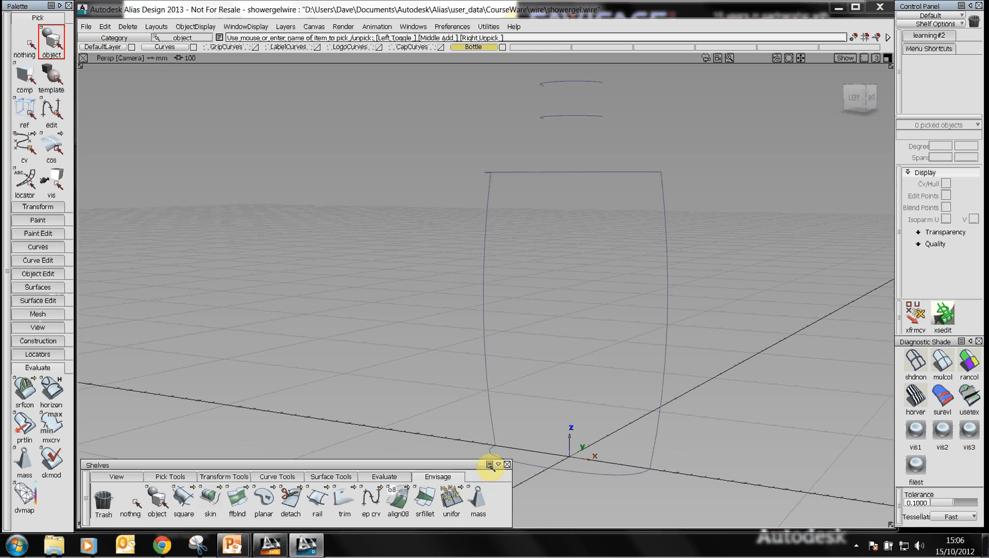
left_click(491, 465)
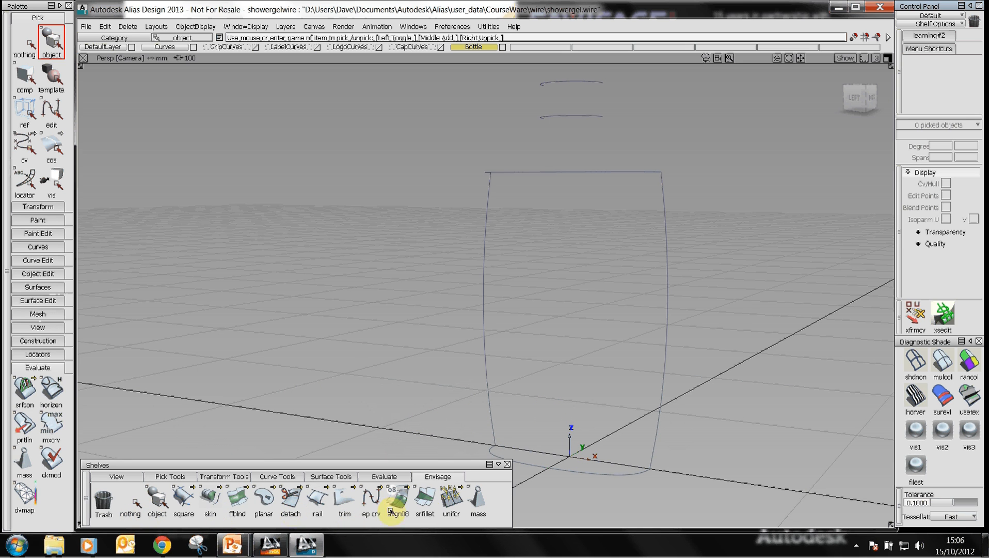
mouse_move(184, 498)
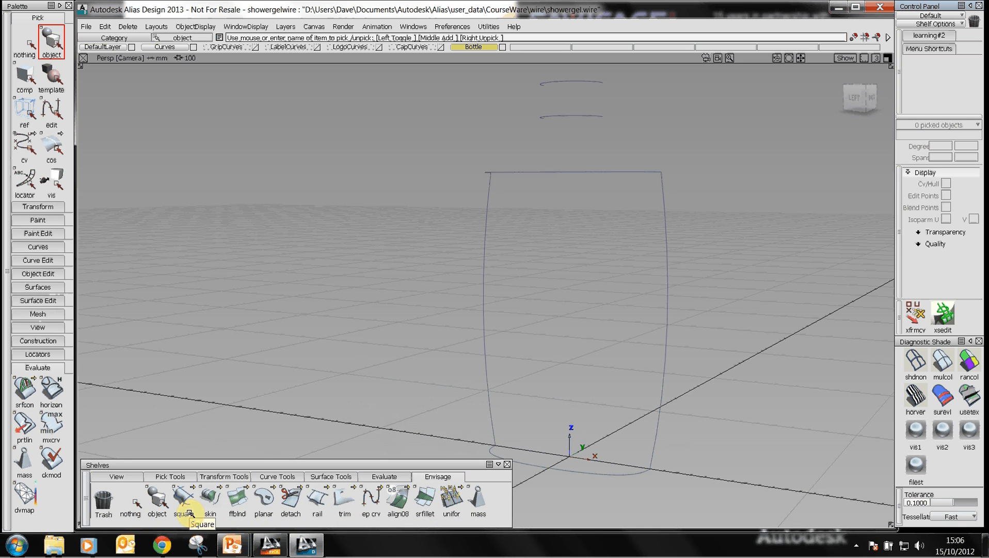
left_click(500, 464)
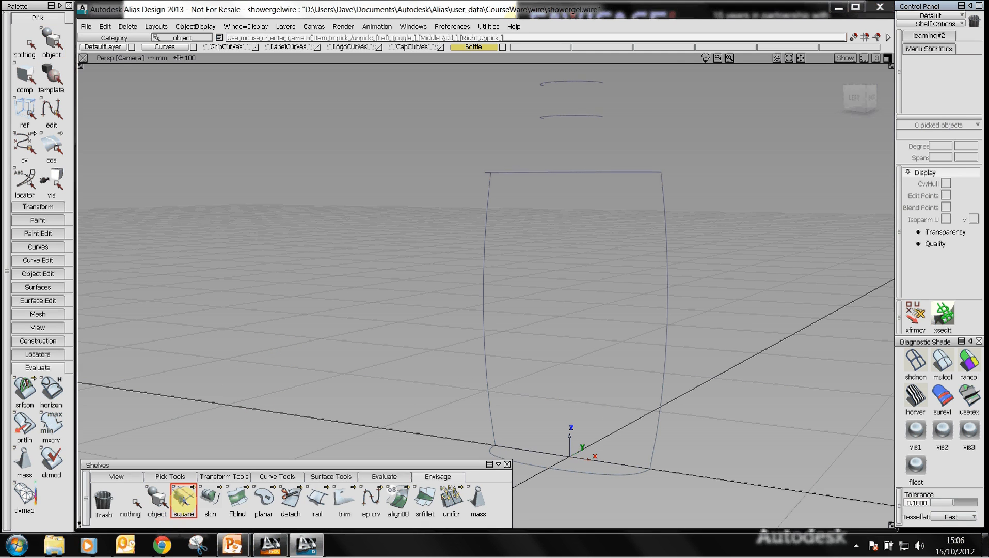
Step: Create a Square surface on the bottle curves with boundaries 1 and 3 Implied Tangent
left_click(182, 497)
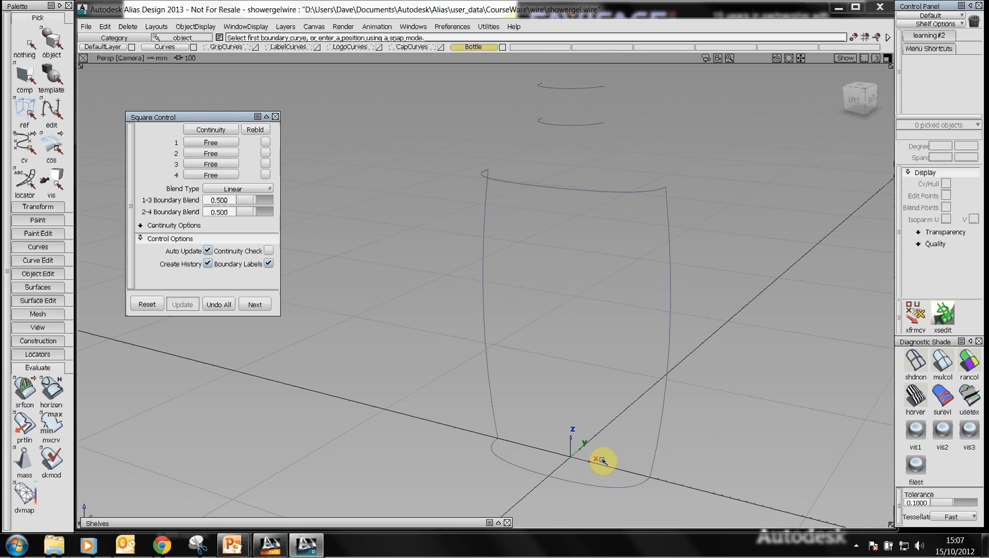
mouse_move(692, 307)
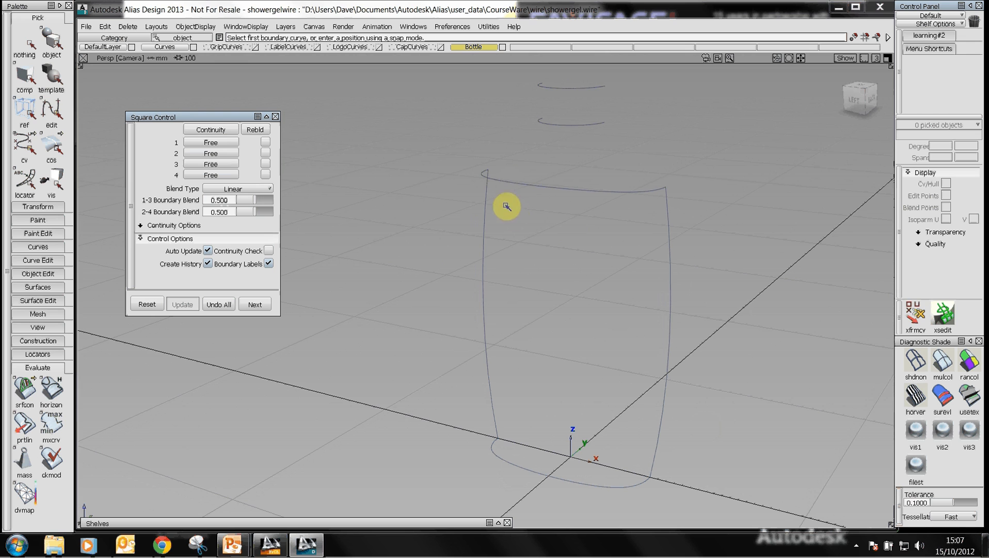
mouse_move(475, 242)
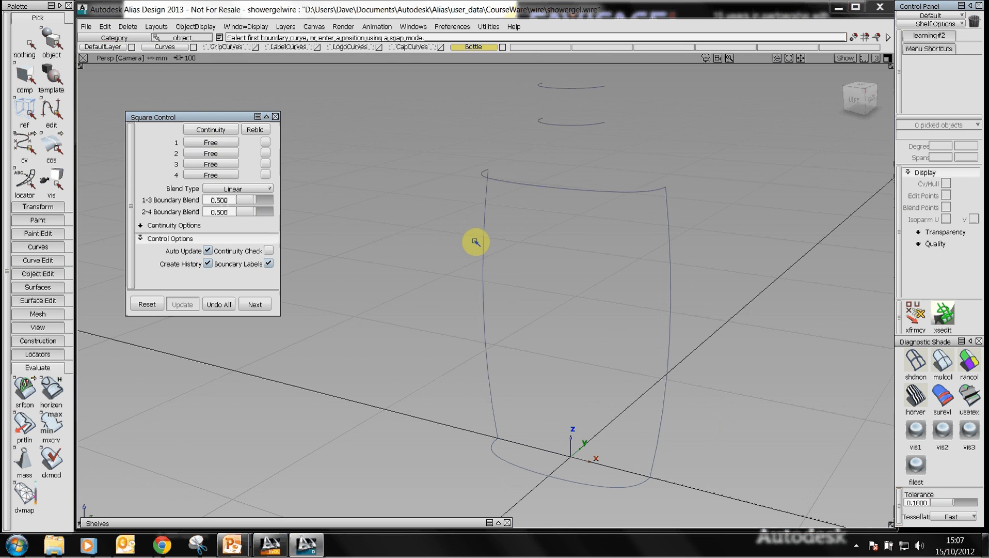
mouse_move(456, 278)
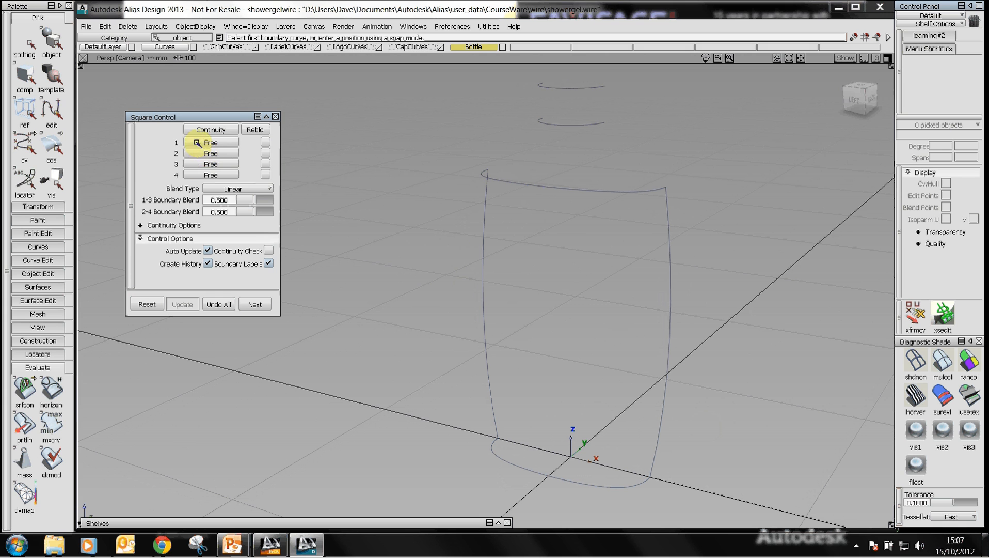
left_click(210, 142)
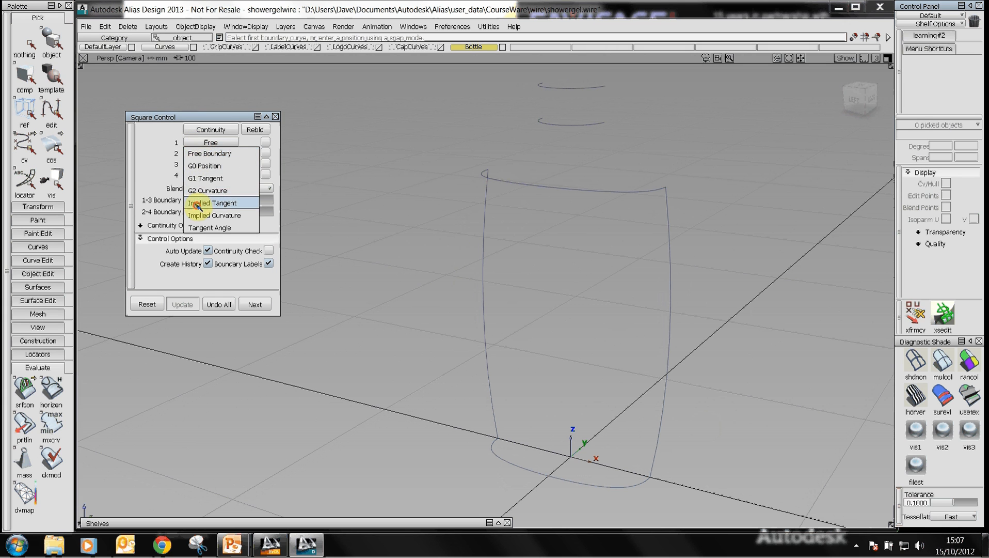
left_click(209, 203)
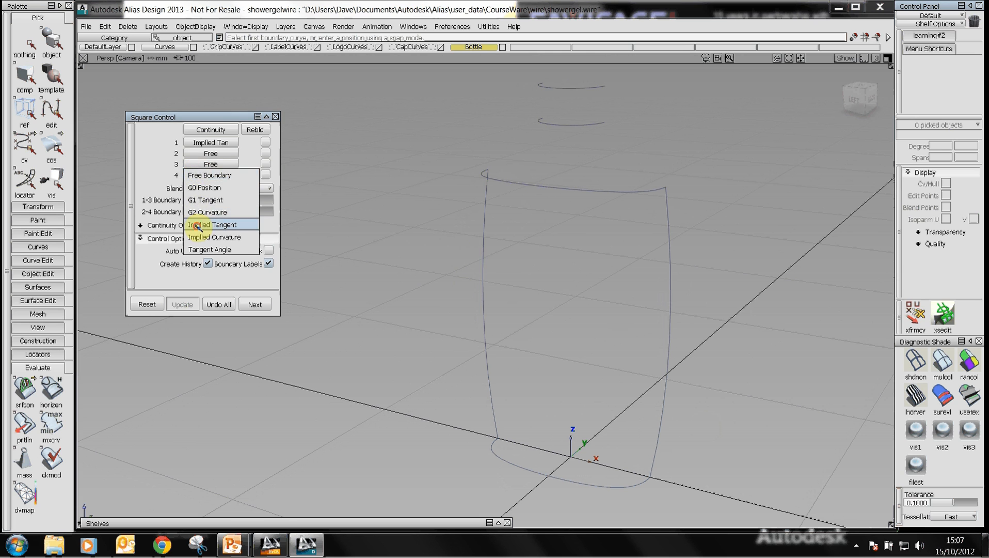
left_click(211, 224)
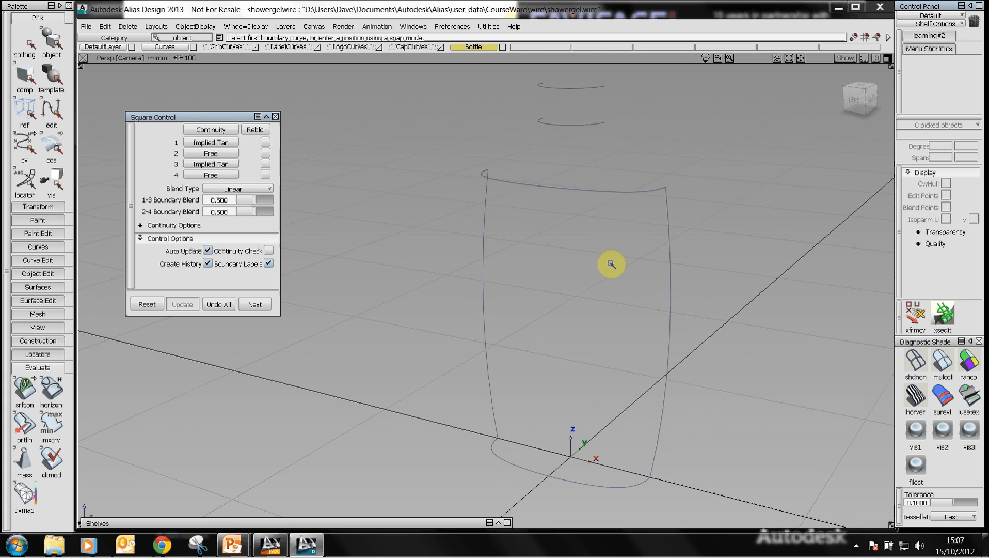
mouse_move(467, 253)
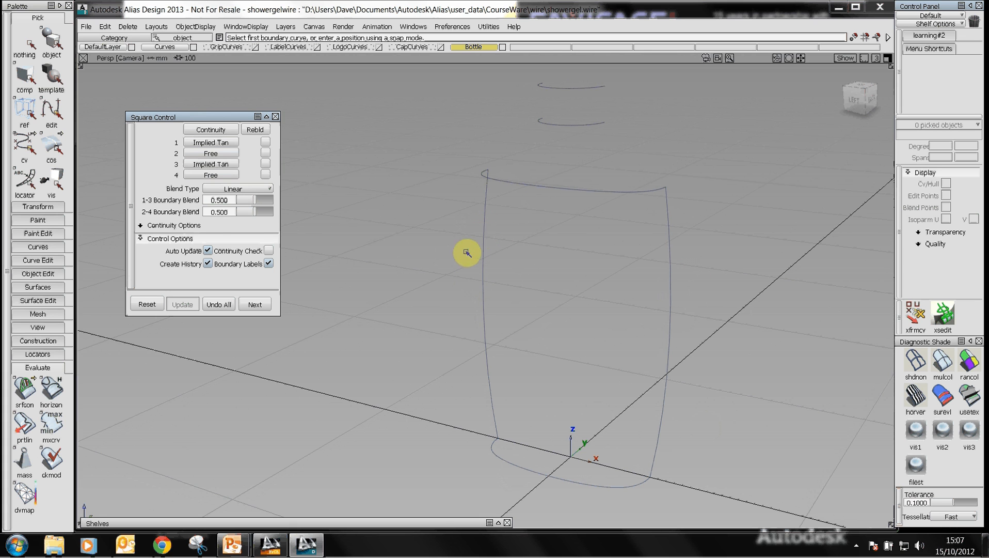
mouse_move(487, 240)
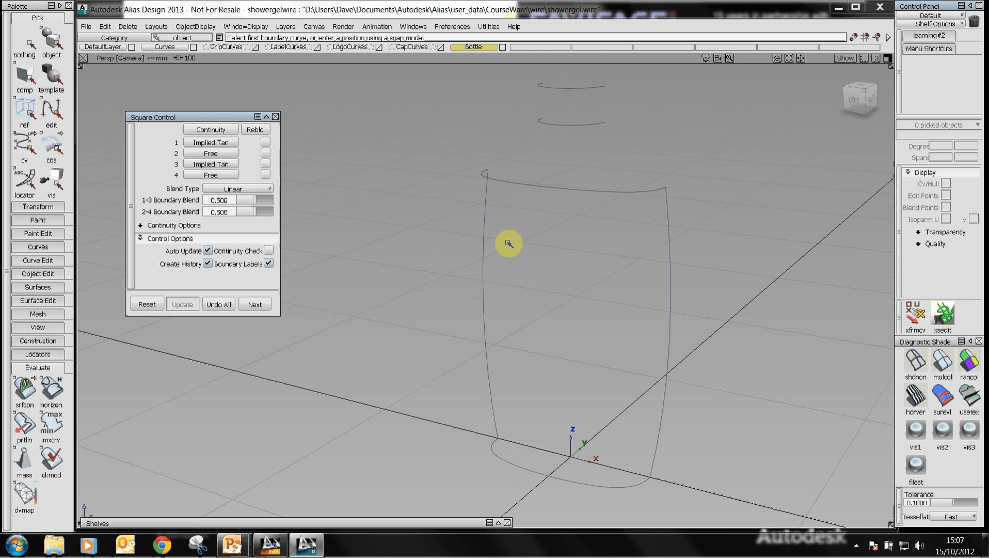
mouse_move(543, 256)
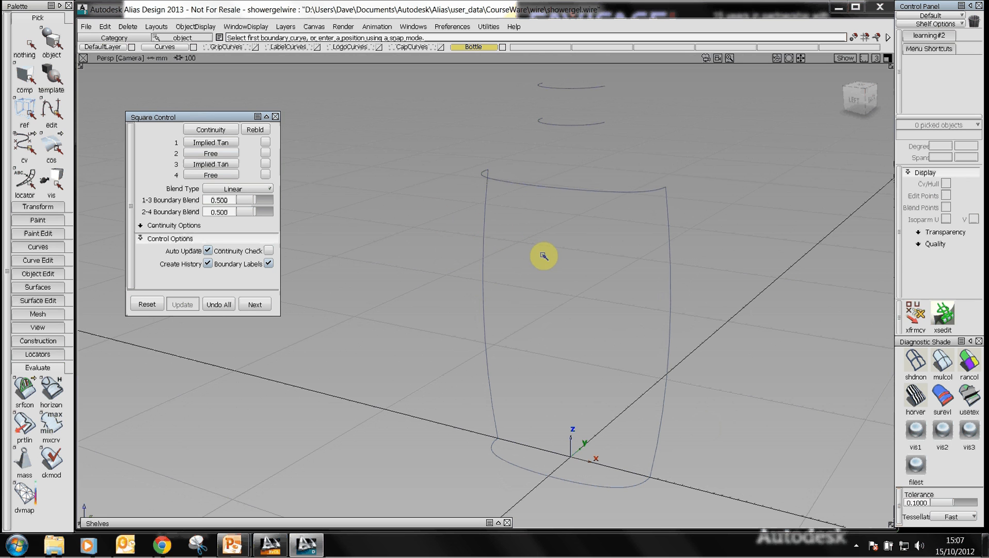
mouse_move(495, 227)
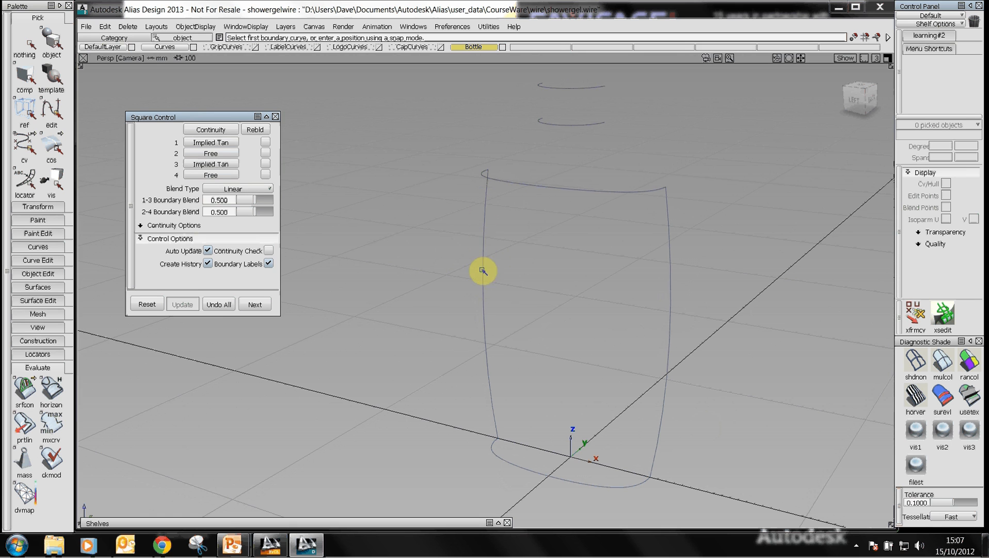
mouse_move(483, 256)
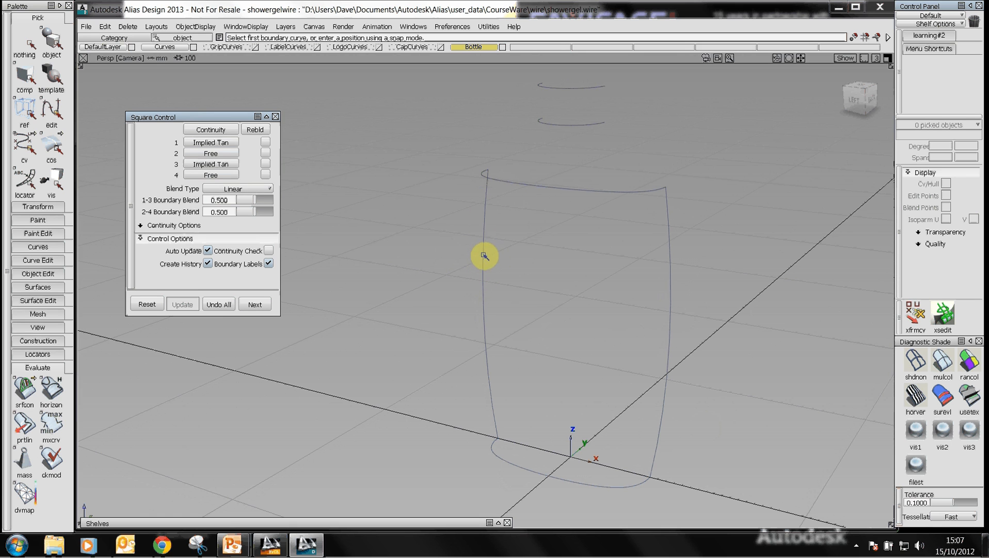
mouse_move(472, 230)
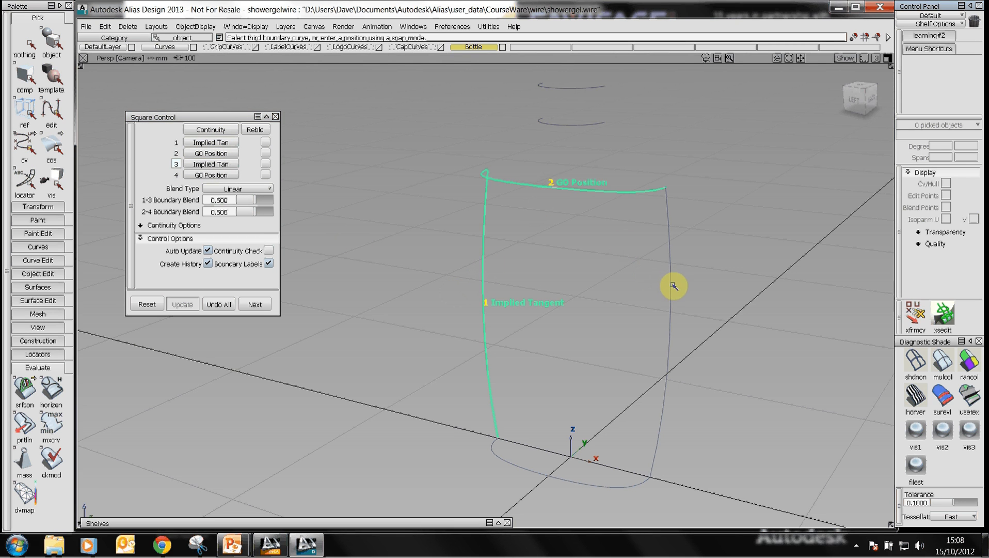
left_click(673, 286)
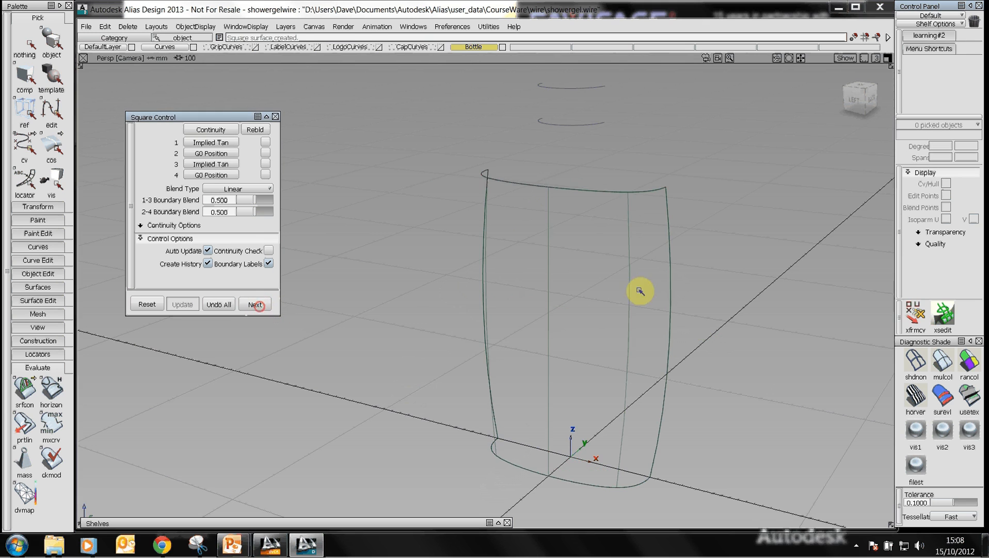
Step: Finish the Square surface, close its options and orbit to frame body and neck
left_click(255, 303)
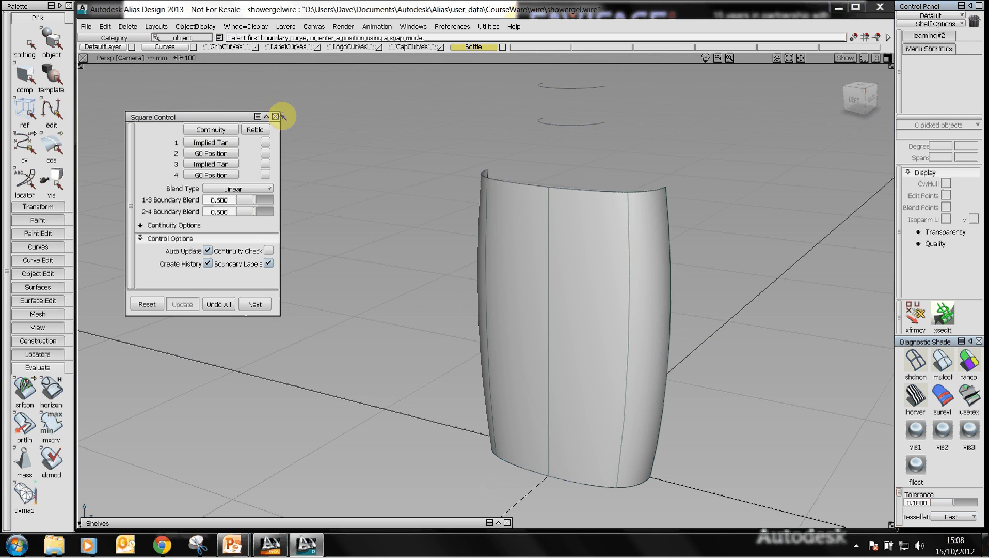
left_click(276, 117)
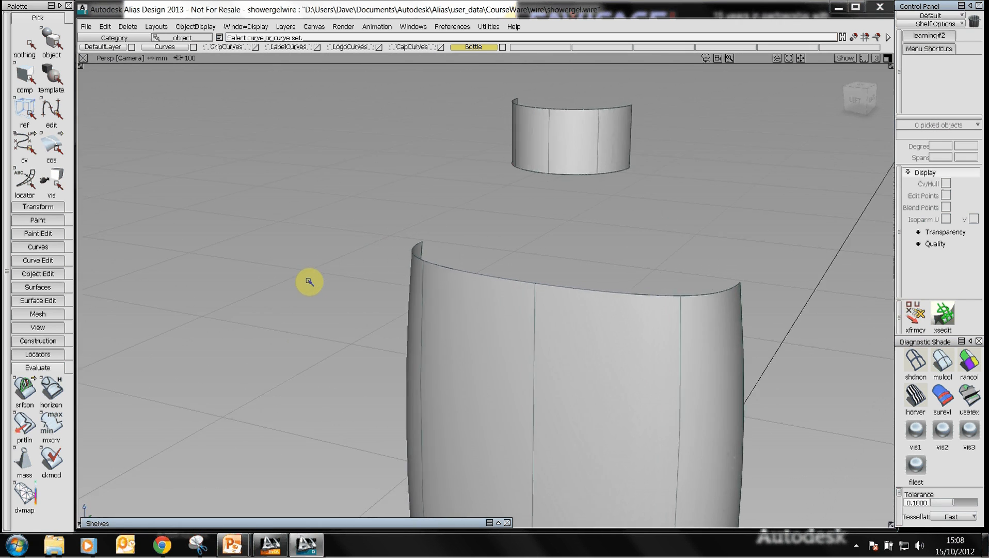
left_click_drag(309, 282, 548, 287)
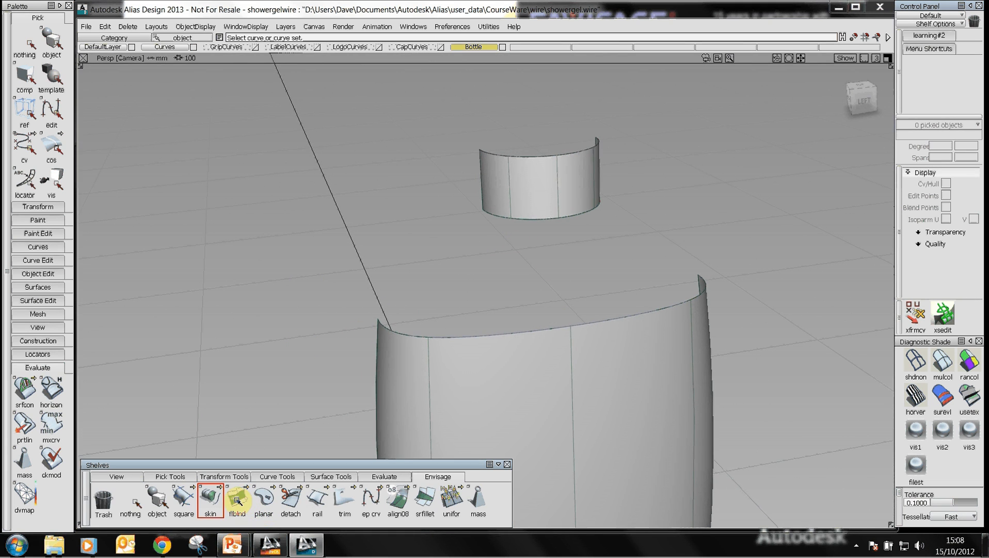
Step: Freeform-blend the body top edge to the neck with G1 Tangent on both sides, adjusting side shape
left_click(237, 503)
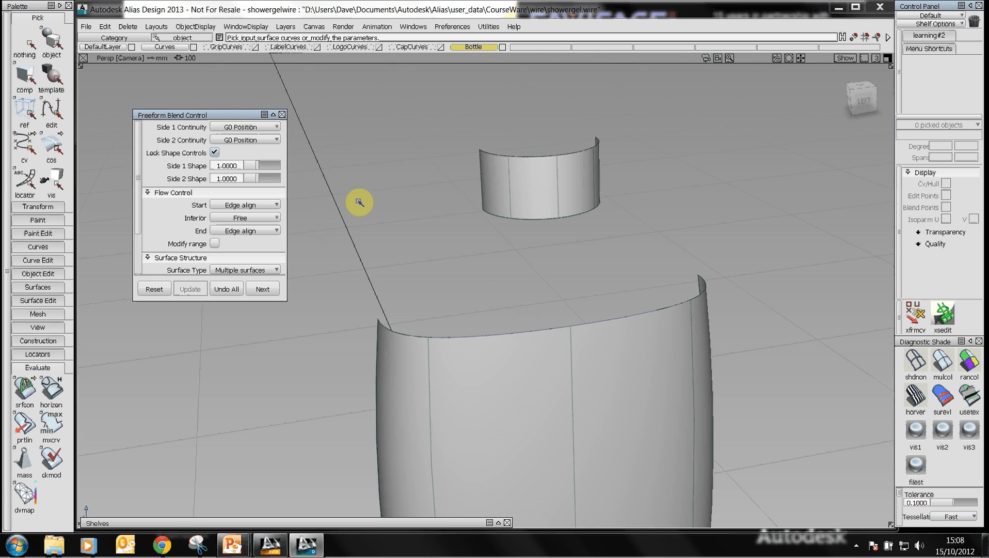
mouse_move(496, 335)
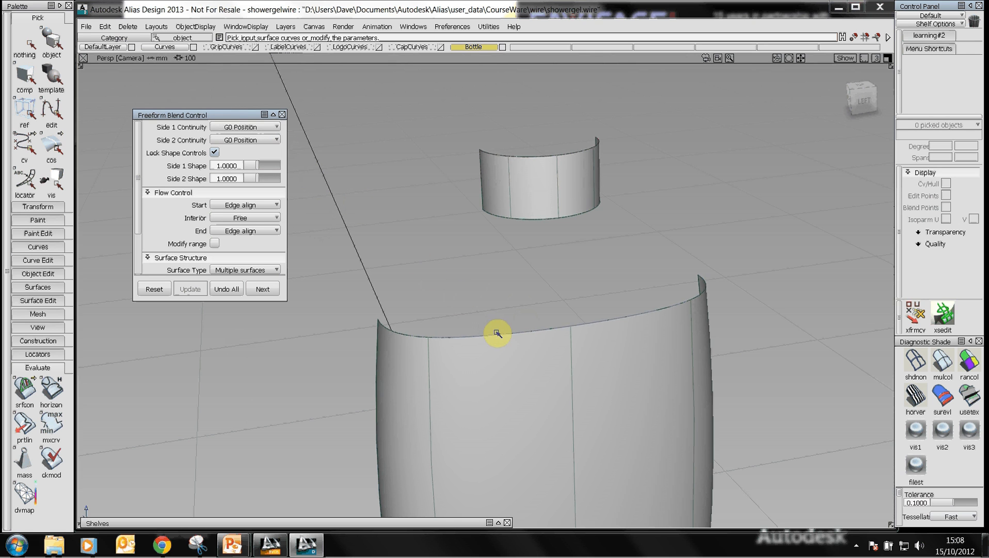
left_click(497, 334)
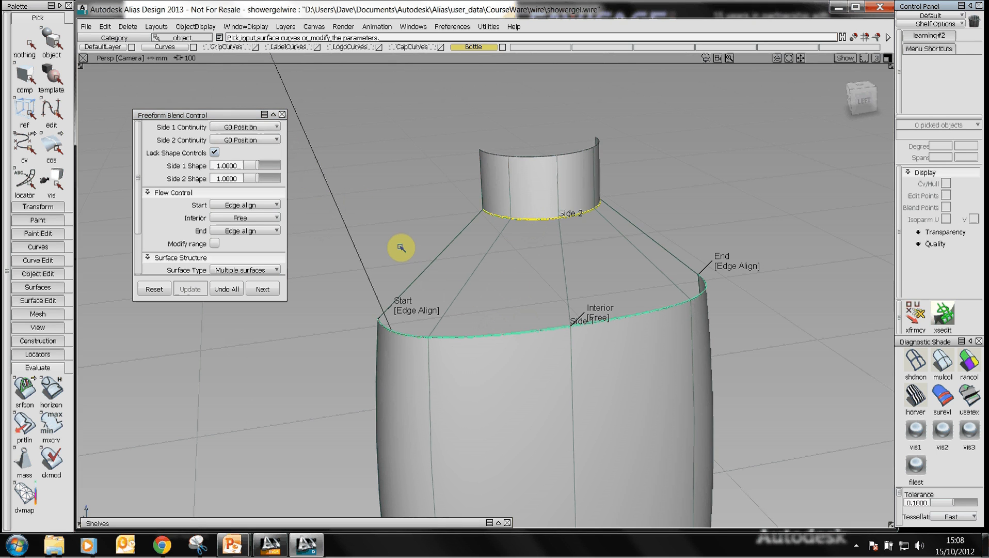
mouse_move(631, 282)
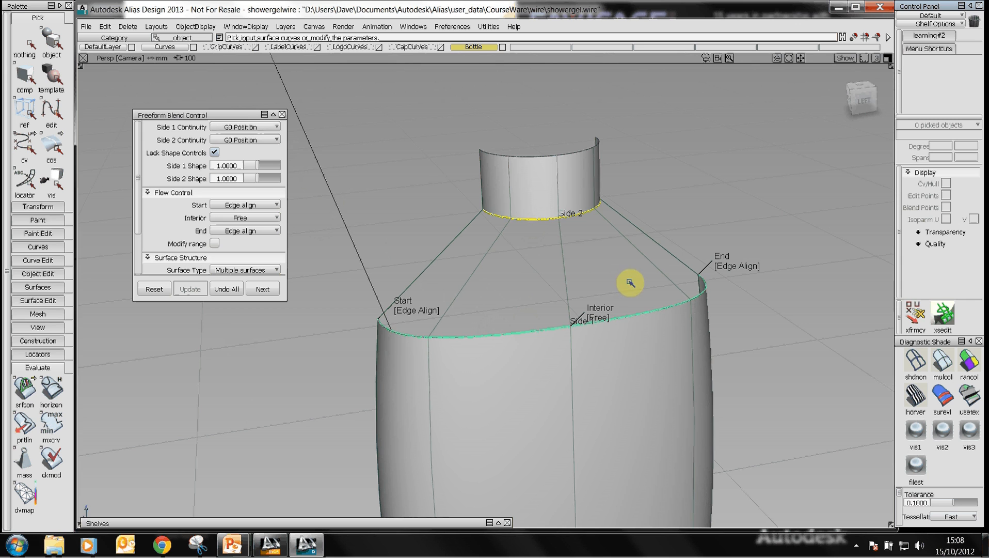
mouse_move(617, 267)
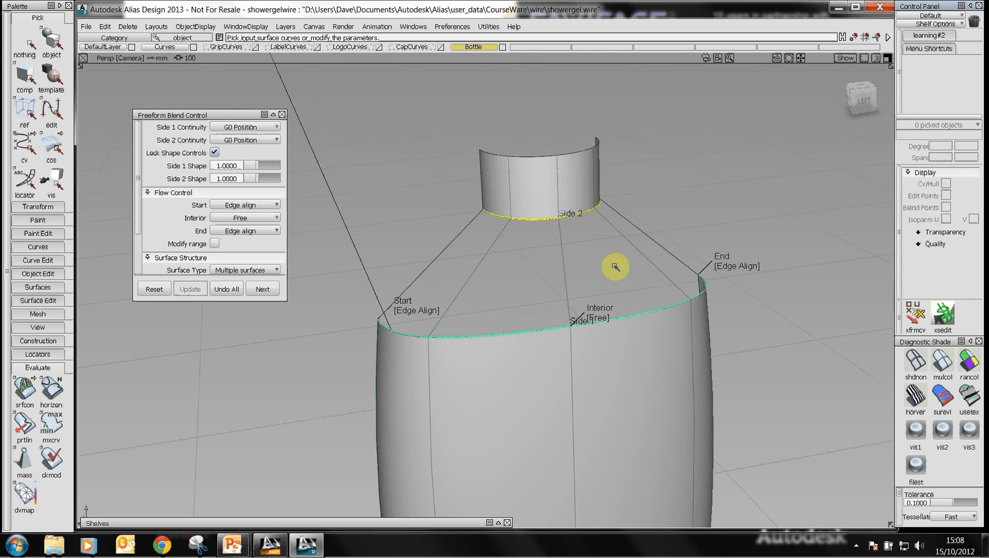
mouse_move(630, 259)
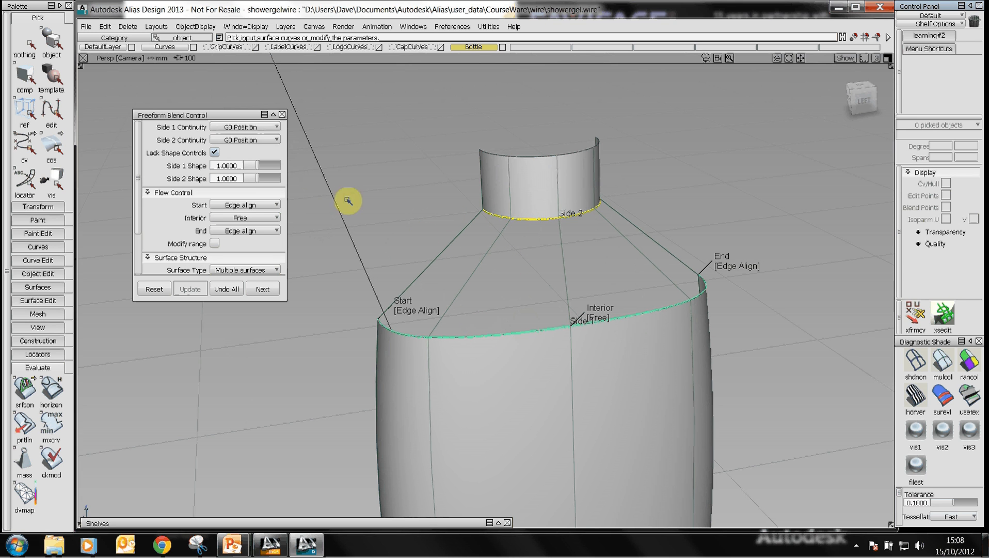
left_click(245, 127)
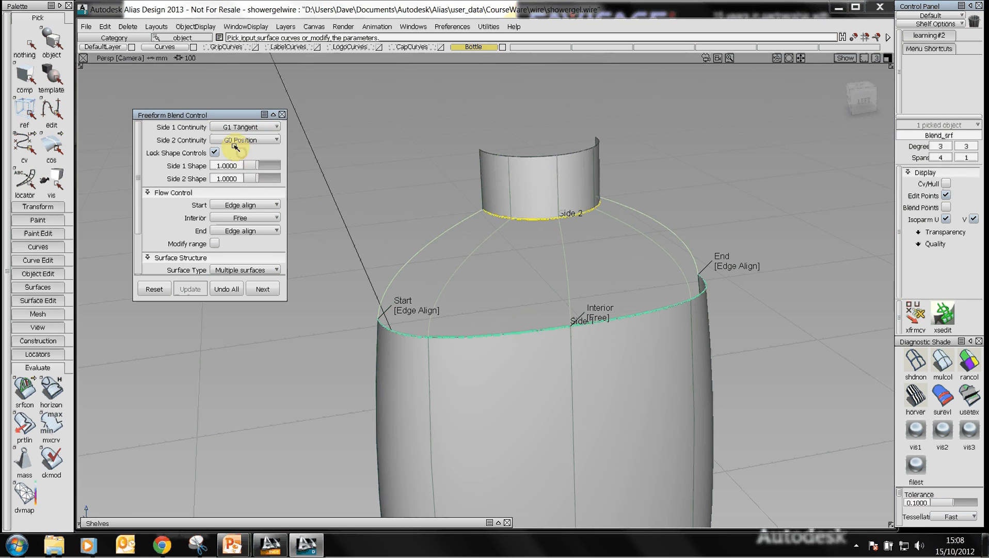
left_click(245, 140)
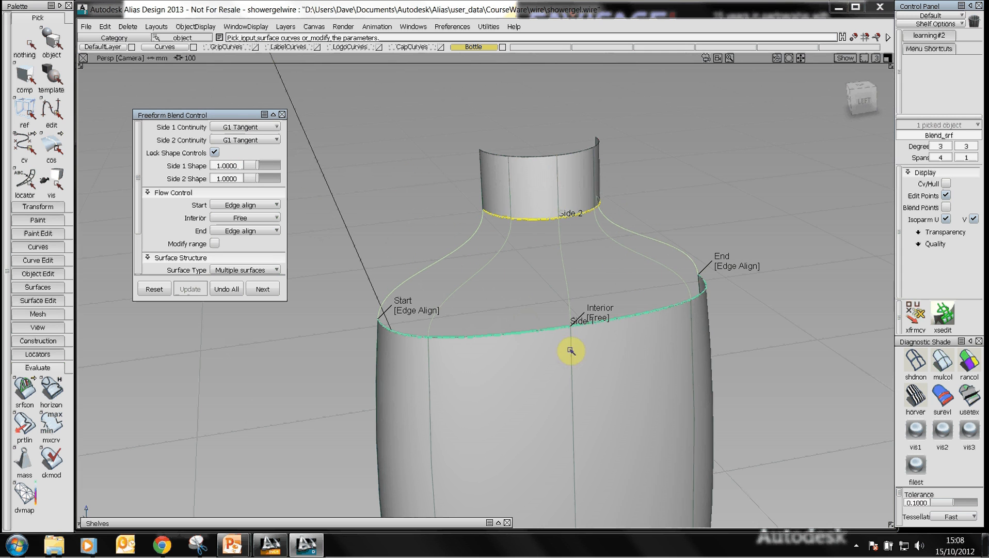
mouse_move(449, 215)
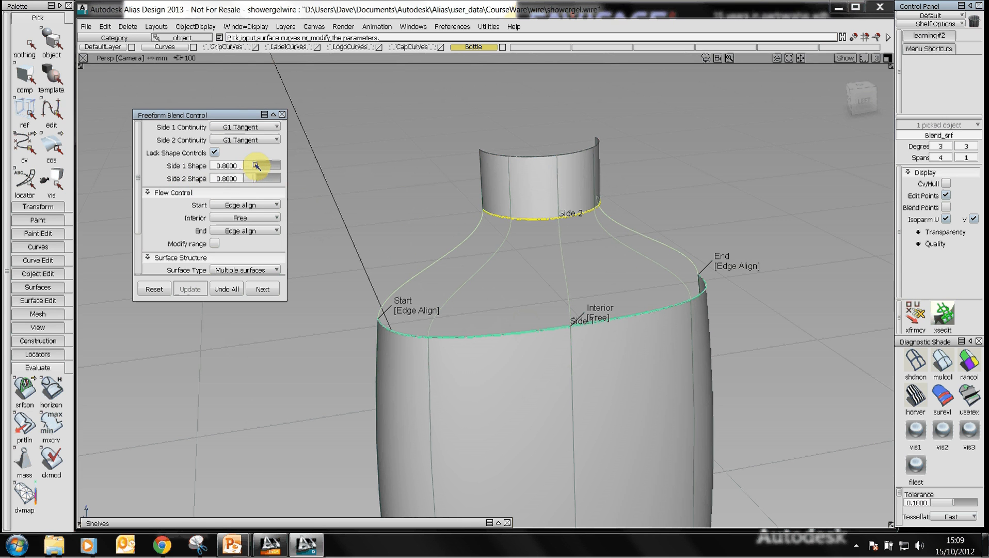
left_click_drag(259, 165, 265, 165)
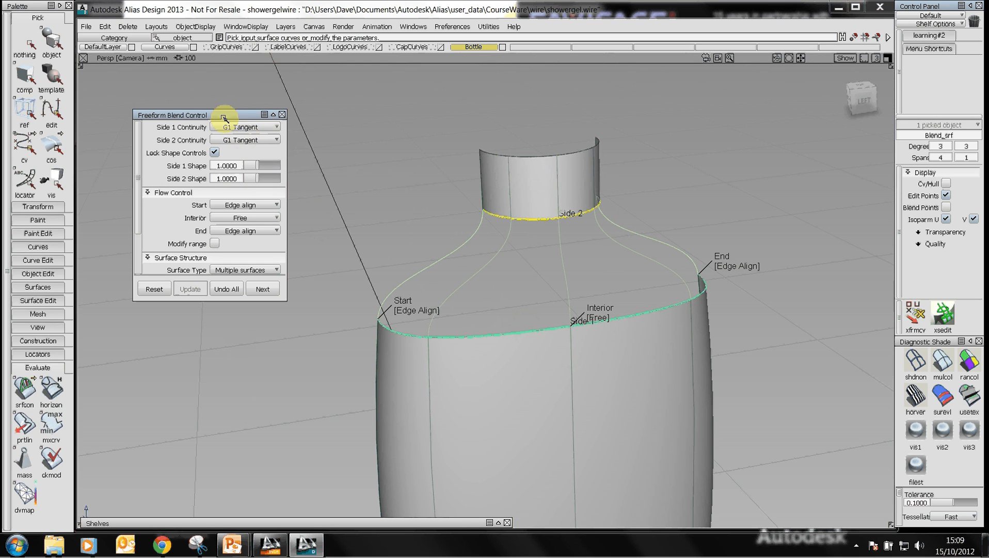
Step: Switch both blend sides to G2 Curvature and turn off the zebra diagnostic shading
left_click(245, 127)
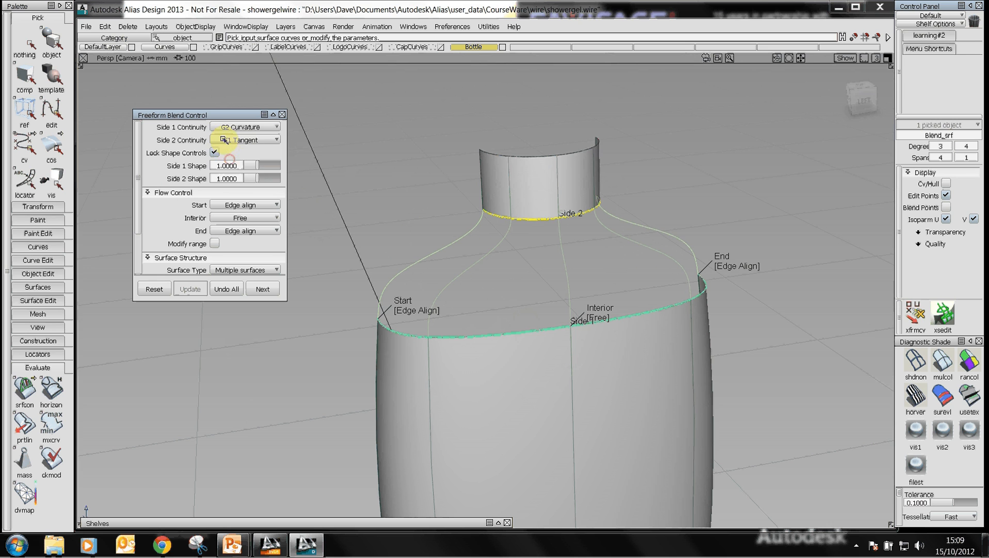
left_click(245, 139)
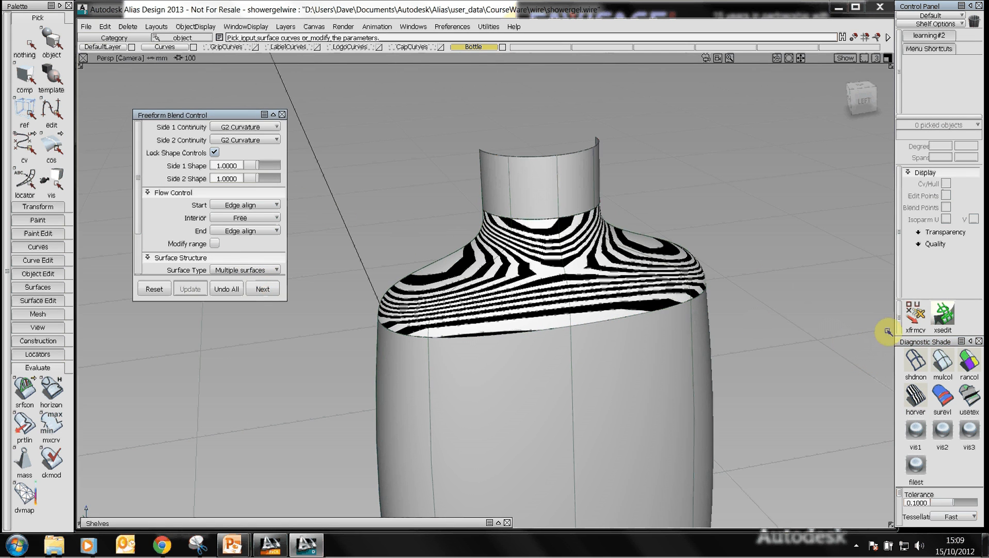
left_click(282, 114)
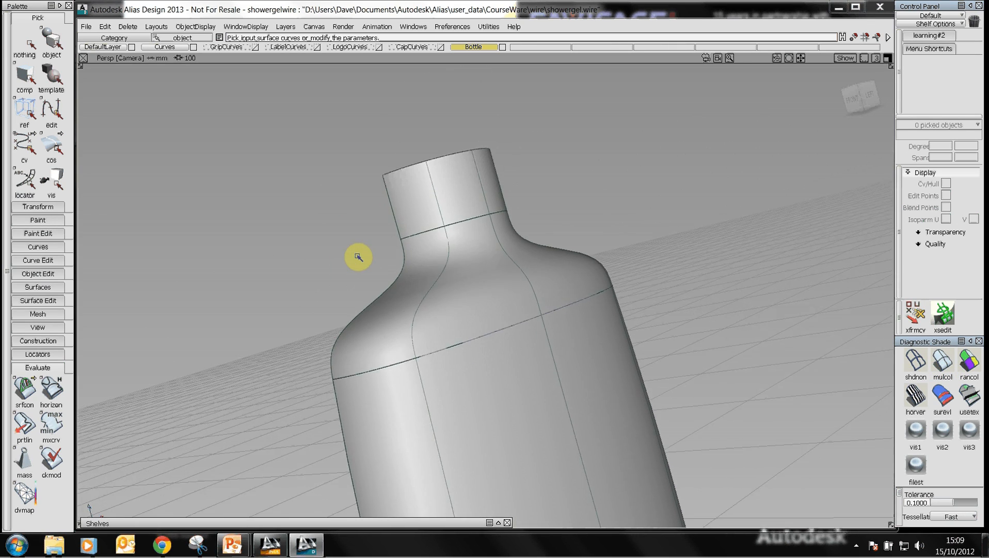
Step: Re-edit the blend via construction history: Side 1 G1 Tangent, Side 2 G0 Position
left_click_drag(359, 256, 711, 187)
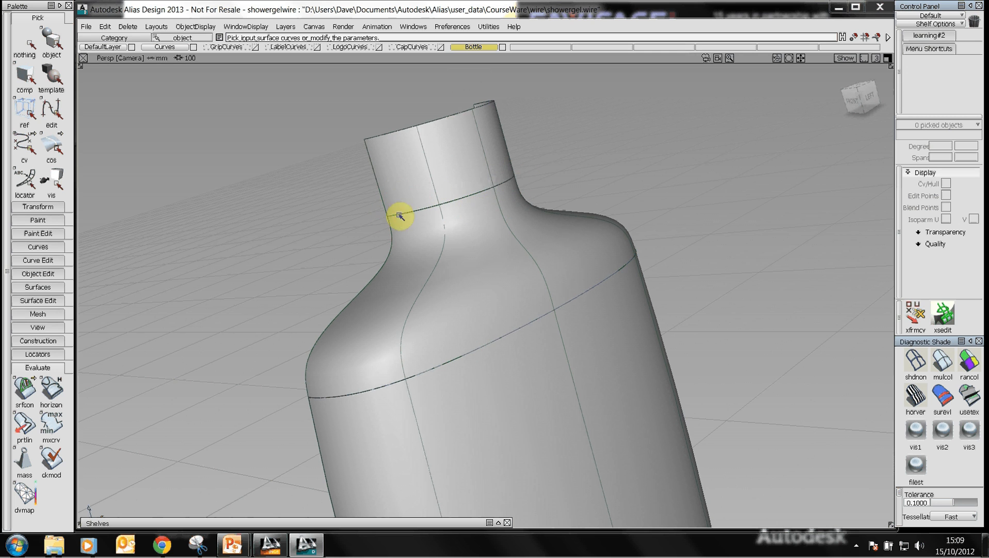
mouse_move(489, 197)
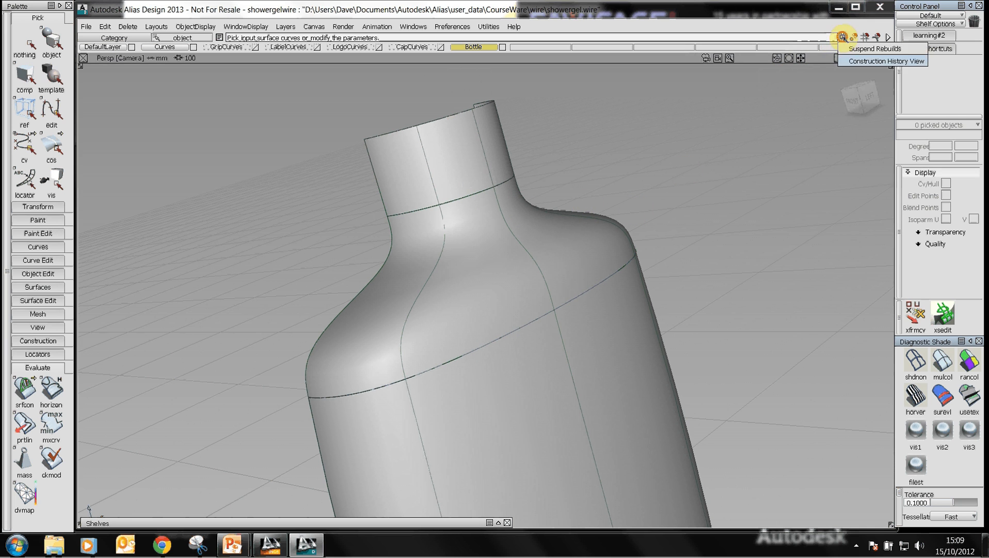
left_click(887, 61)
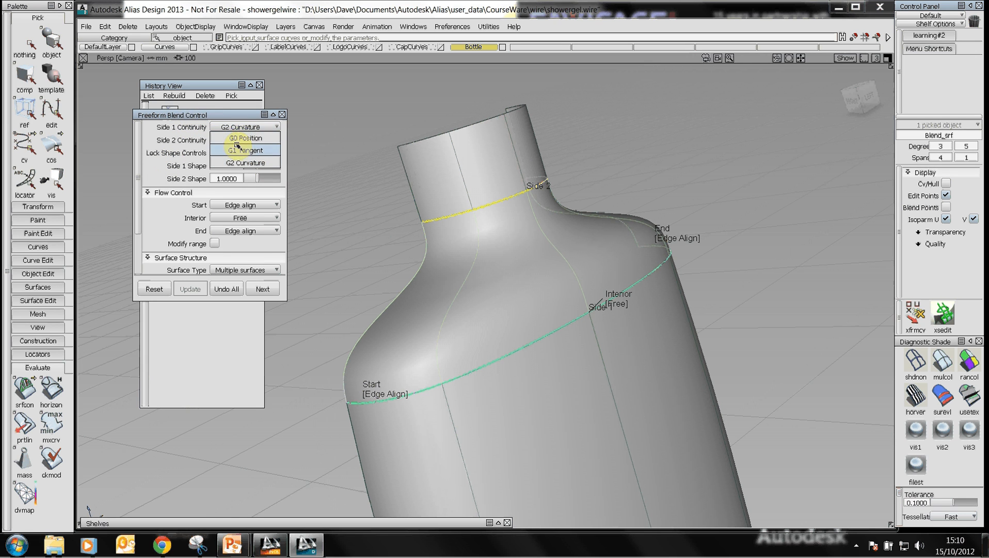
left_click(244, 138)
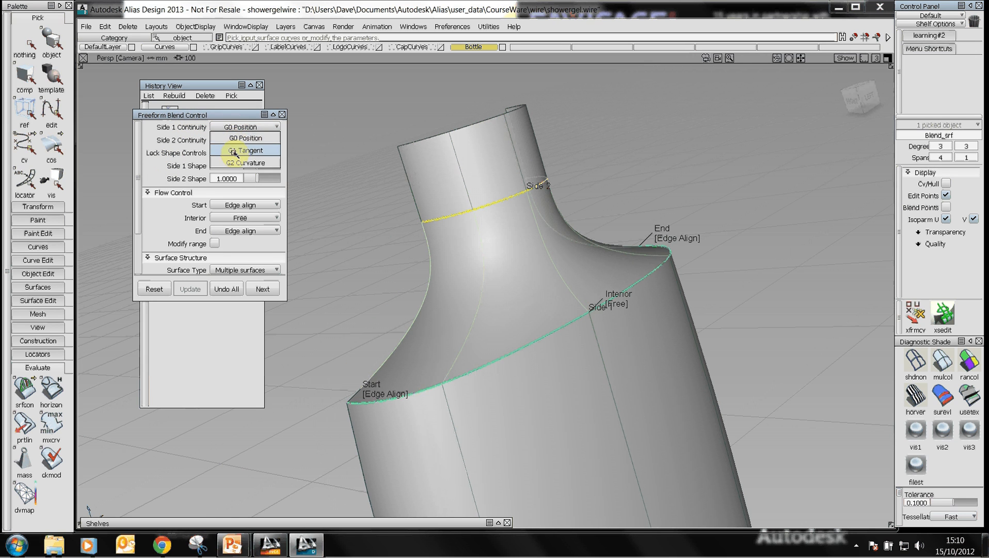
left_click(244, 150)
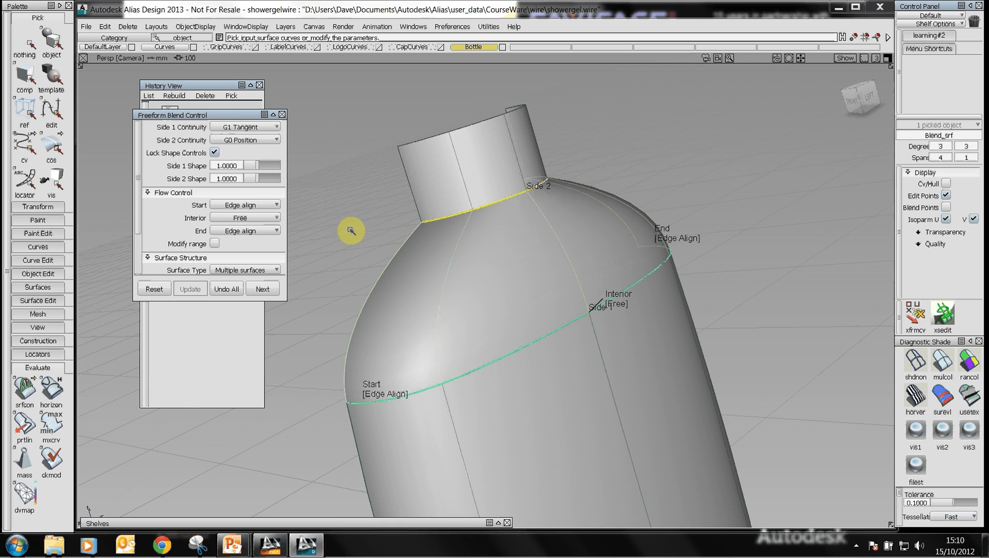
mouse_move(567, 309)
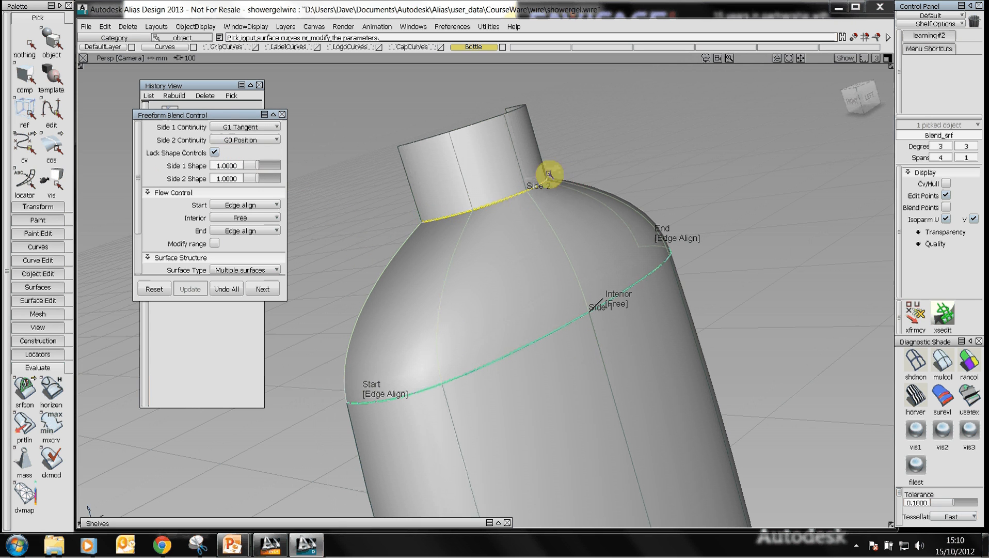
left_click_drag(551, 172, 421, 231)
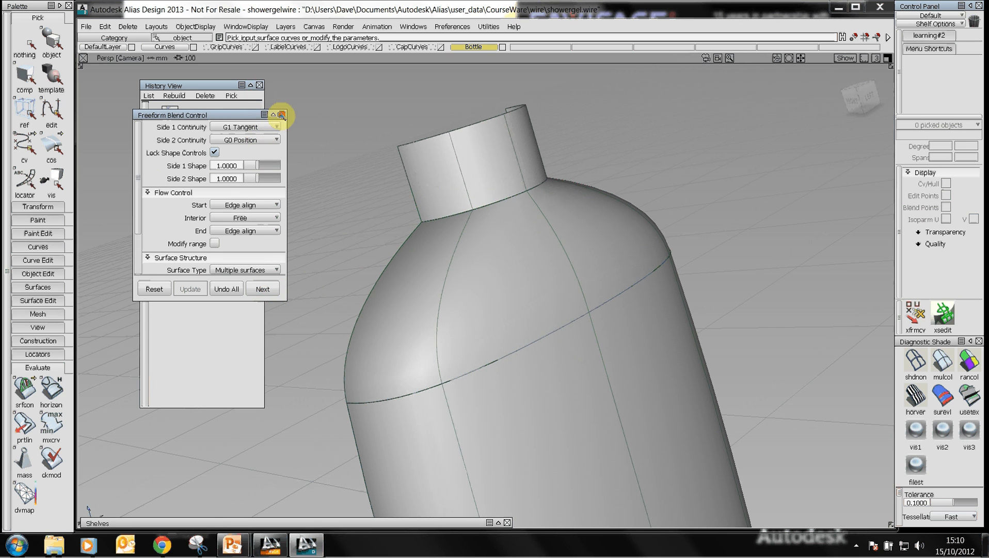
left_click(280, 114)
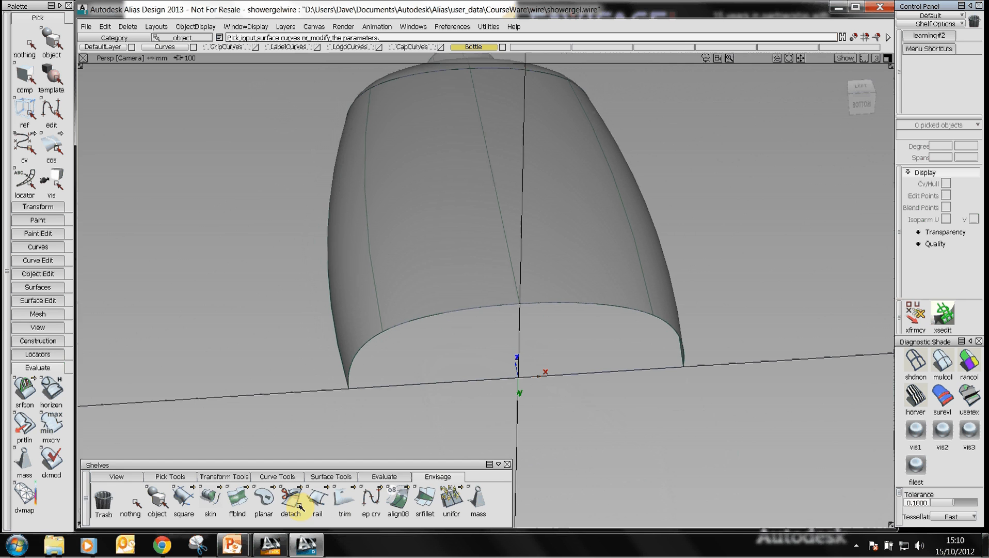
Step: Cap the bottle's bottom with a Planar surface from the base edges
left_click(290, 501)
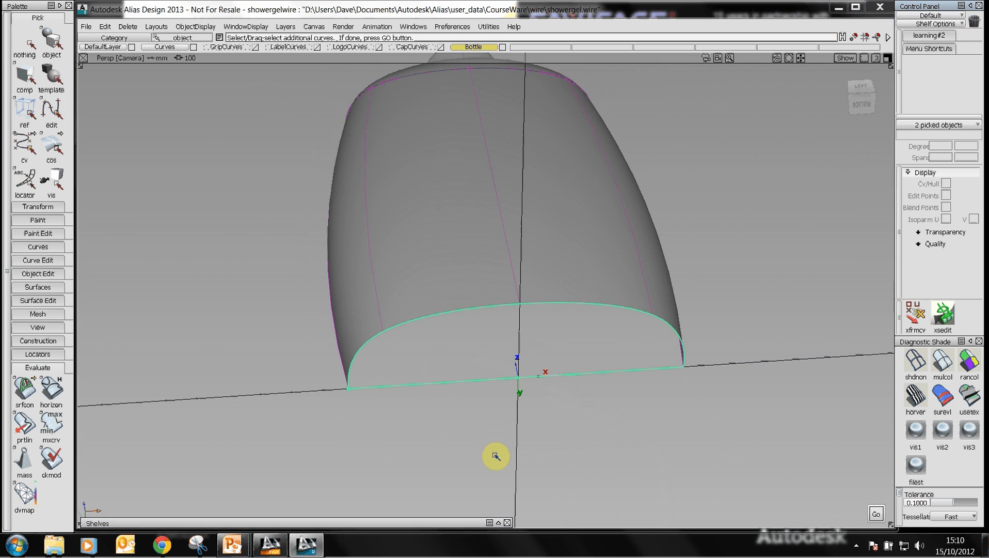
left_click(874, 514)
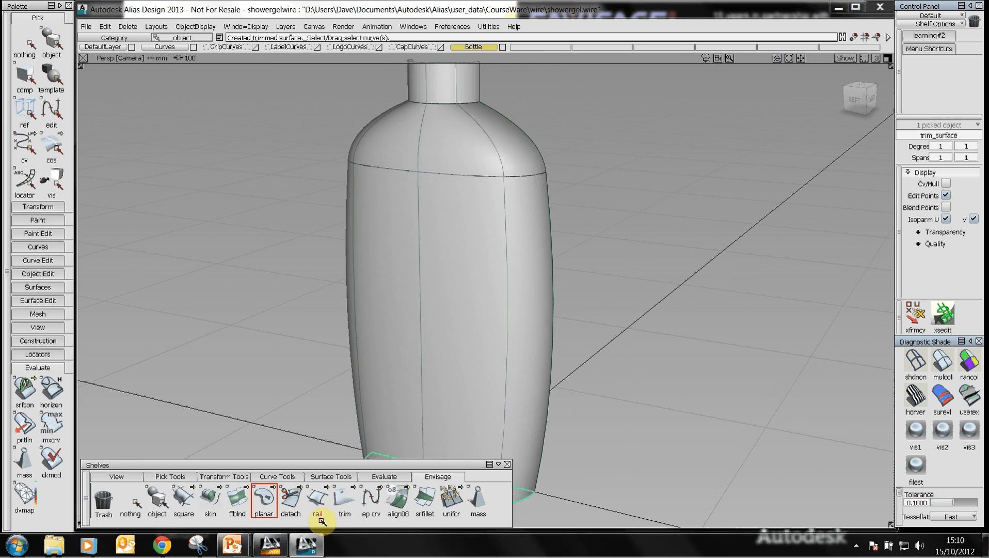
Step: Detach the body at its centre isoparm, discarding history, and delete the detached half
left_click(290, 499)
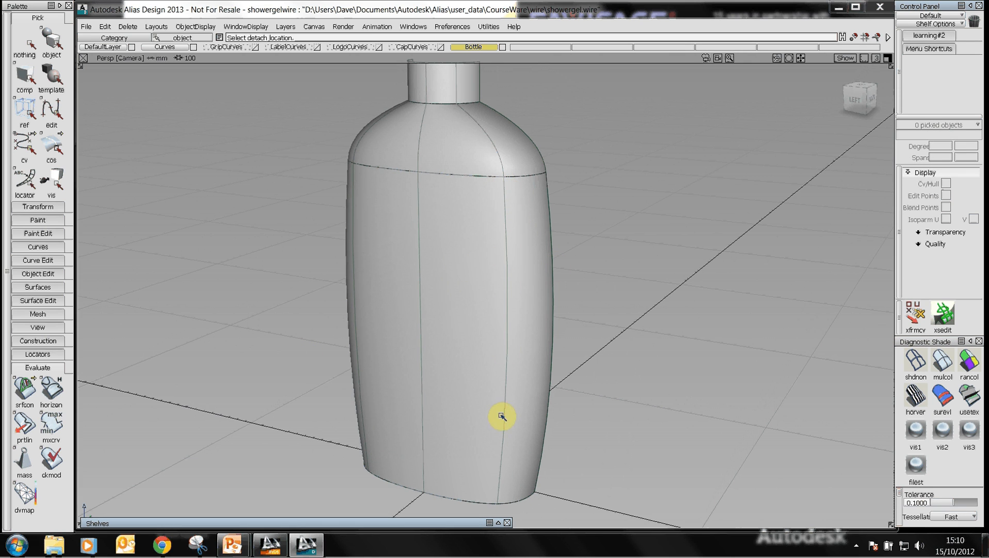
mouse_move(507, 229)
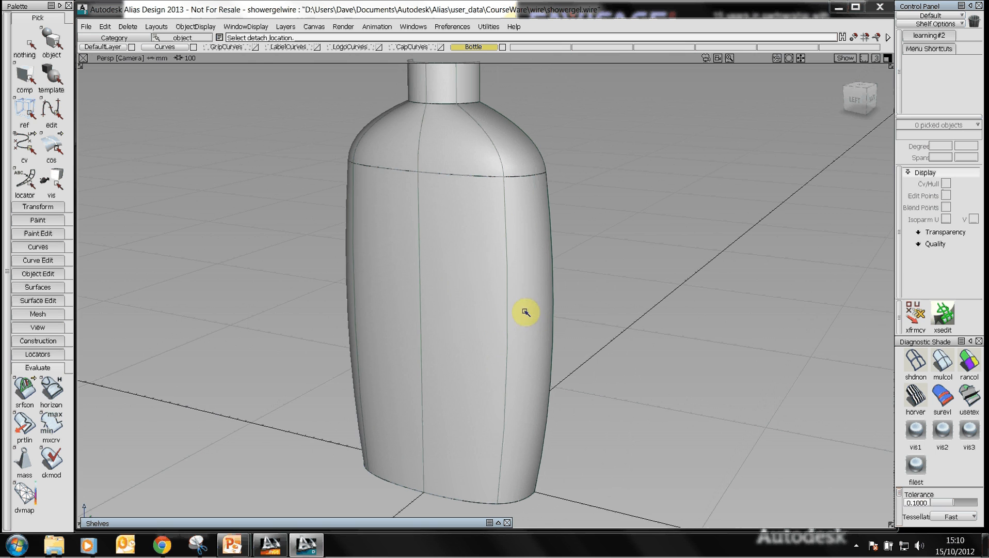
mouse_move(517, 285)
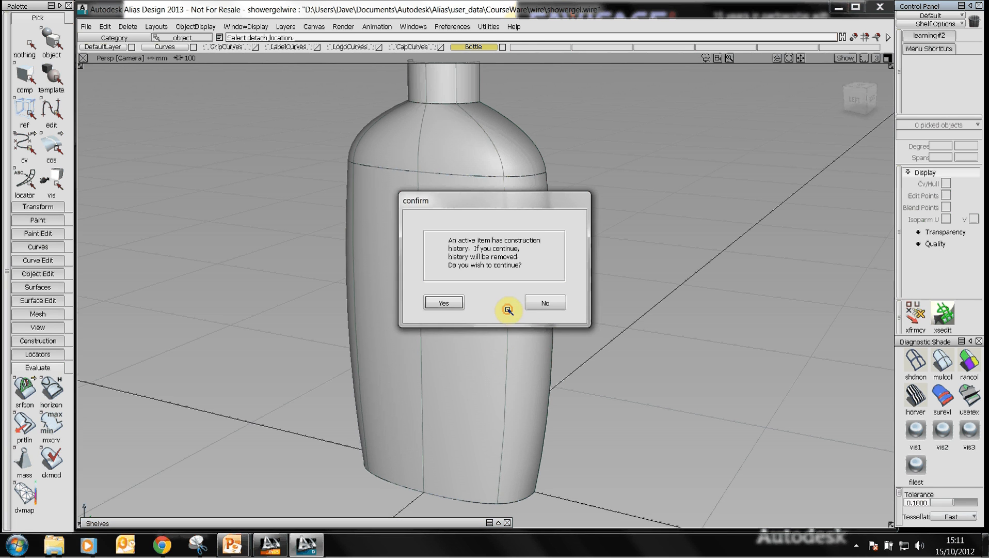
left_click(443, 302)
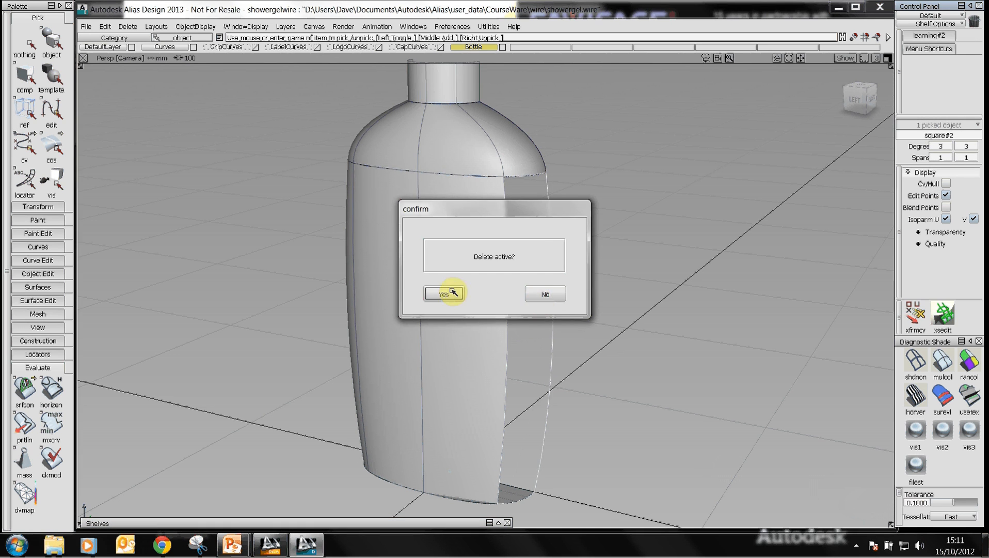
left_click(442, 293)
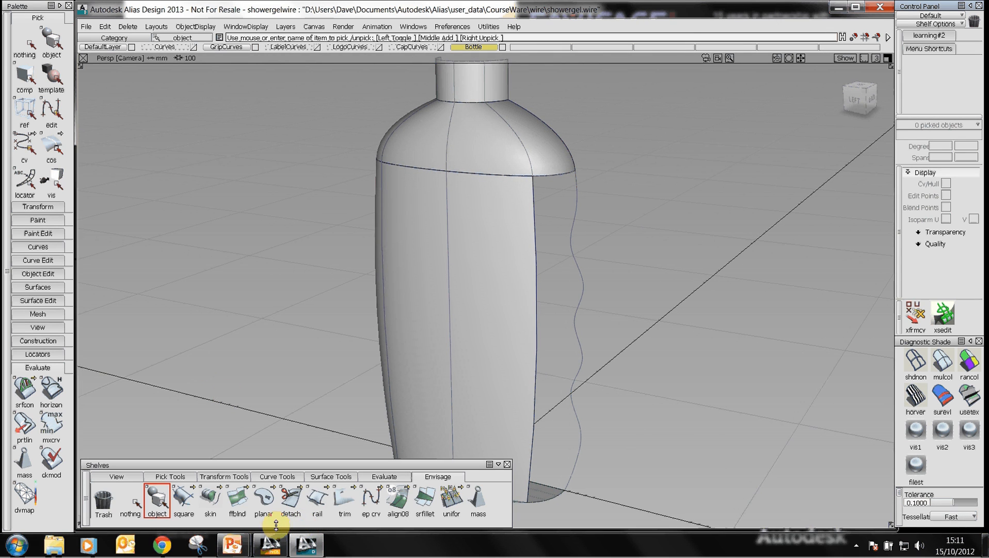
Step: Set Birail options: all edges G0, Gen 2 G1 Tangent, Rail 1 Implied Tangent
left_click(317, 499)
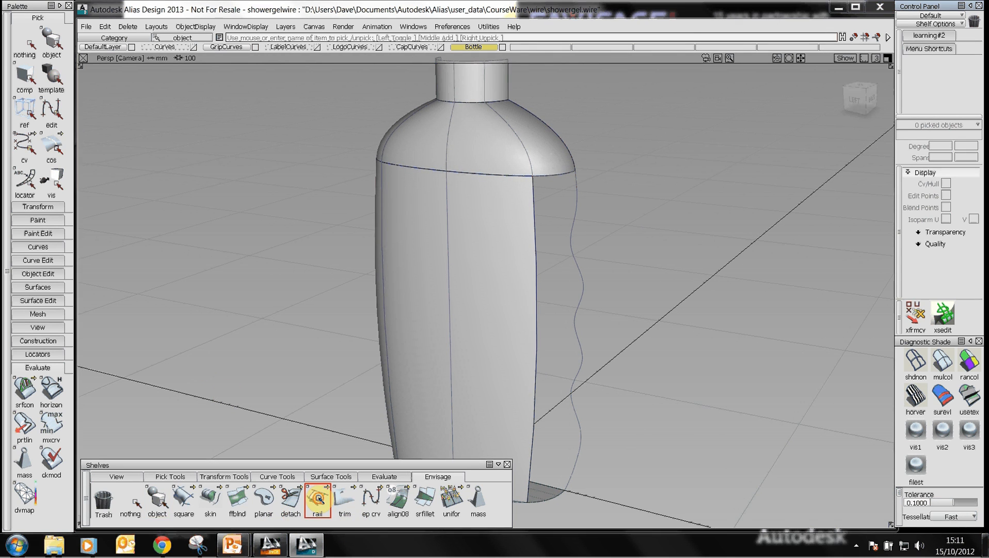
left_click(316, 499)
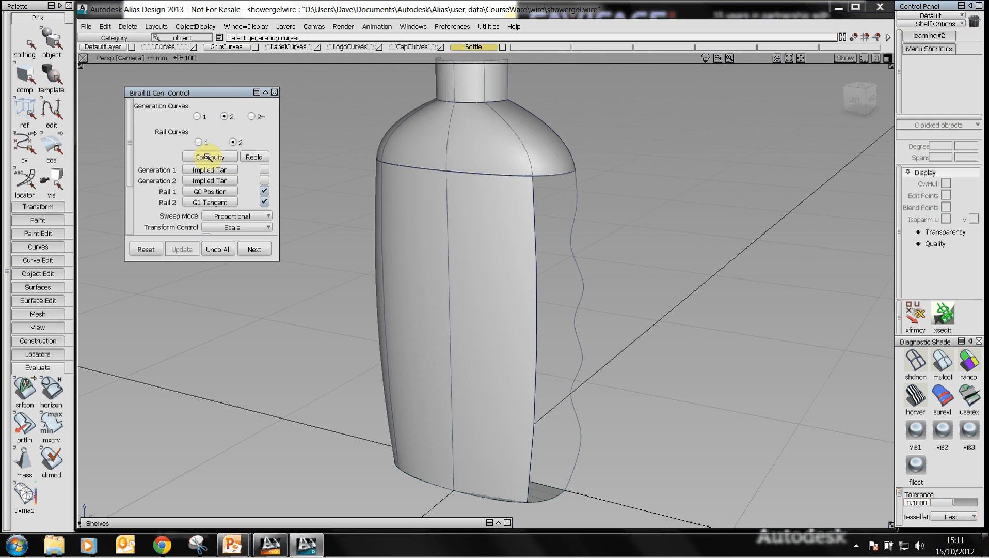
left_click(210, 156)
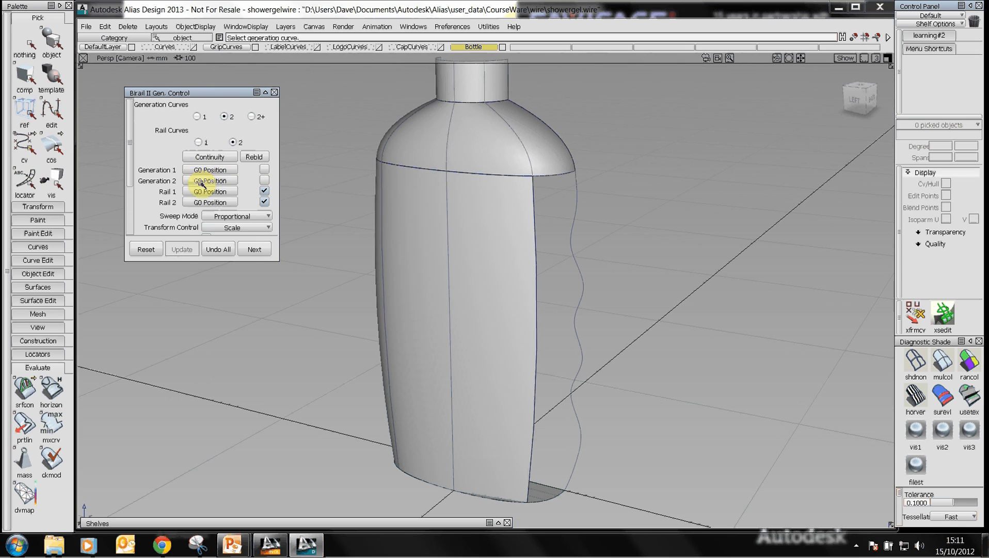
left_click(210, 180)
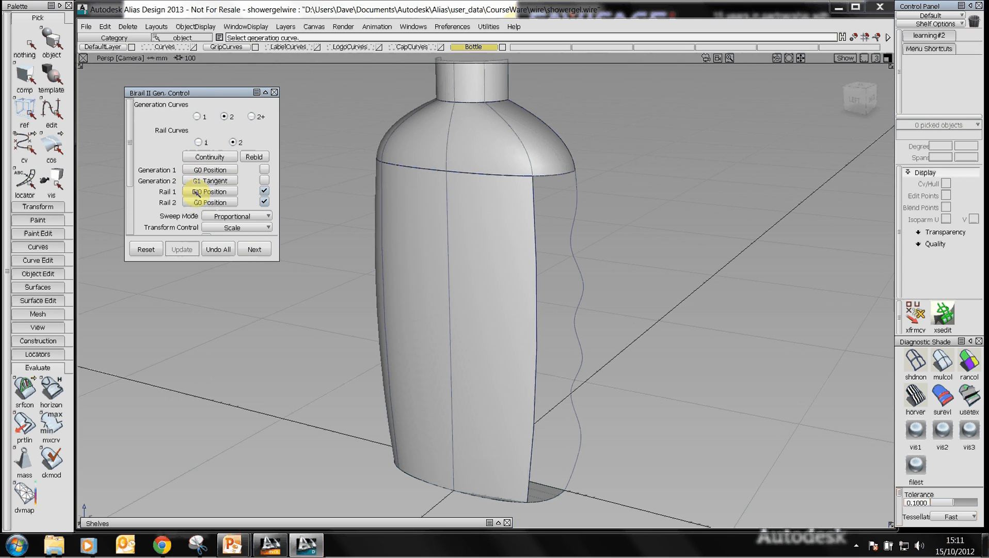
left_click(209, 191)
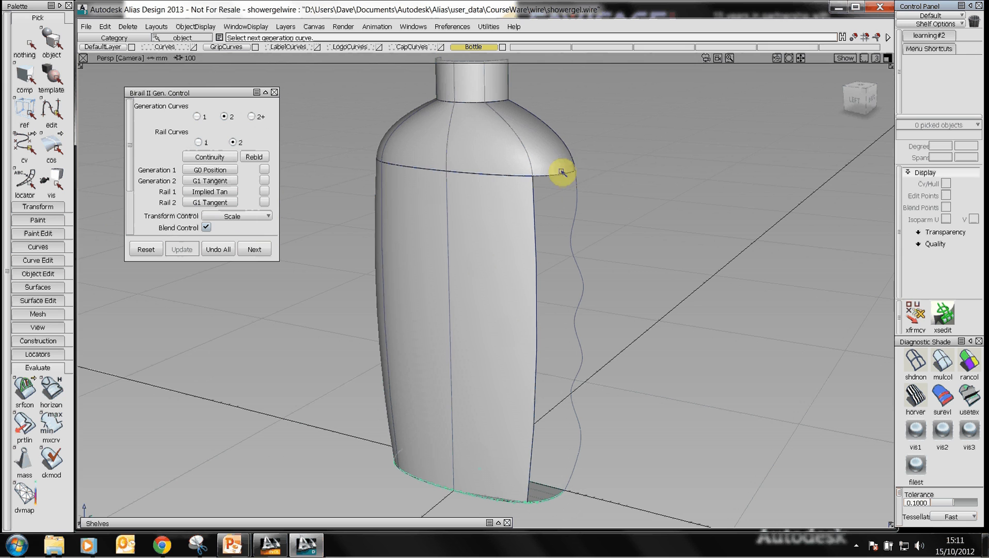
Step: Pick the shoulder edge, wavy rail and front panel edge to create the rippled birail surface
left_click(562, 173)
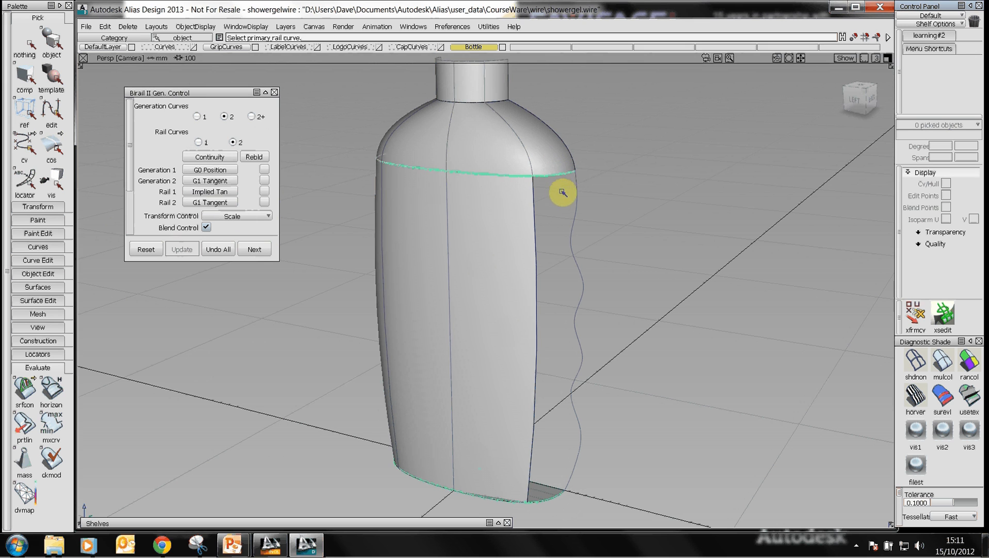
mouse_move(550, 158)
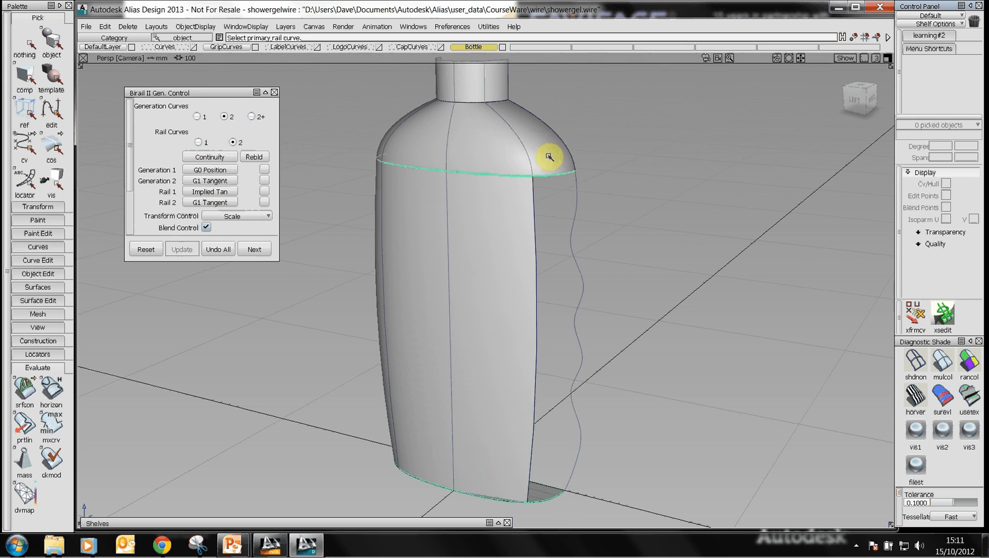
mouse_move(575, 305)
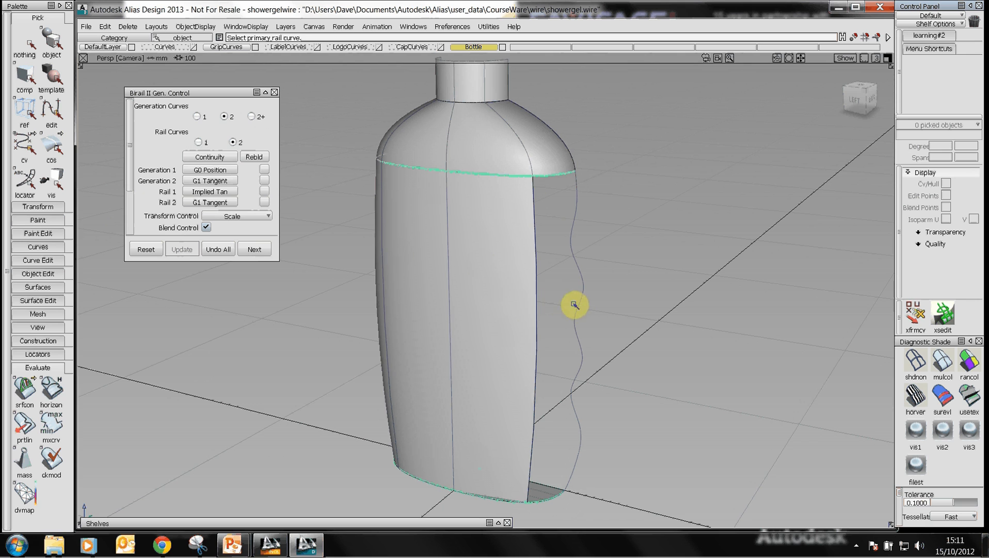
left_click(573, 305)
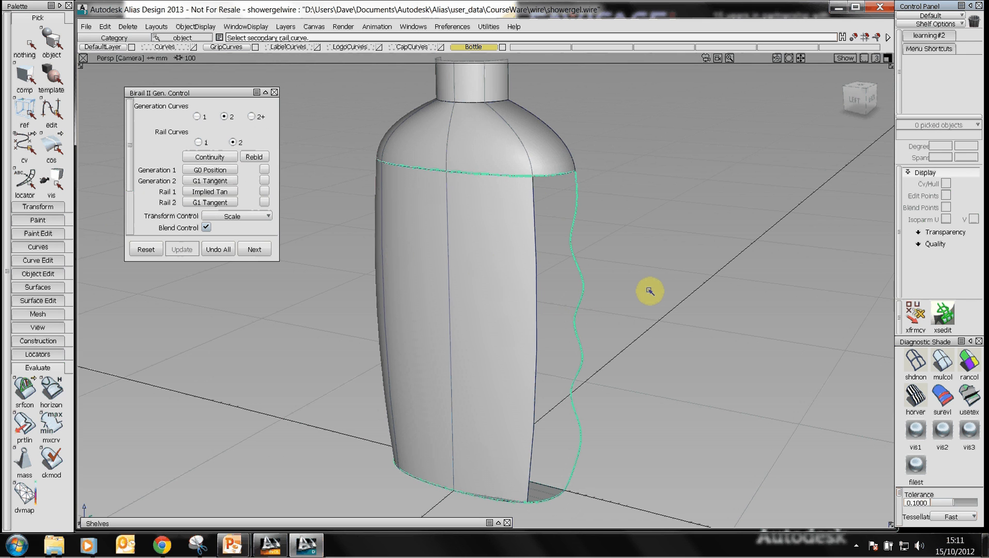
mouse_move(456, 287)
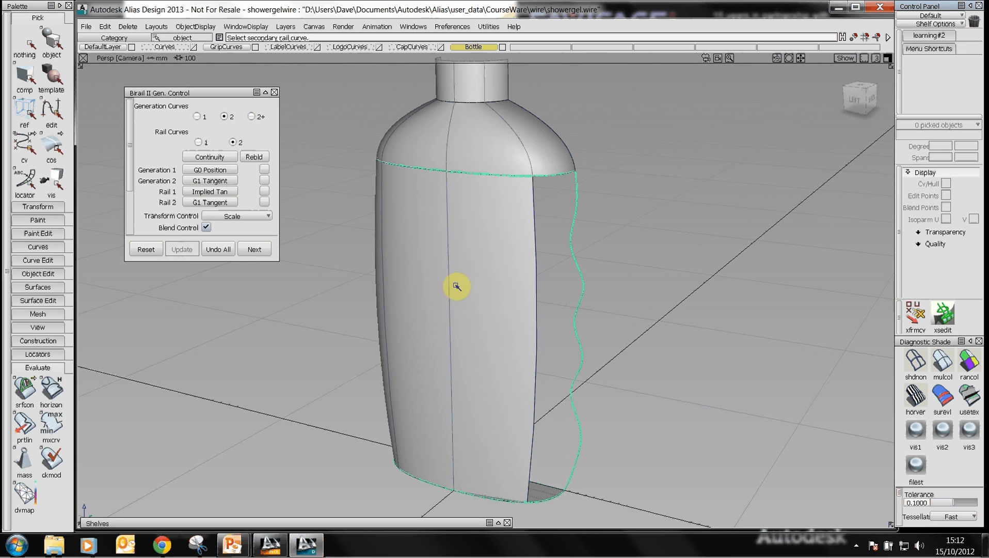
mouse_move(496, 309)
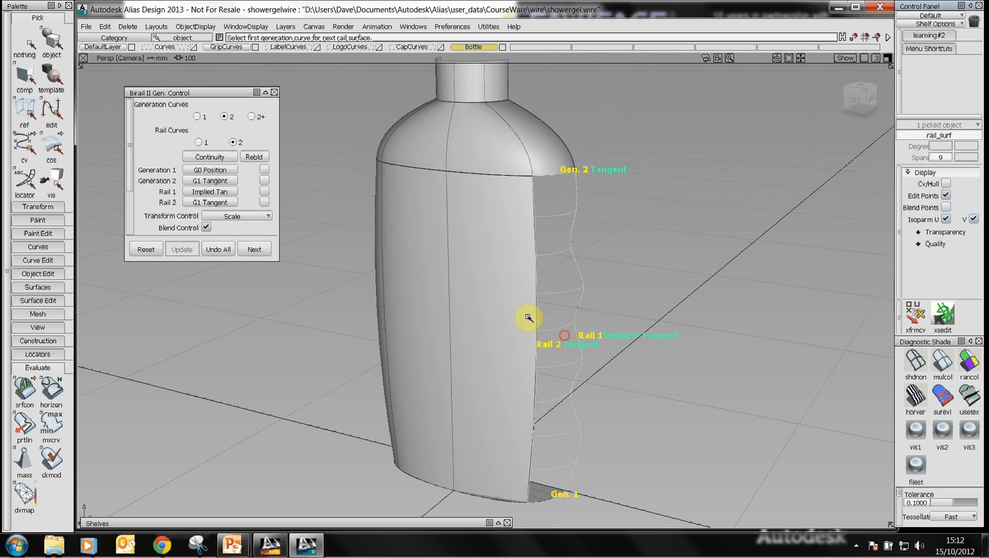
left_click(254, 249)
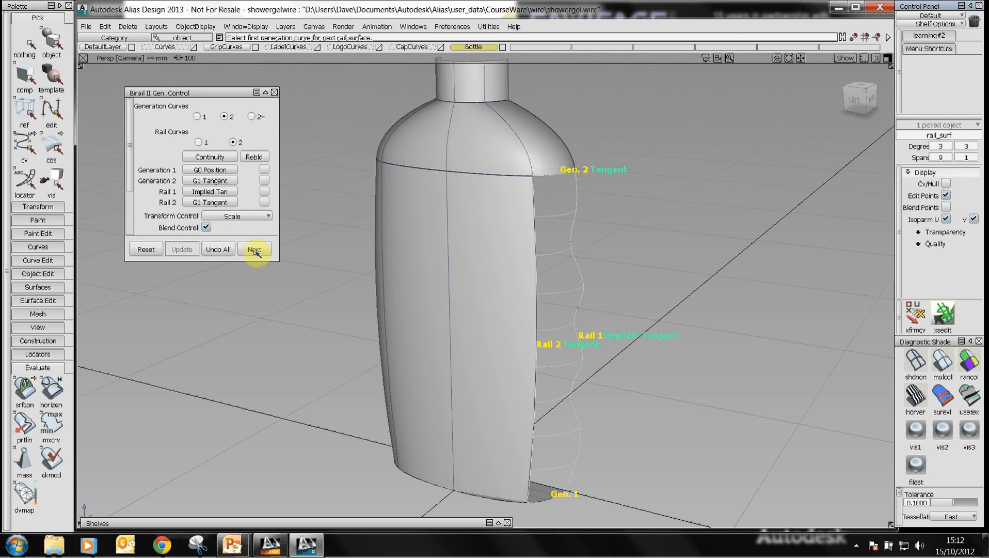
left_click(255, 248)
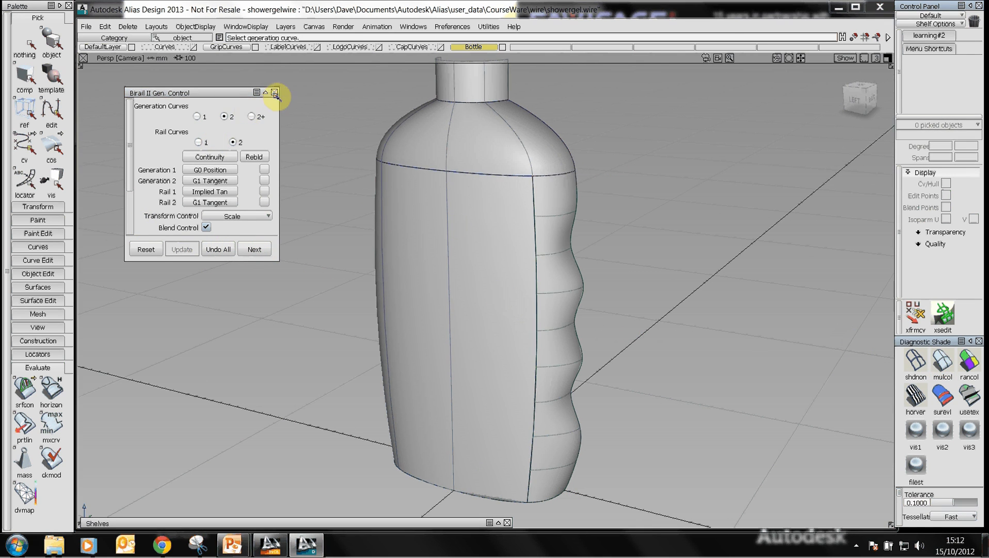
left_click(275, 92)
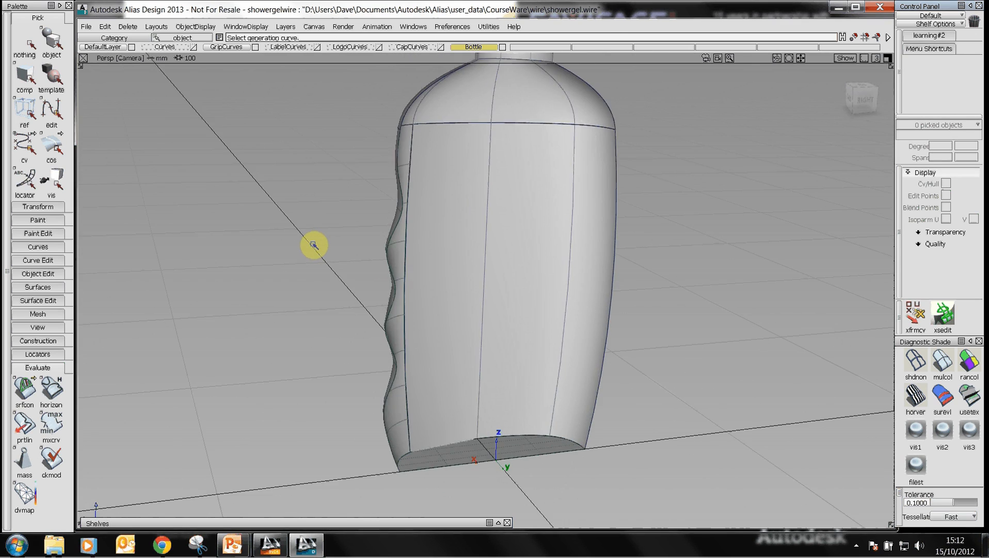
Step: Project-trim the front surface along the label curve (Y vector), discarding the label region
left_click_drag(314, 245, 517, 260)
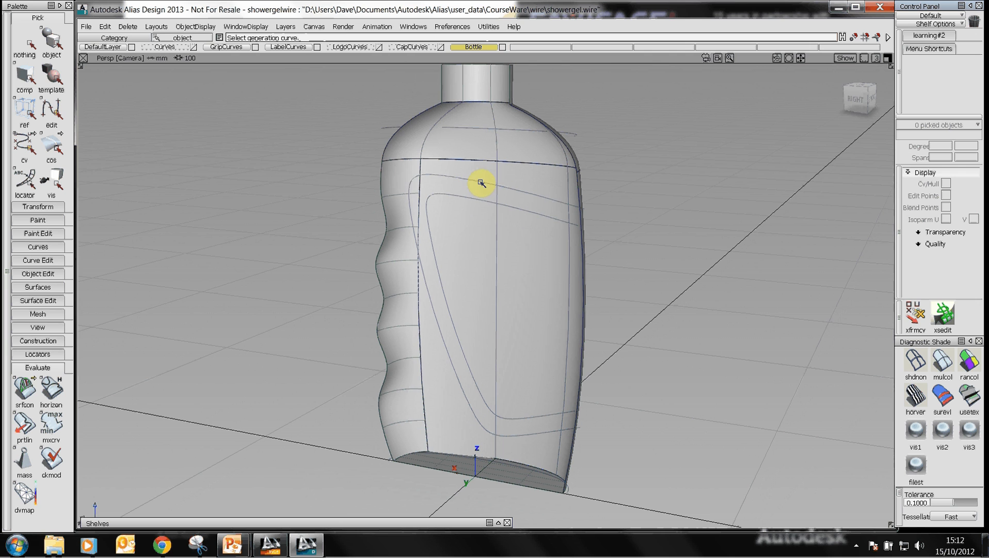
mouse_move(540, 278)
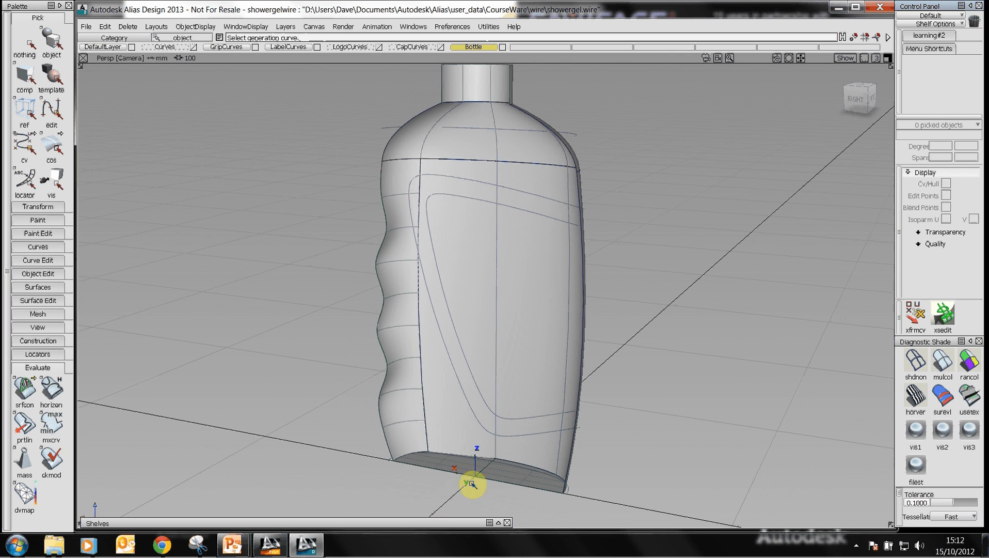
left_click_drag(472, 484, 413, 441)
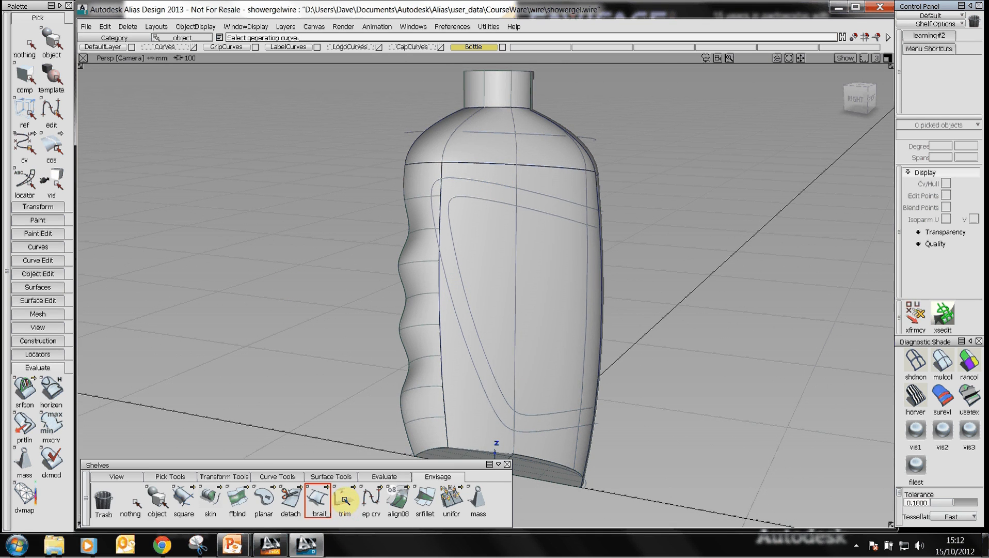
left_click(344, 499)
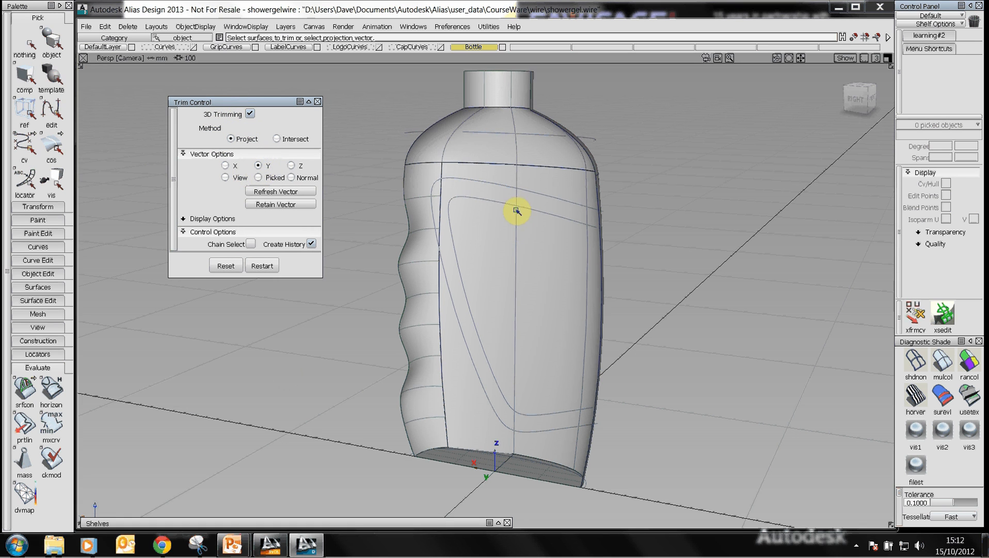
mouse_move(490, 184)
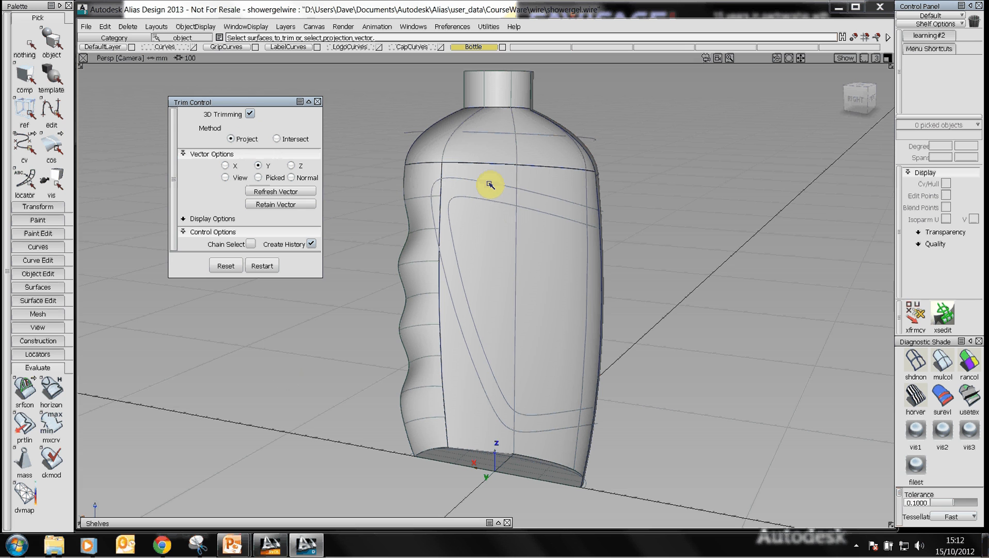
mouse_move(416, 439)
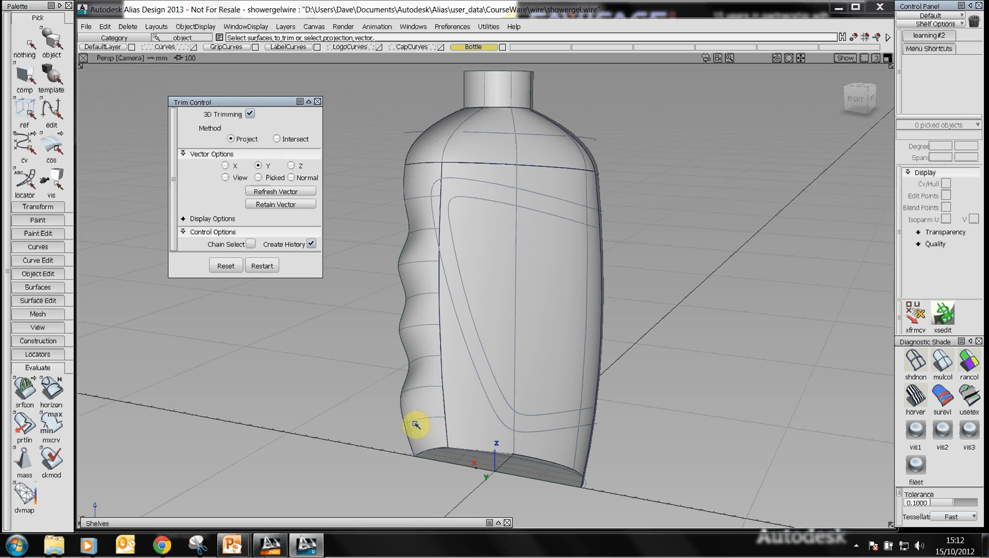
mouse_move(464, 497)
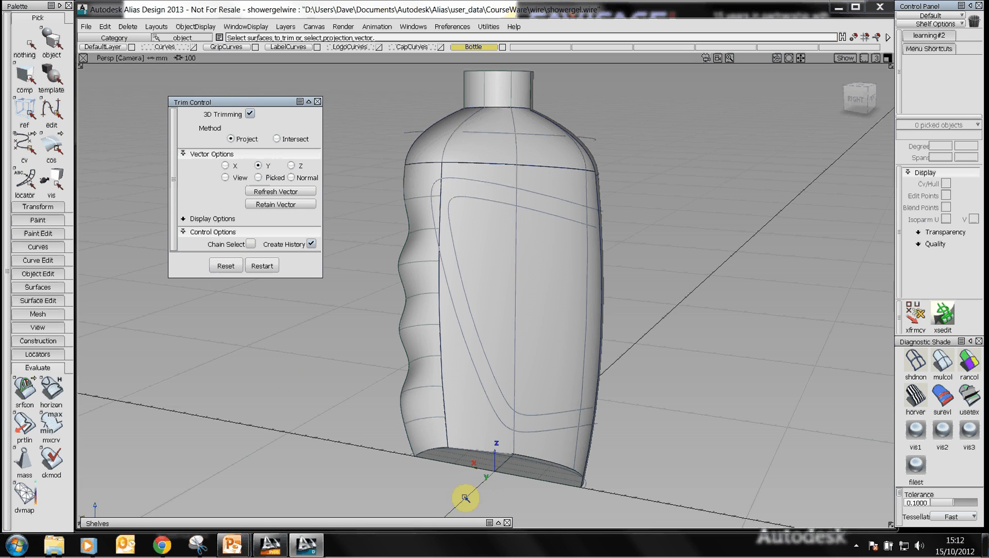
mouse_move(389, 374)
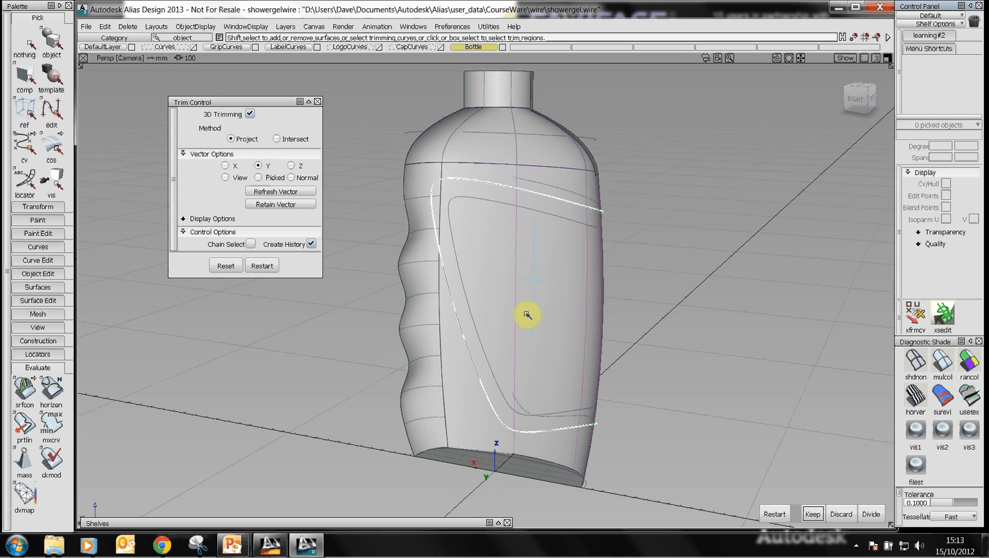
mouse_move(520, 287)
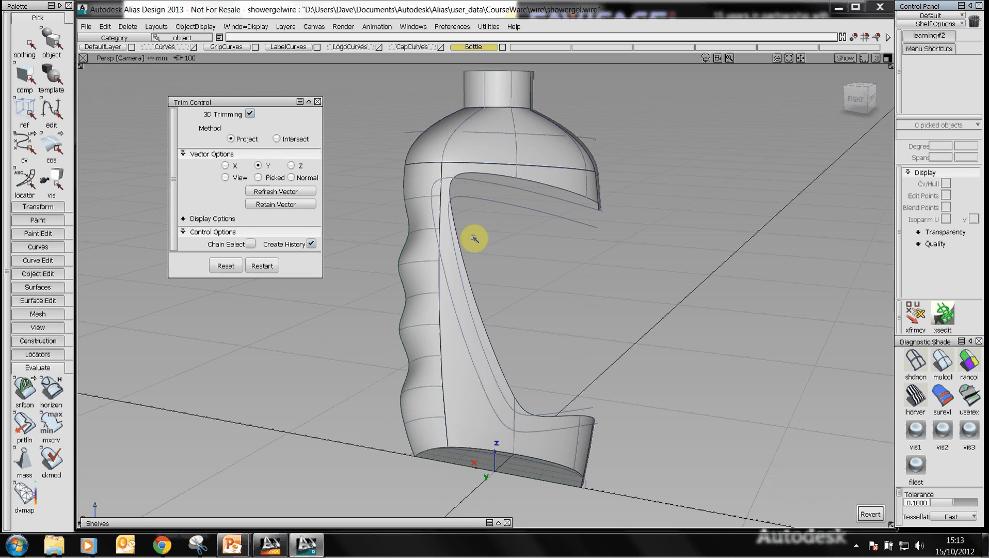
mouse_move(537, 176)
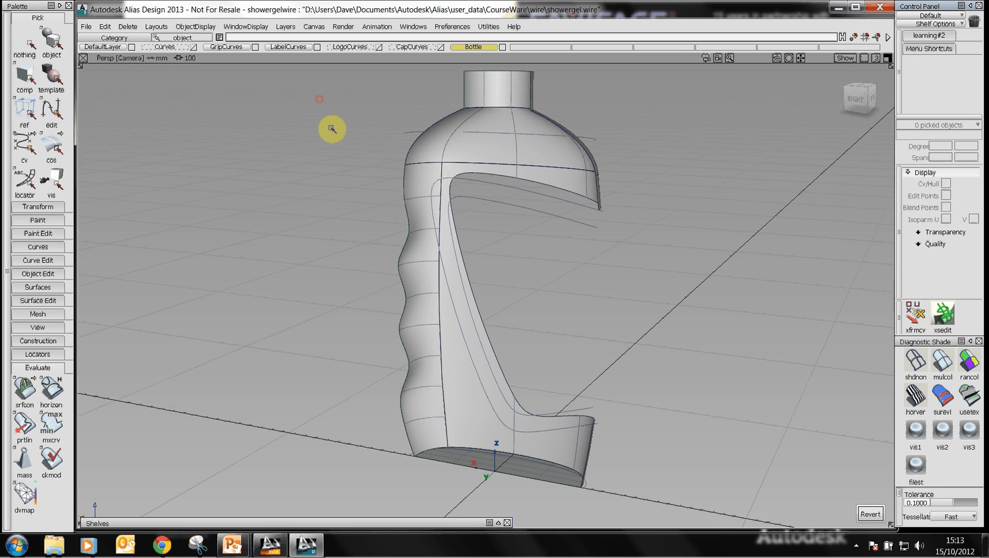
left_click(287, 47)
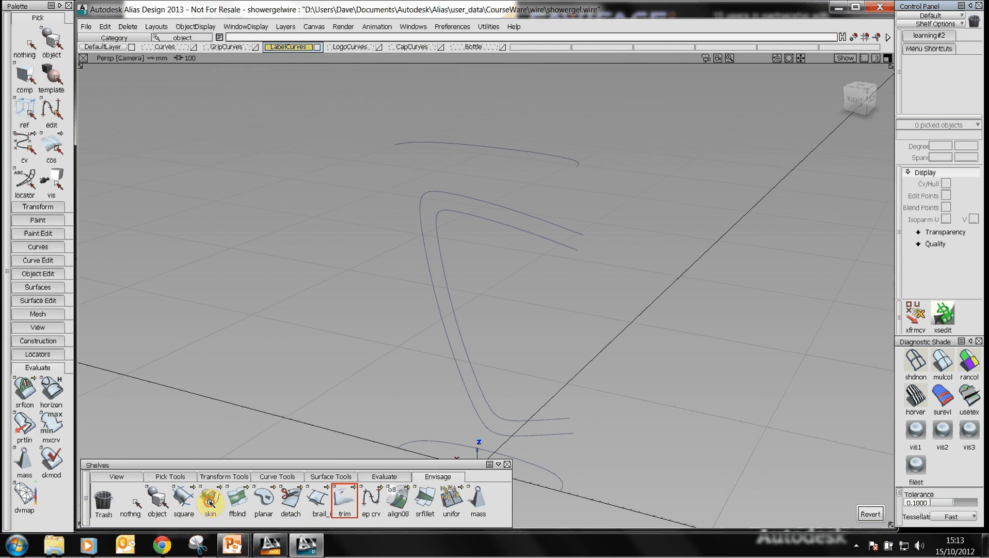
Step: Trim the label panel to its inner outline, keeping the label-shaped region
left_click(346, 499)
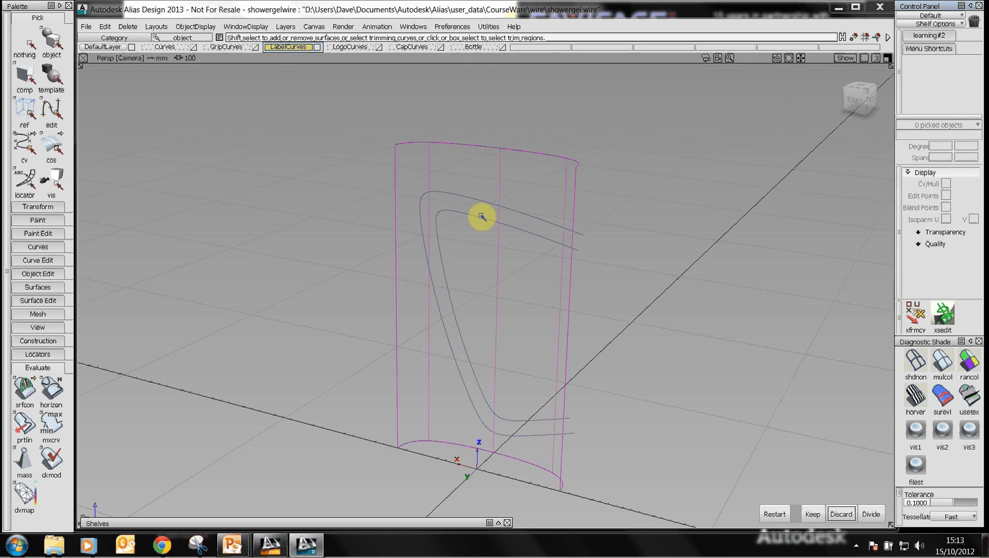
left_click(481, 218)
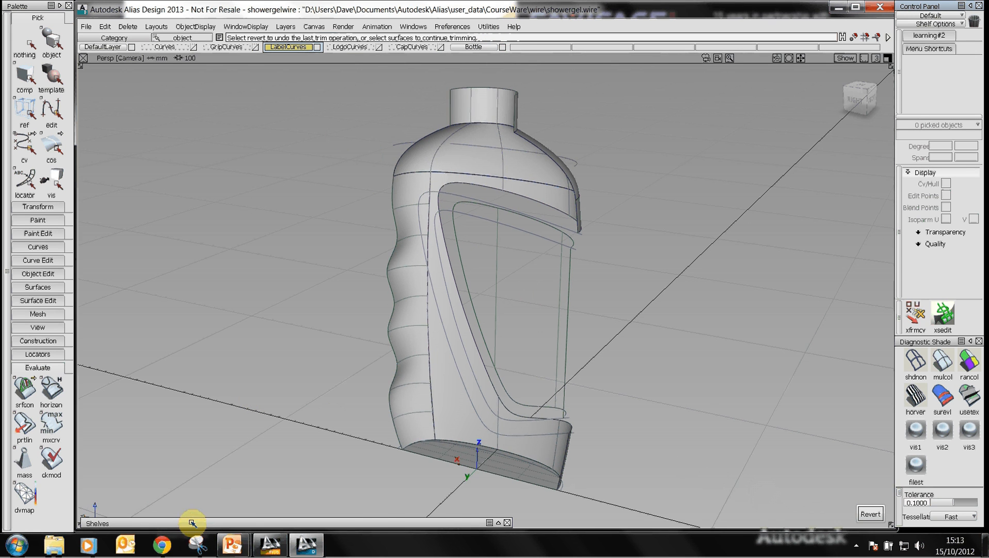
mouse_move(537, 203)
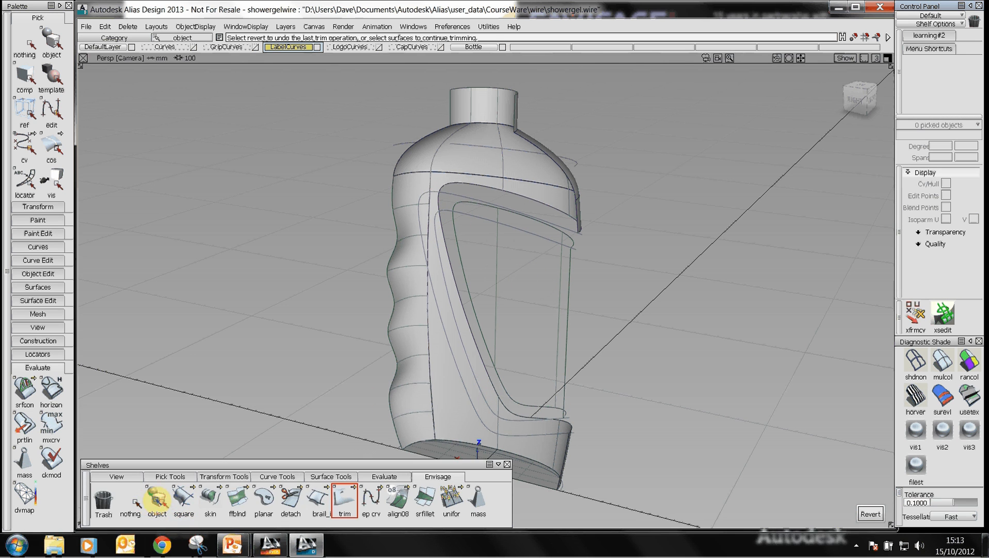
left_click(476, 61)
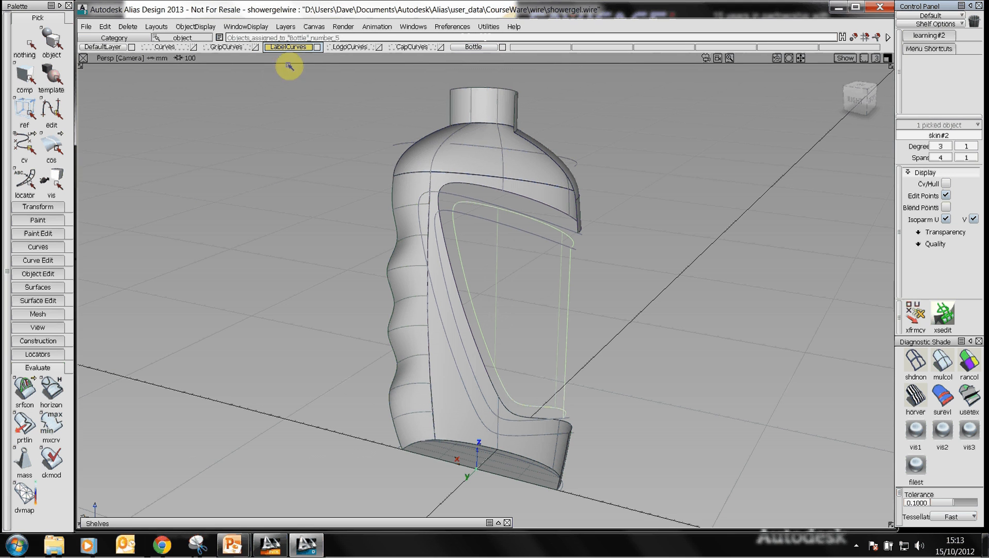
Step: Make Bottle the active layer and turn the view toward the label recess
left_click(475, 46)
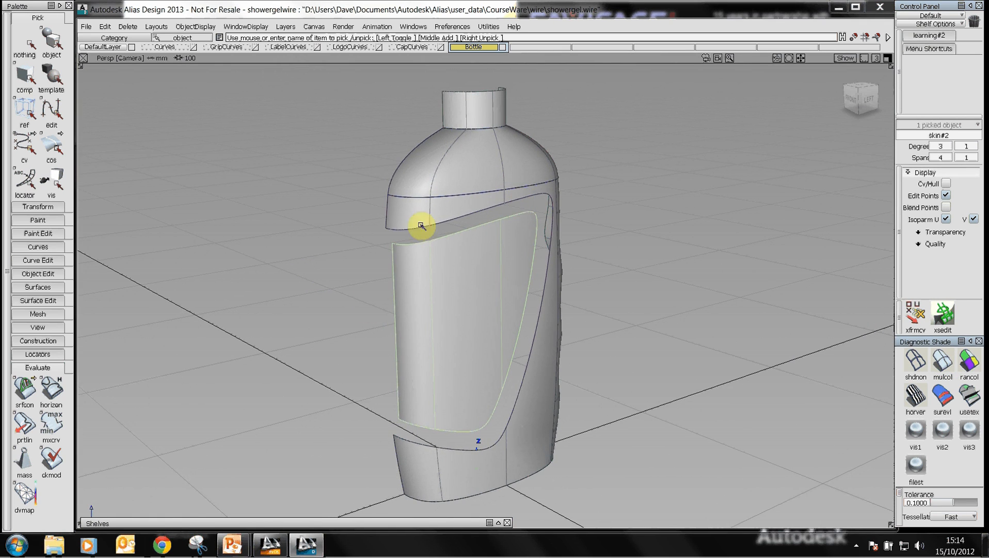
left_click_drag(421, 226, 440, 365)
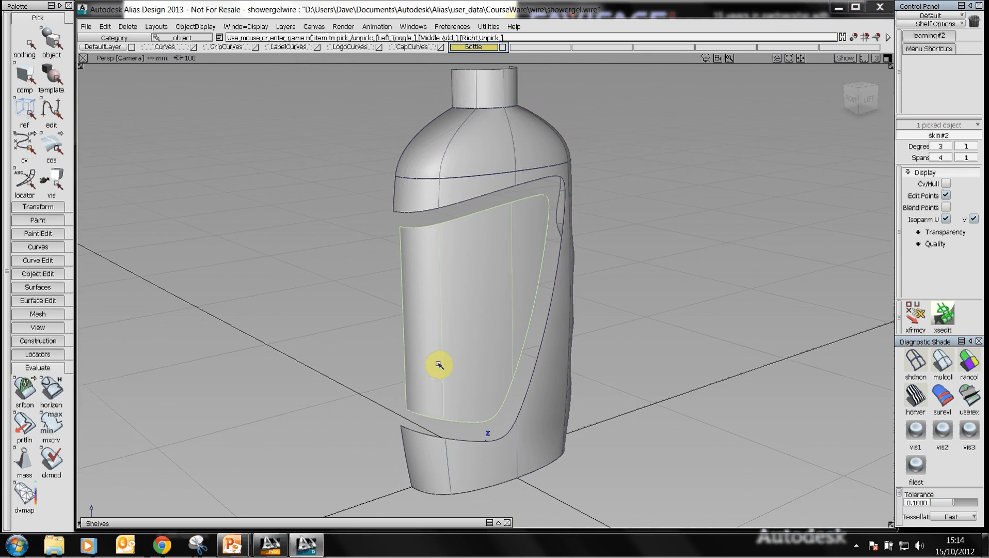
left_click_drag(440, 364, 437, 396)
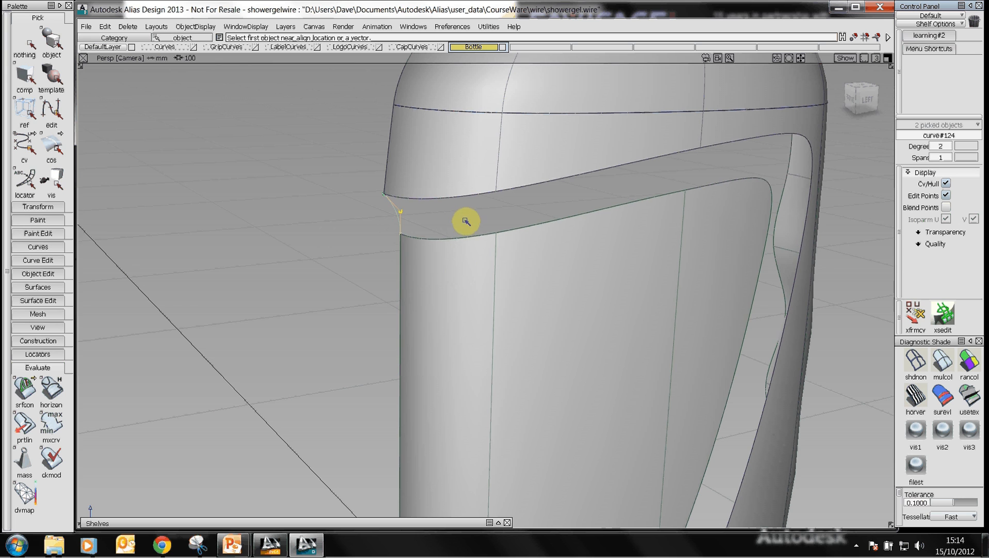
mouse_move(458, 216)
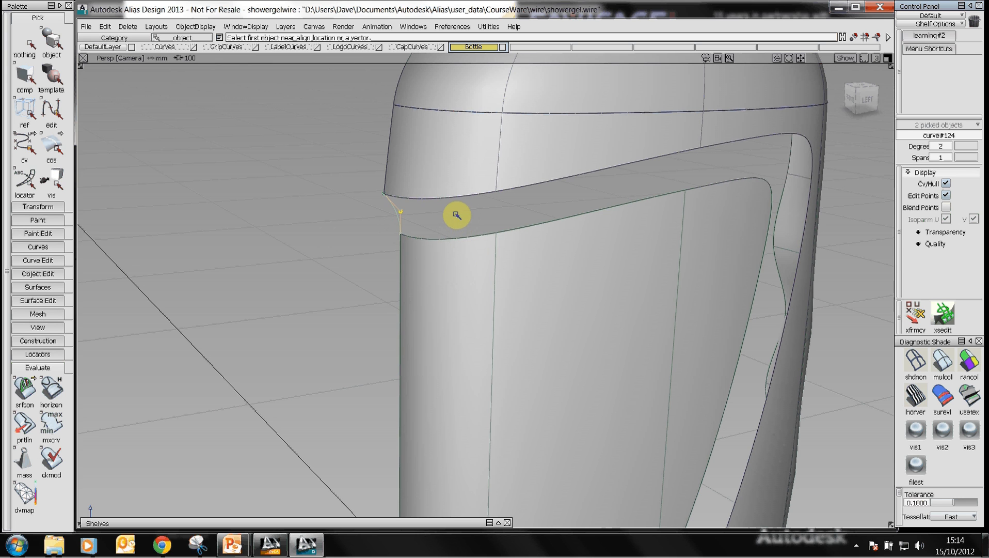
mouse_move(470, 255)
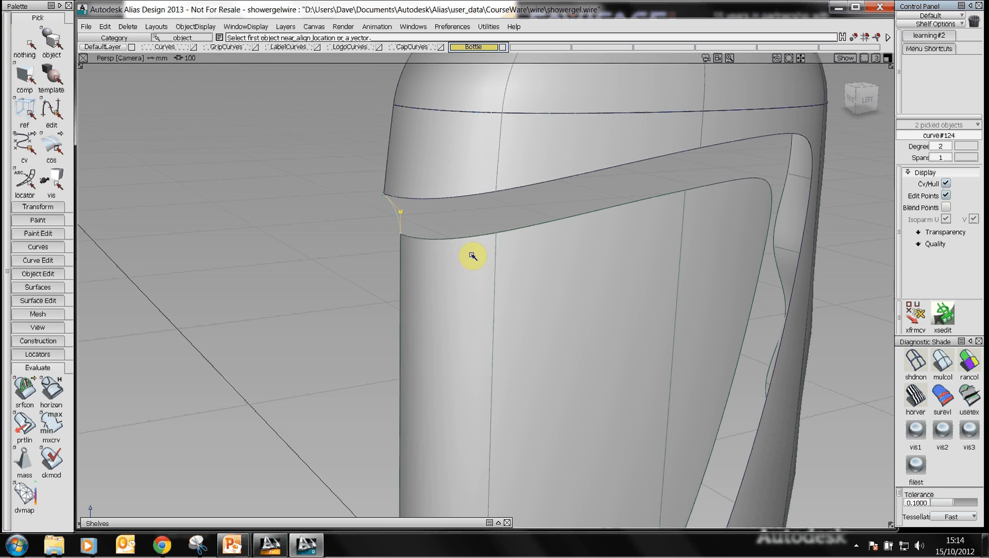
mouse_move(445, 167)
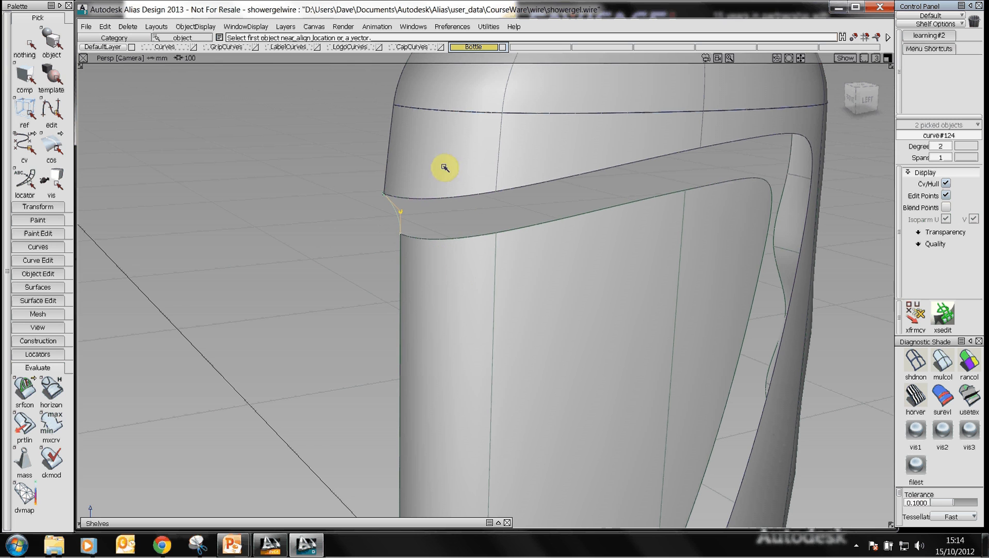
mouse_move(388, 200)
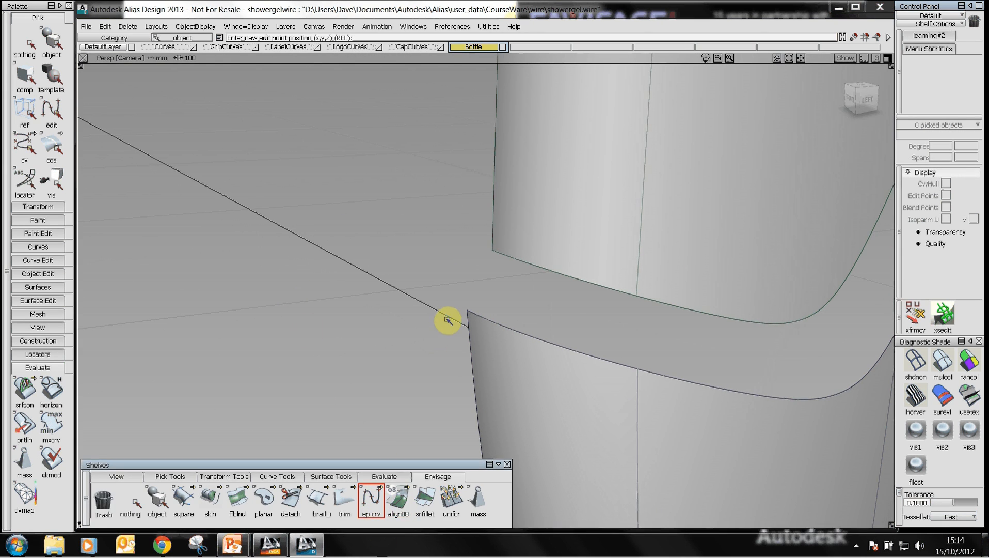
Step: Draw a short curve snapped from the recess corner to the label panel's upper corner
left_click(447, 322)
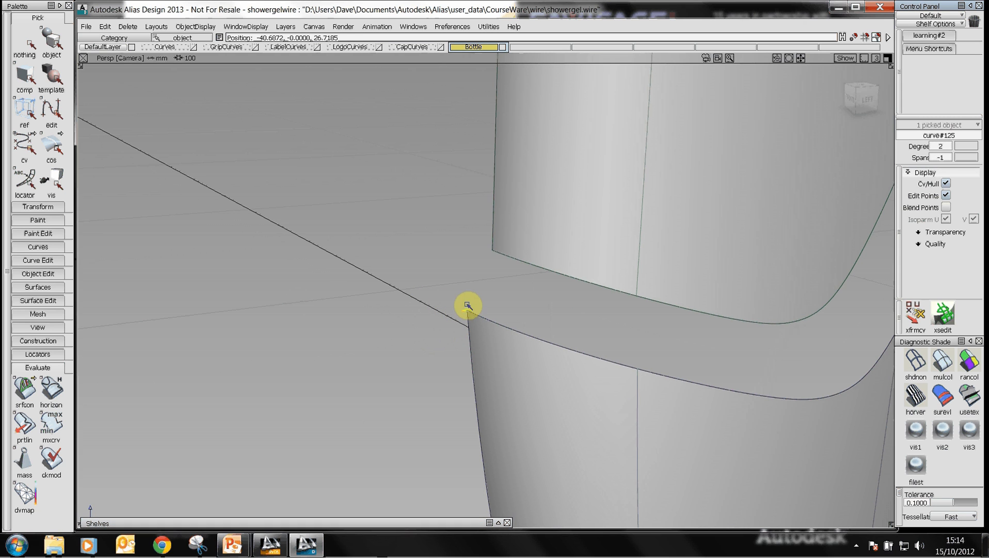
left_click_drag(467, 306, 496, 227)
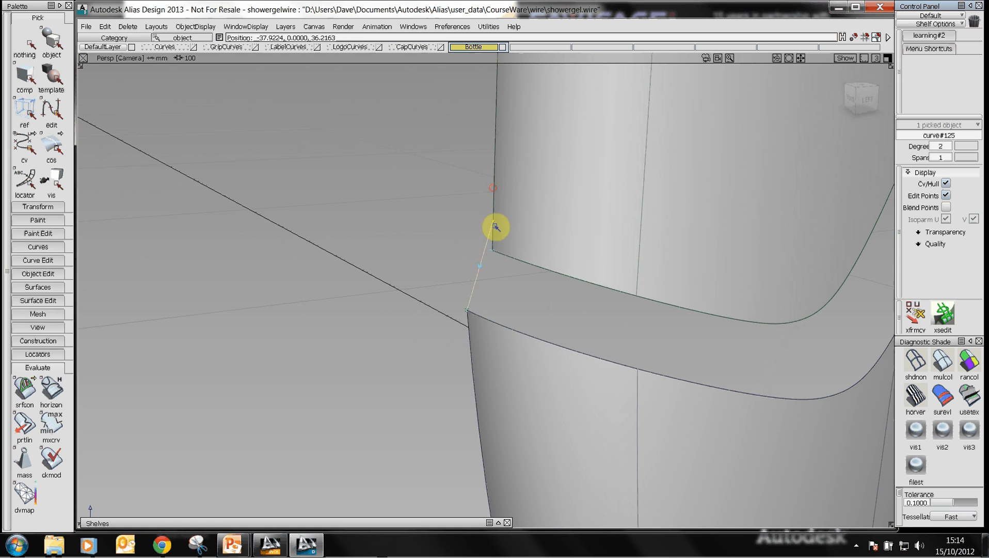
left_click_drag(495, 227, 496, 249)
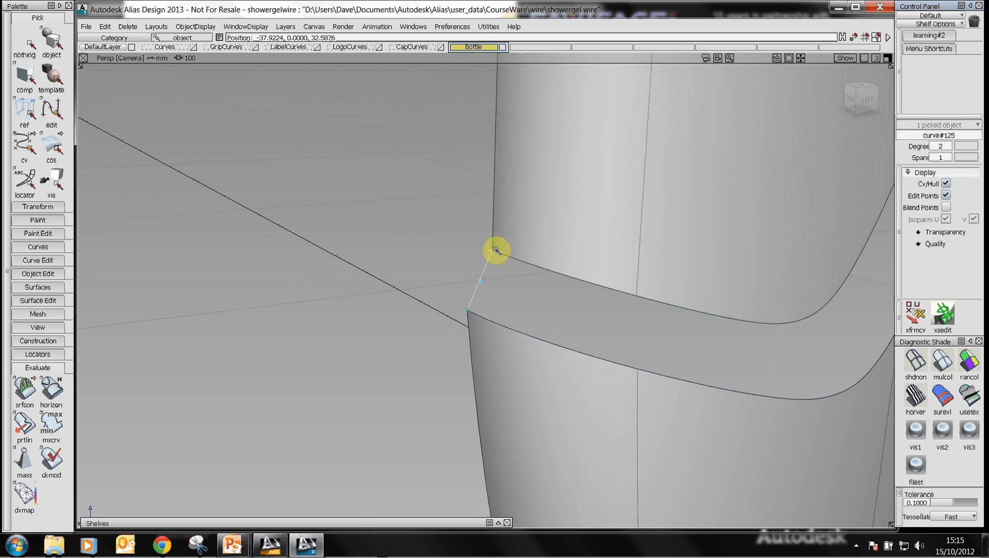
left_click(494, 249)
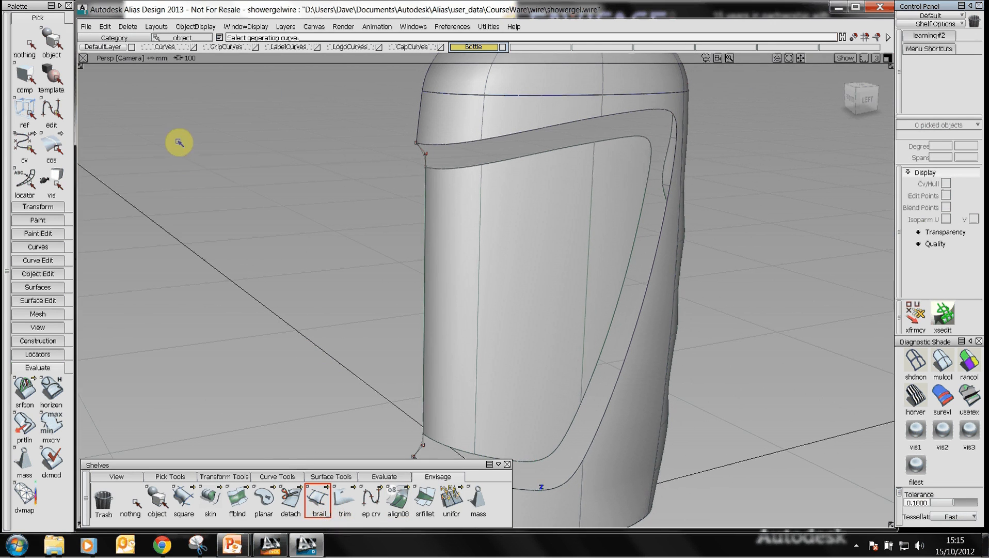
Step: Set Birail generation curves to Implied Tan, rail 1 to G0 Position, and pick the recess edge
left_click(318, 498)
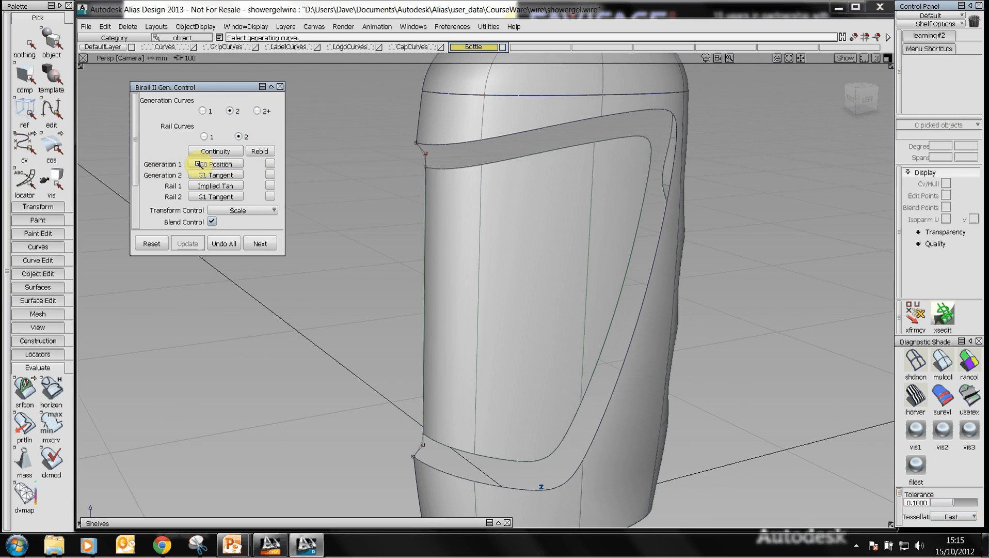
left_click(214, 164)
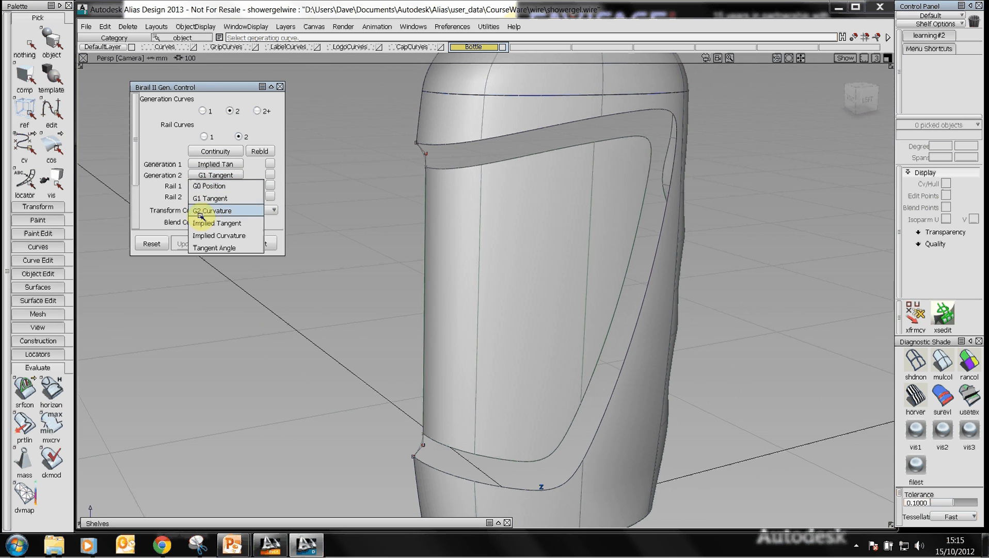
left_click(215, 223)
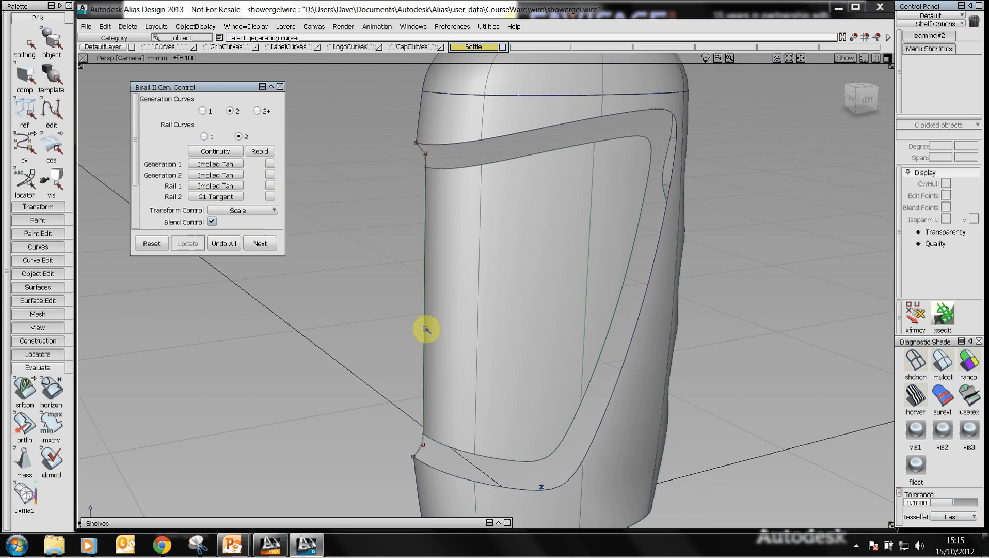
mouse_move(411, 162)
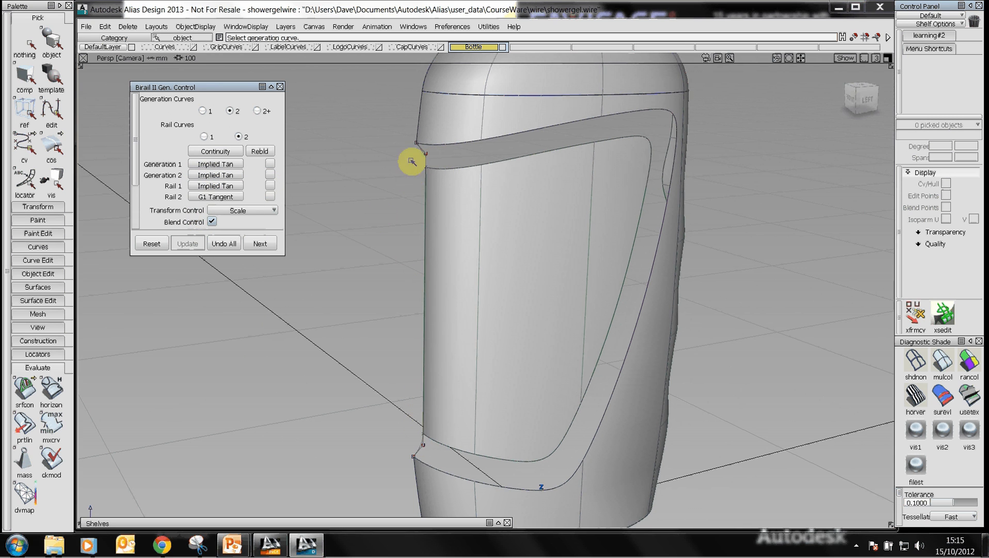
left_click(215, 197)
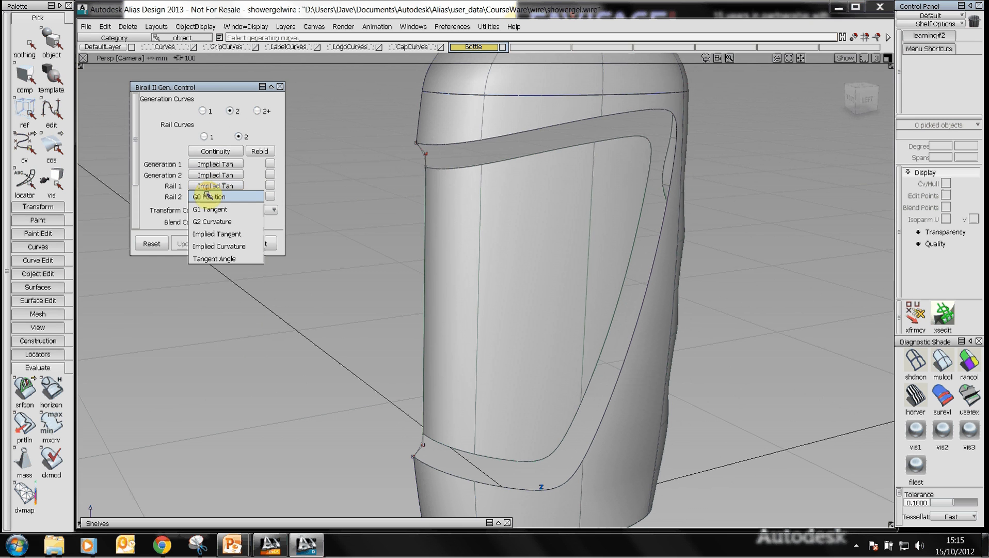
left_click(208, 196)
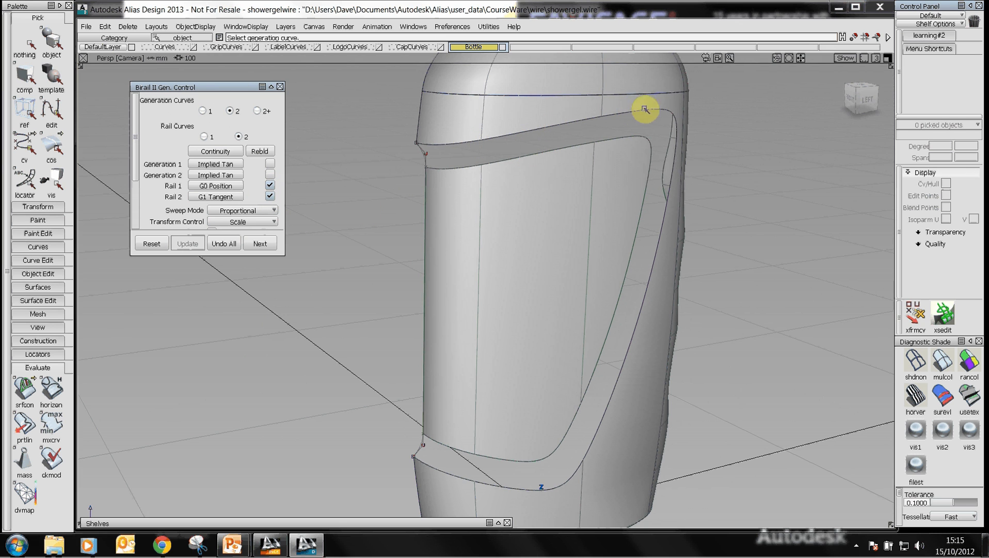
mouse_move(654, 233)
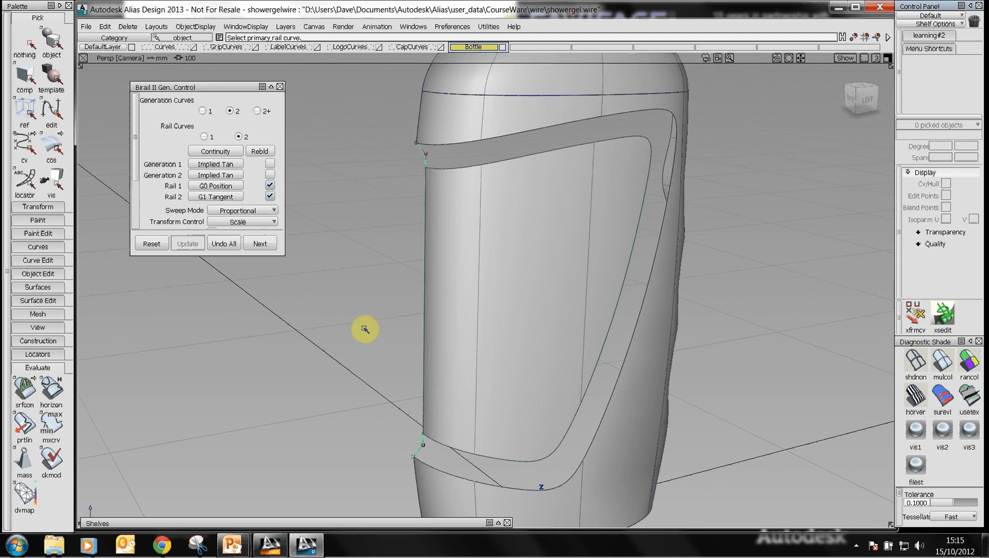
mouse_move(474, 143)
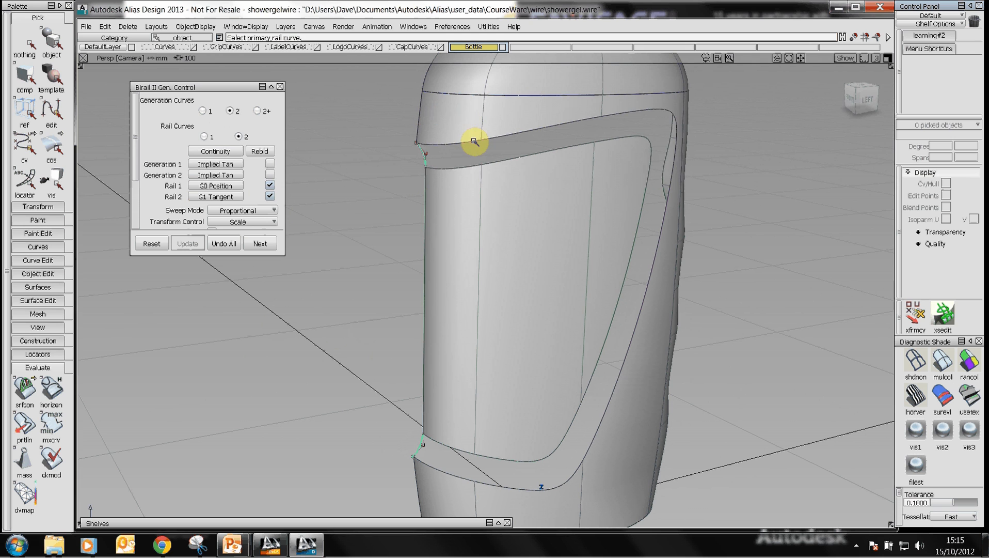
left_click(475, 143)
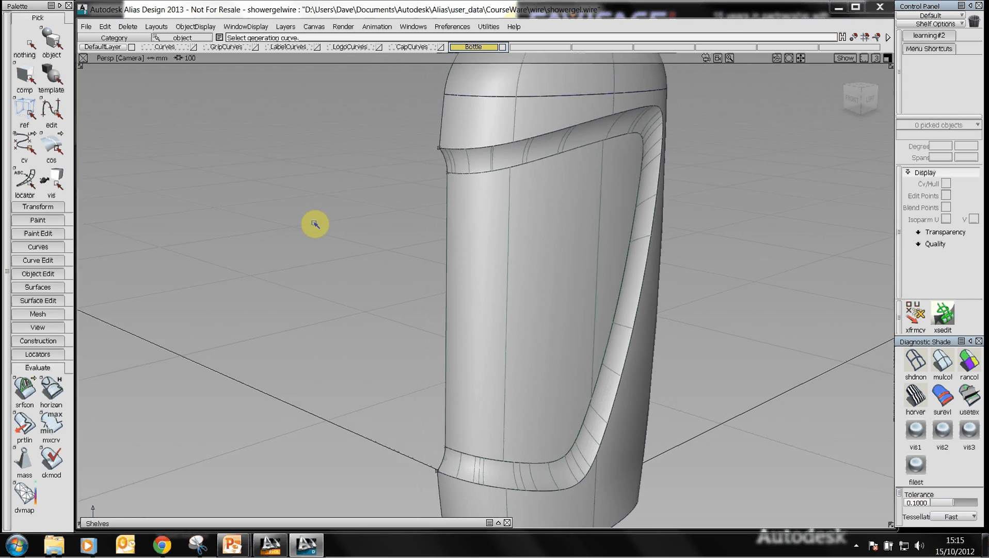
Step: Orbit the bottle to view its base and reopen the tool shelf
left_click_drag(315, 224, 361, 233)
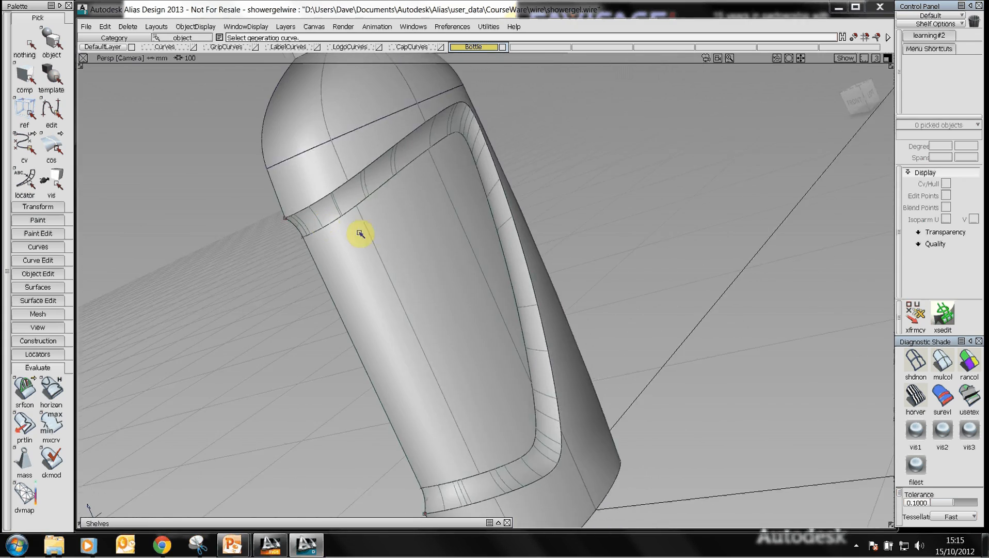
left_click_drag(360, 234, 387, 253)
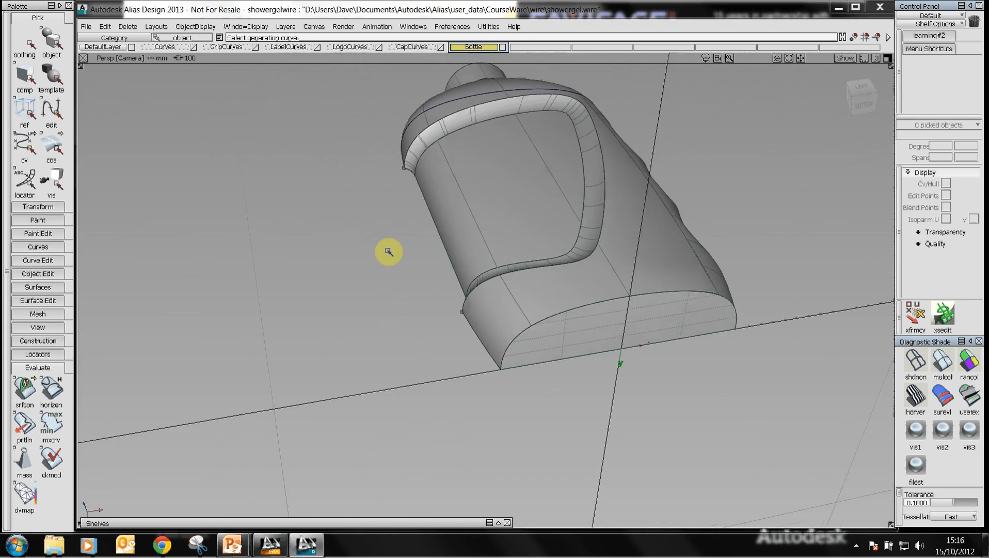
left_click_drag(387, 252, 404, 518)
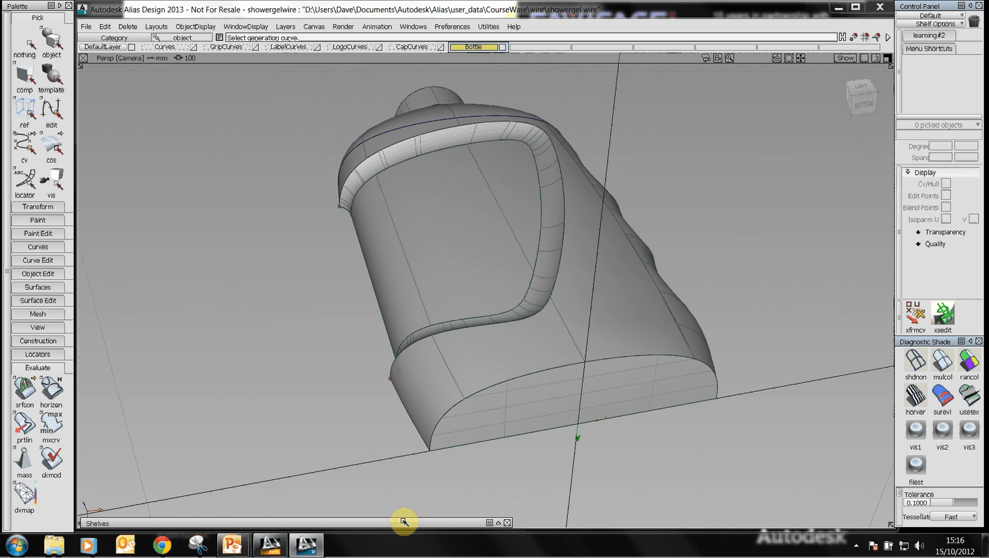
left_click(403, 522)
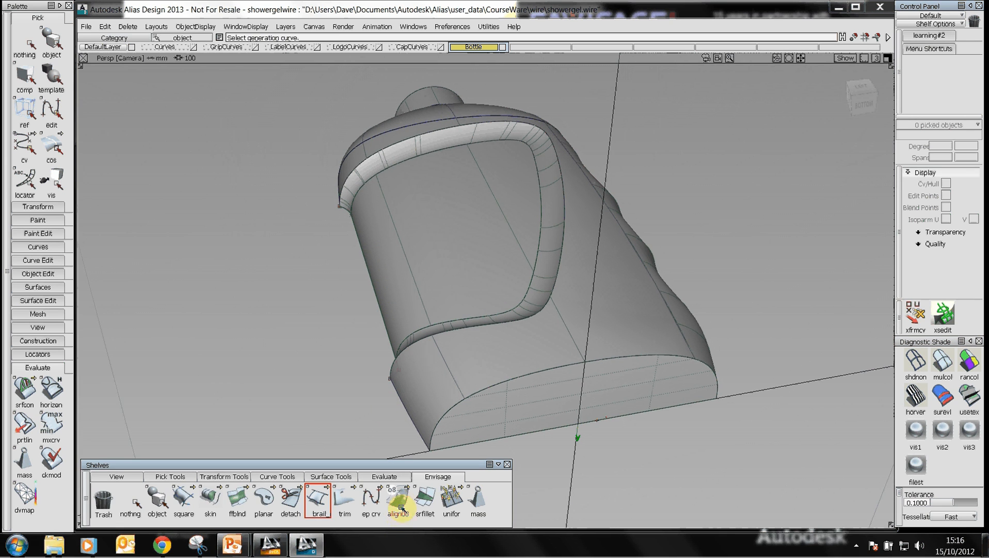
Step: Build a 3.0 radius surface fillet between the base and the side walls
left_click(425, 500)
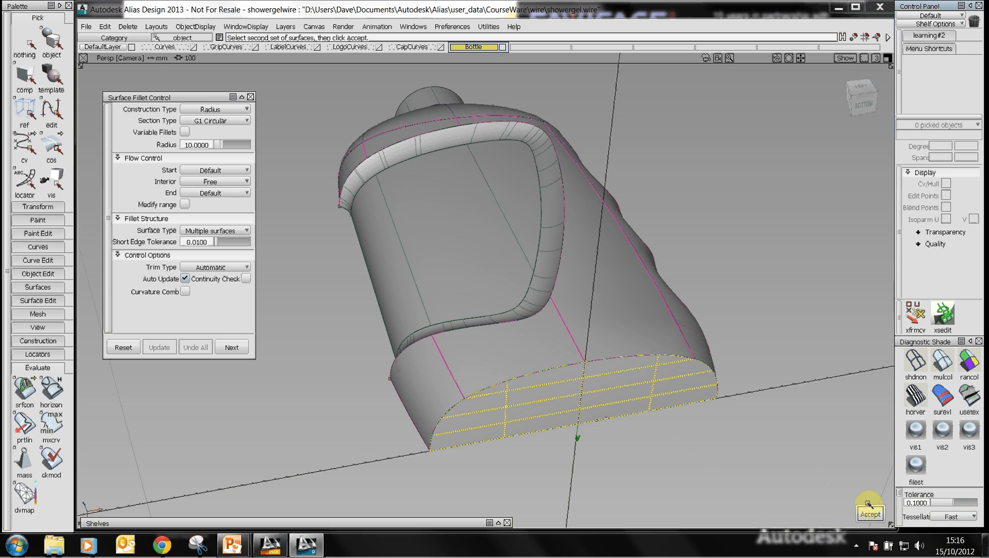
left_click(870, 513)
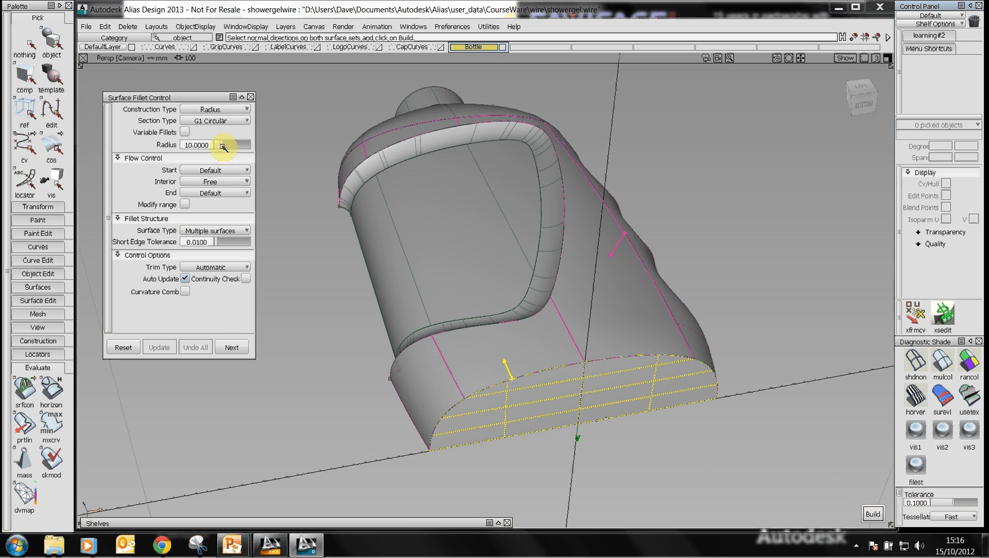
type("3.0000")
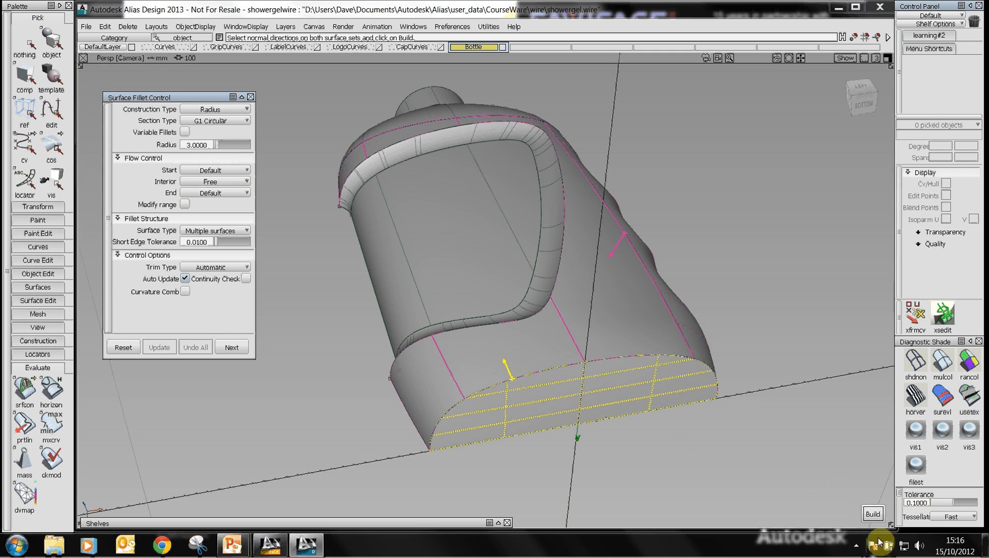
left_click(873, 513)
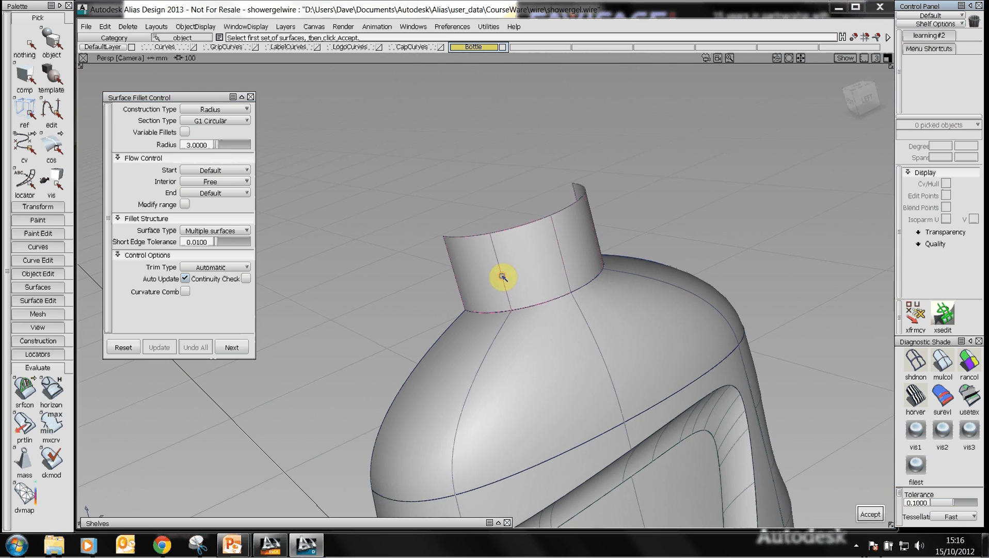
Step: Build the neck-to-shoulder surface fillet, then enlarge the fillet radius
left_click(504, 279)
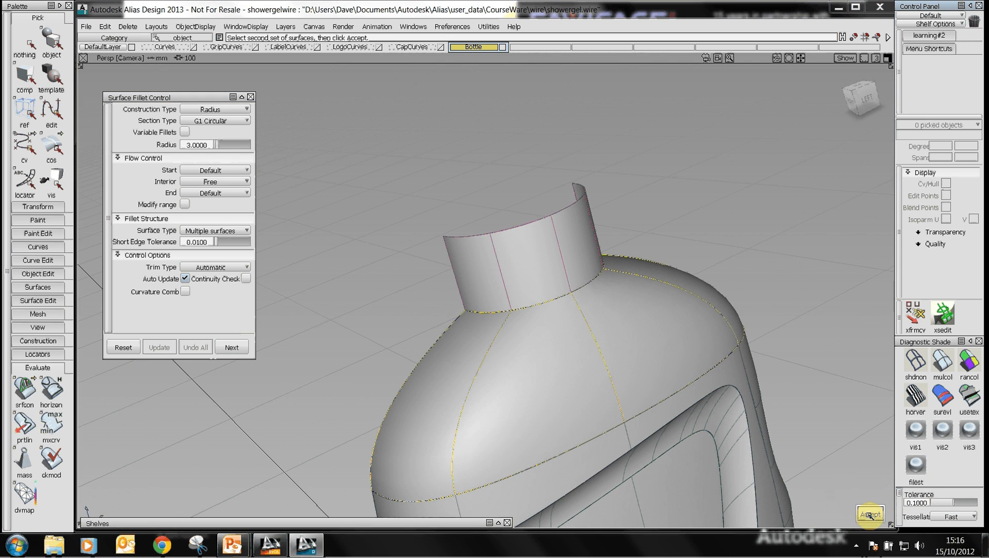
left_click(870, 514)
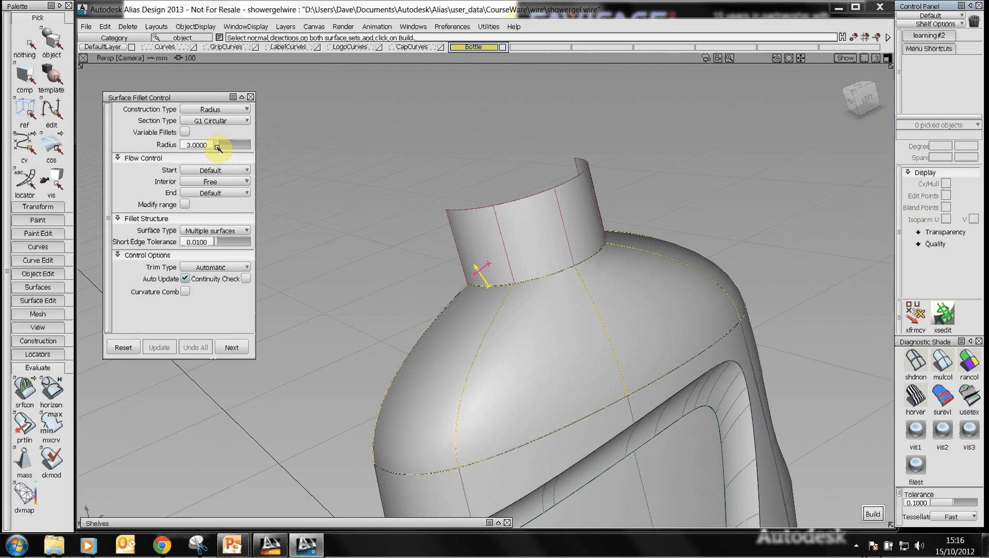
left_click(873, 514)
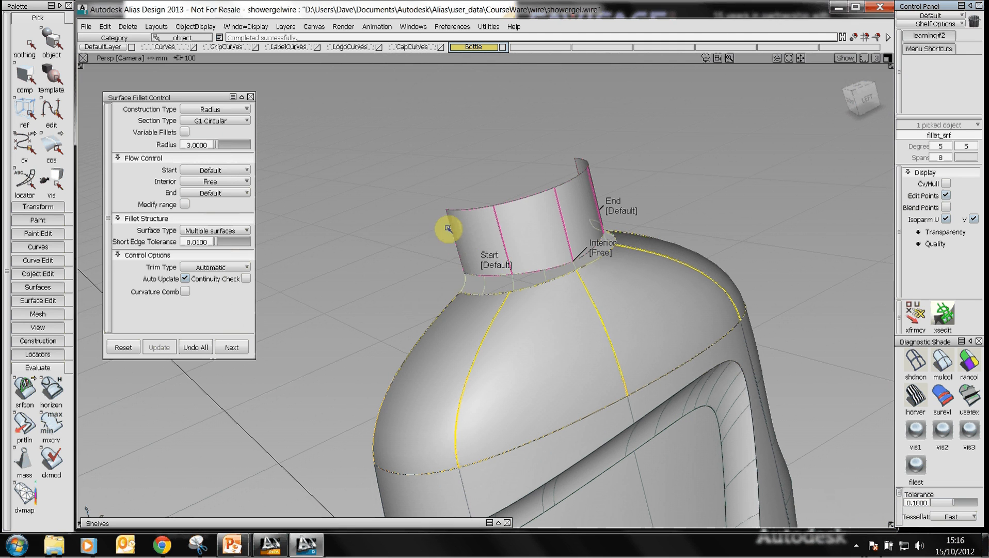
left_click(228, 144)
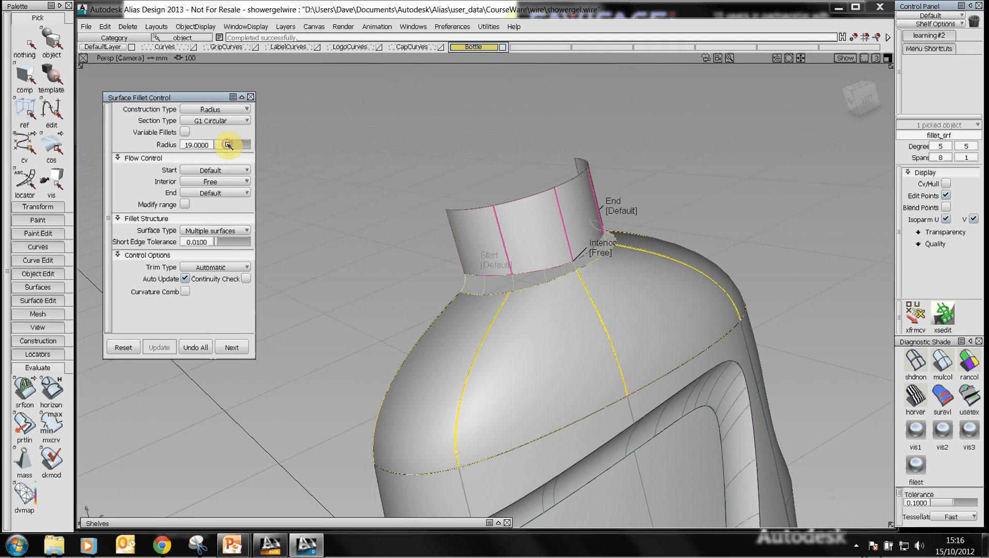
left_click(226, 144)
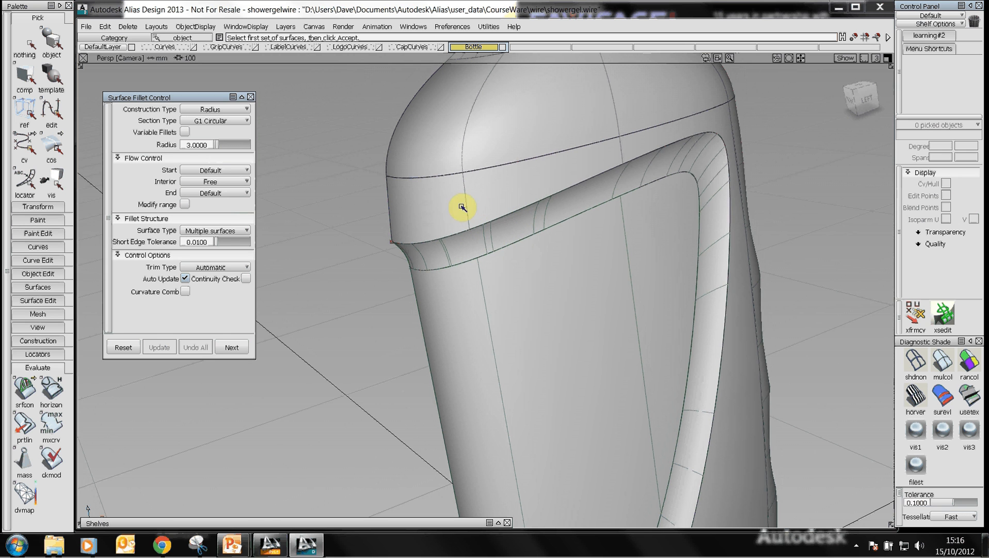
Step: Pick the band above the label recess as the first fillet surface set
left_click(463, 208)
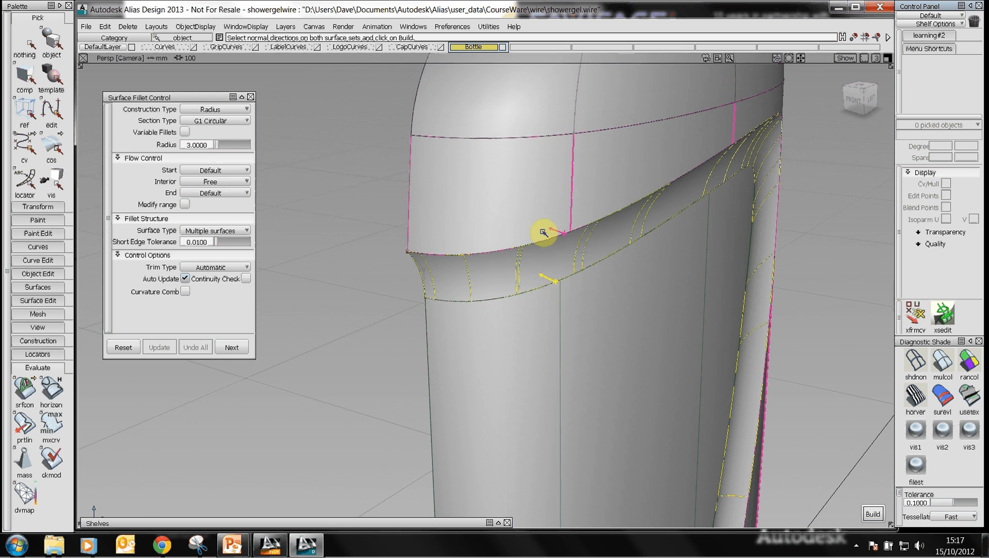
mouse_move(513, 223)
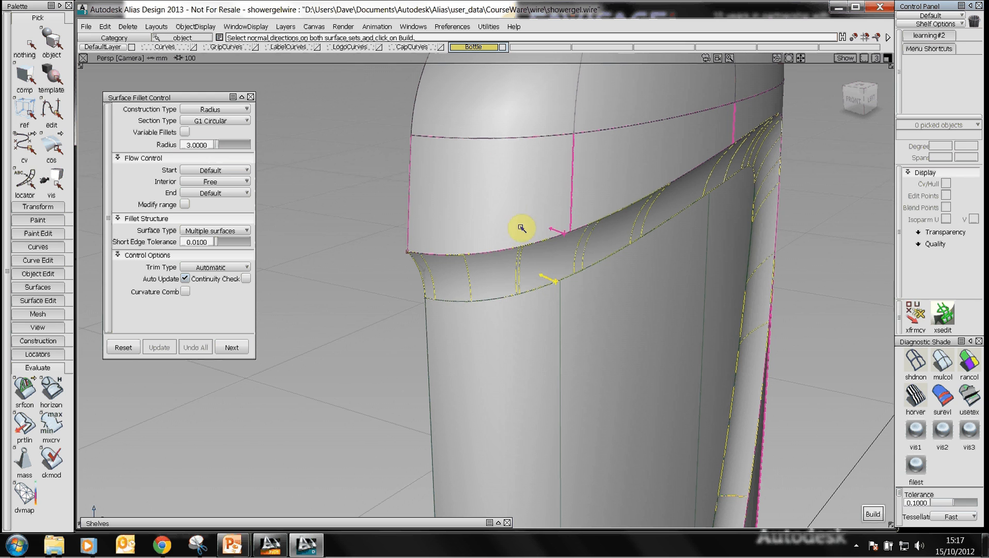
mouse_move(549, 242)
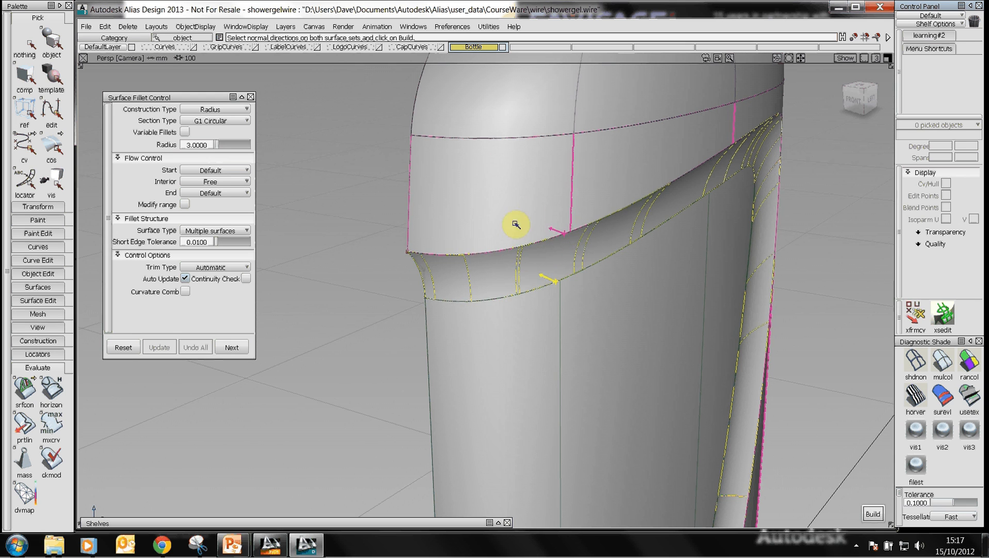
mouse_move(345, 197)
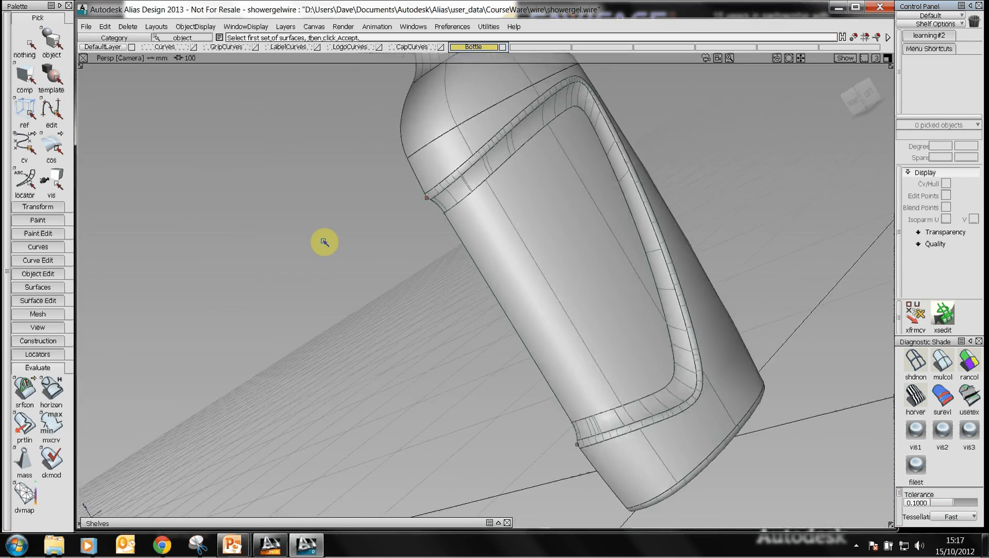
Step: Reopen the last surface fillet from history, try radius 5.0, then undo it
left_click_drag(325, 242, 342, 234)
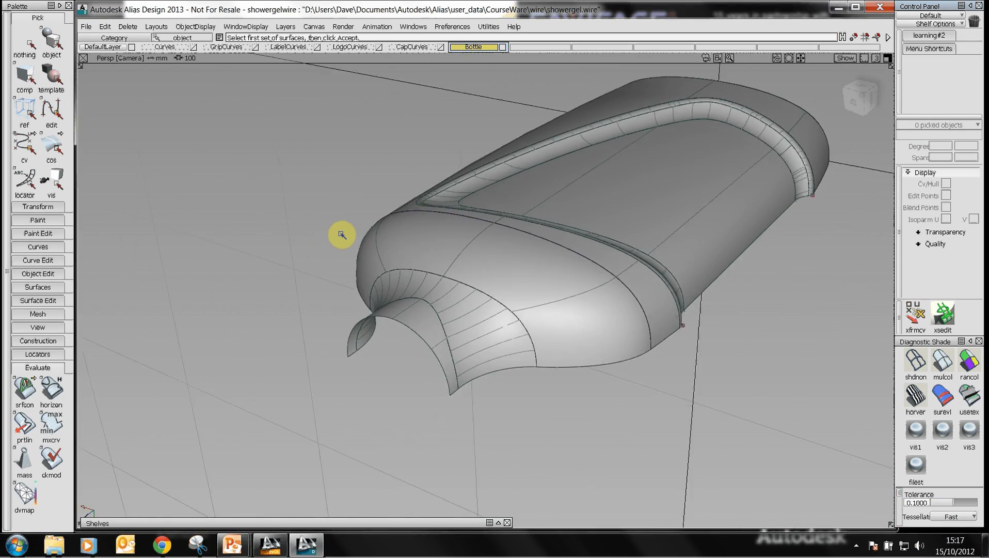
left_click_drag(340, 235, 375, 170)
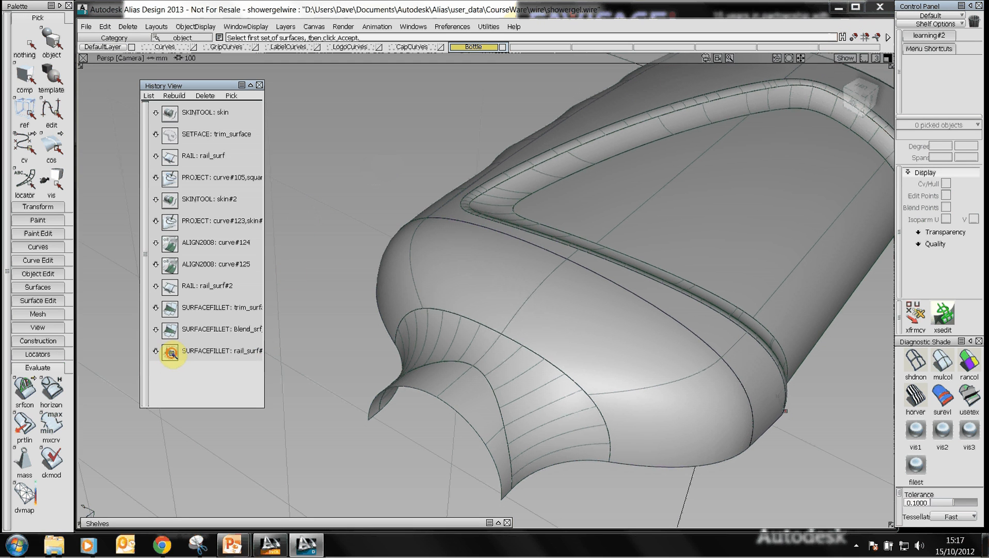
double_click(169, 350)
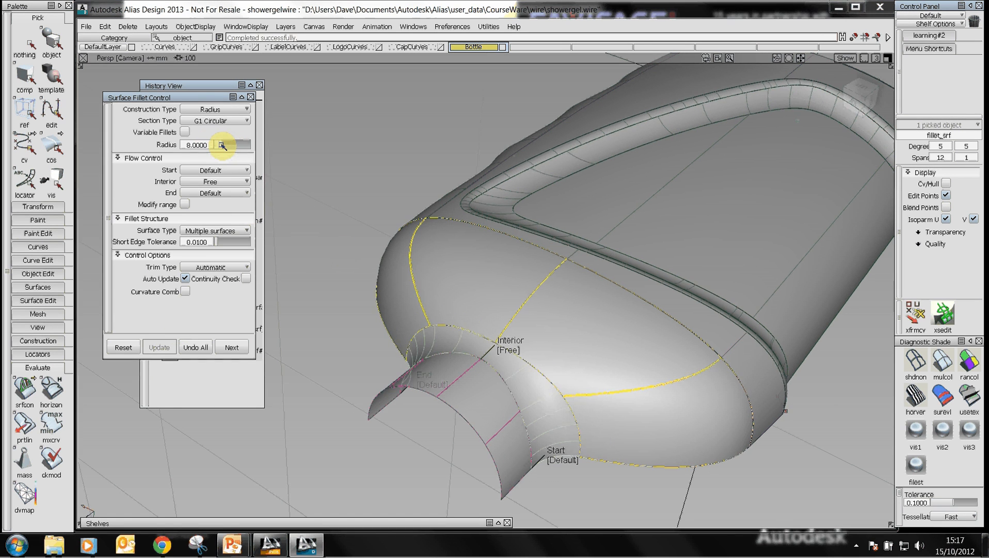
type("5.0000")
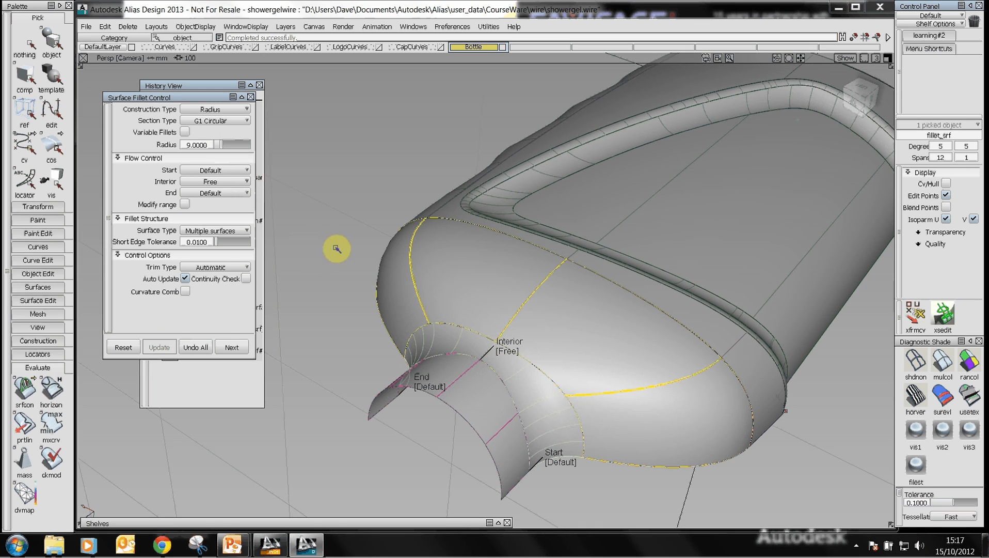
mouse_move(276, 144)
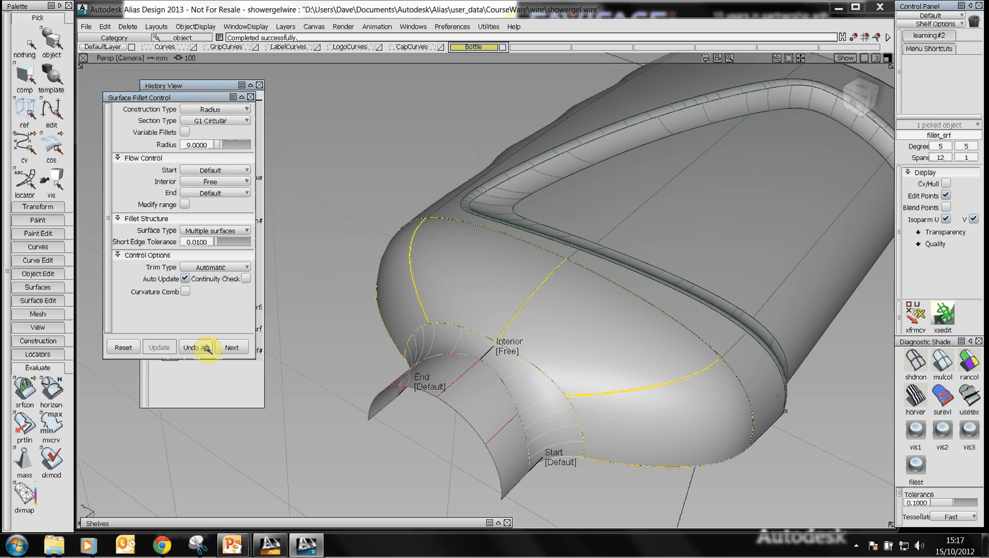
left_click(195, 347)
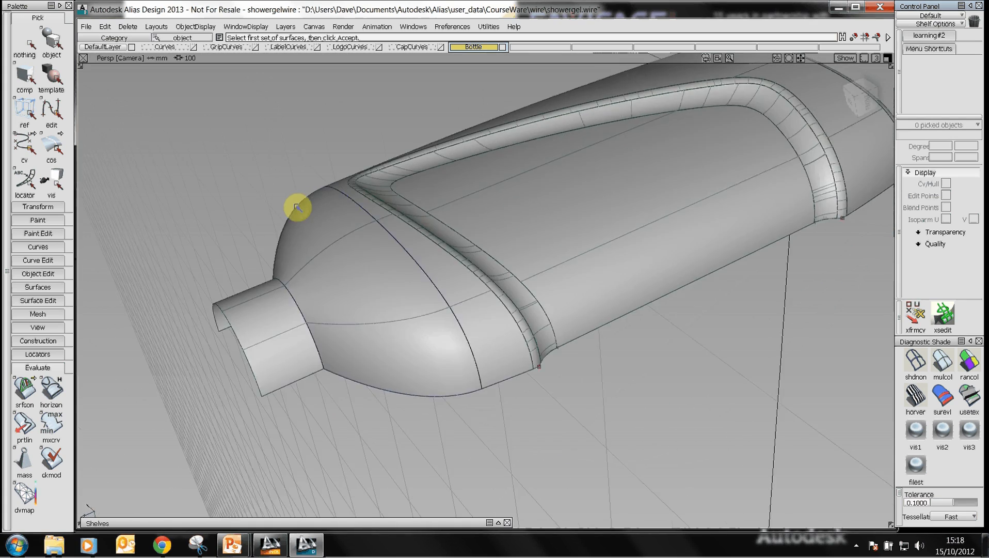
Step: Turn the view to the neck and rebuild the 3 mm neck-to-shoulder fillet
left_click_drag(297, 207, 438, 282)
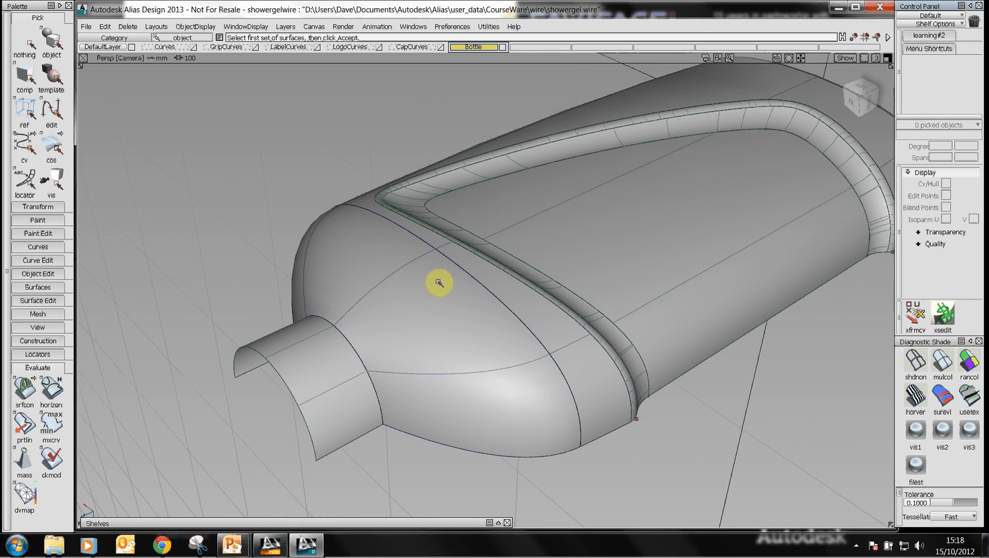
left_click_drag(440, 283, 551, 197)
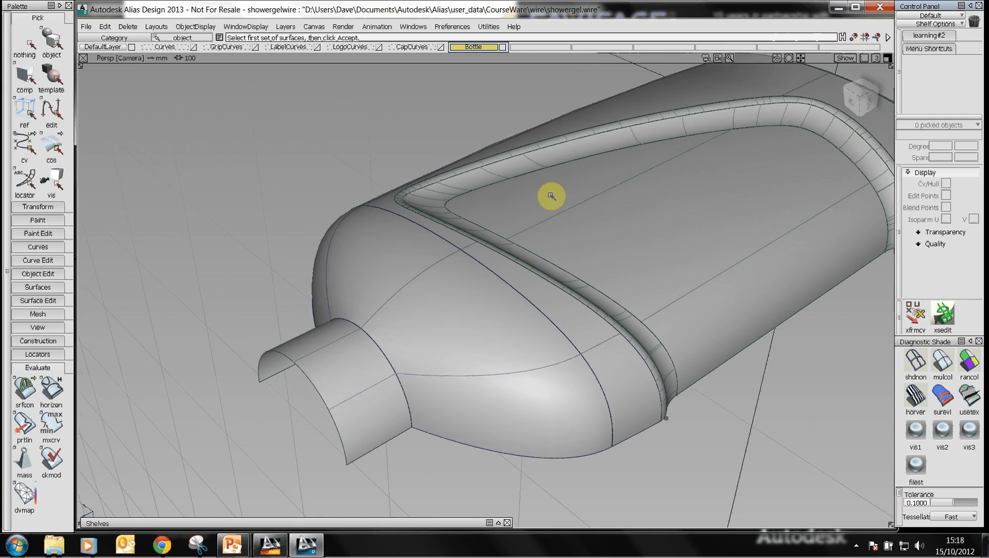
left_click_drag(551, 196, 398, 130)
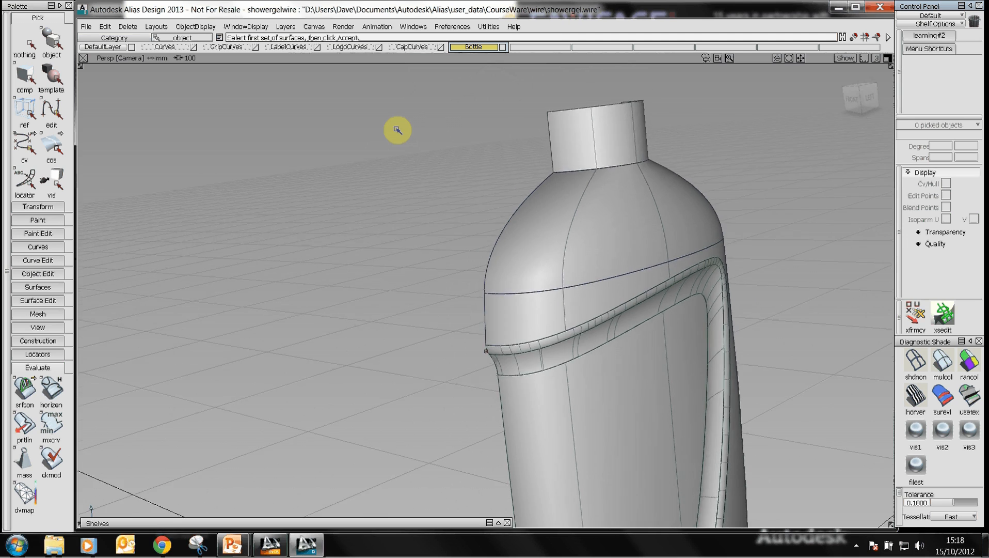
left_click_drag(398, 129, 438, 520)
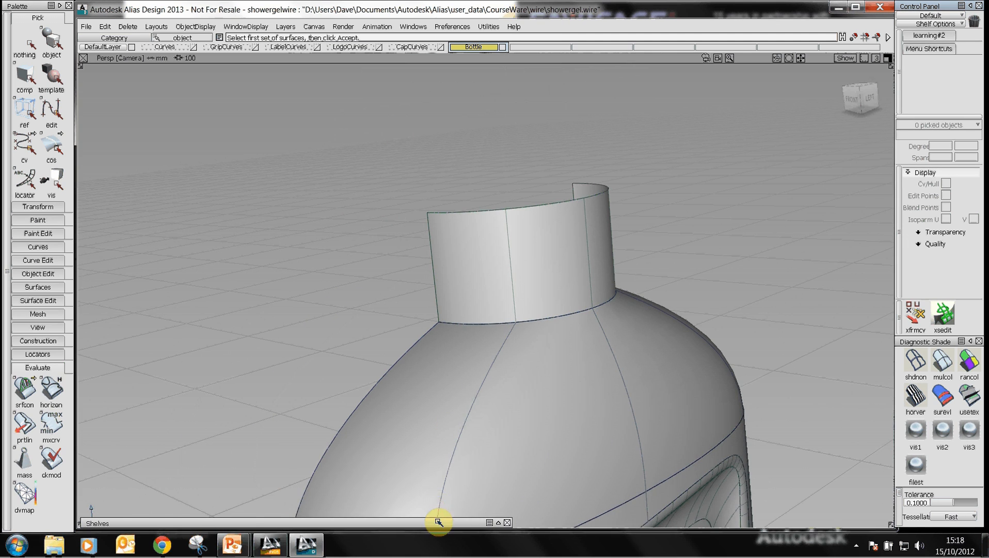
left_click(430, 497)
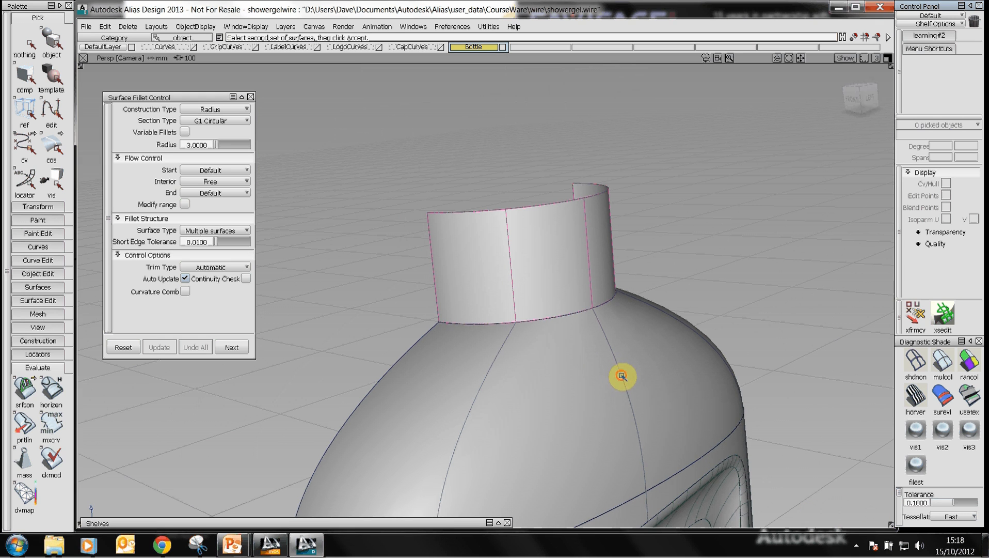
left_click(619, 377)
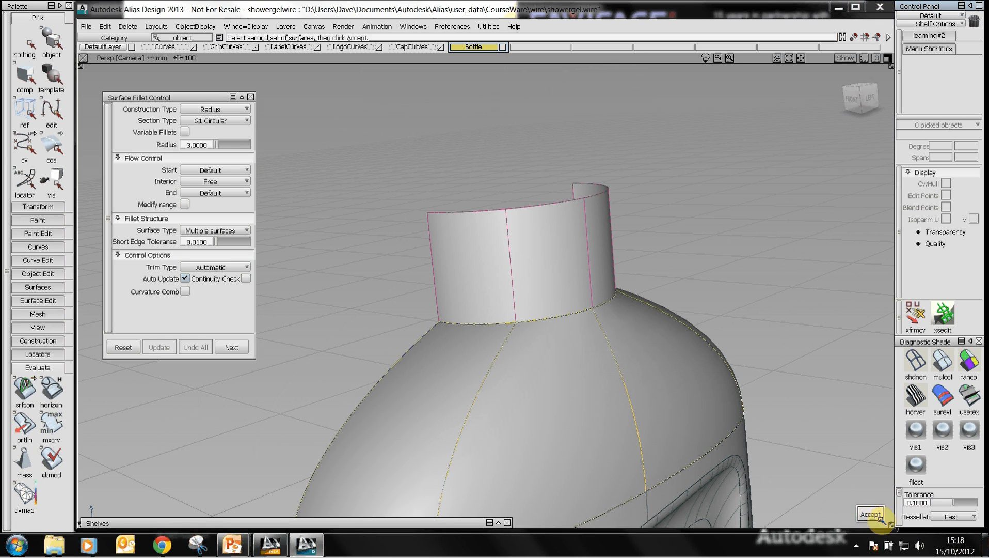
left_click(872, 513)
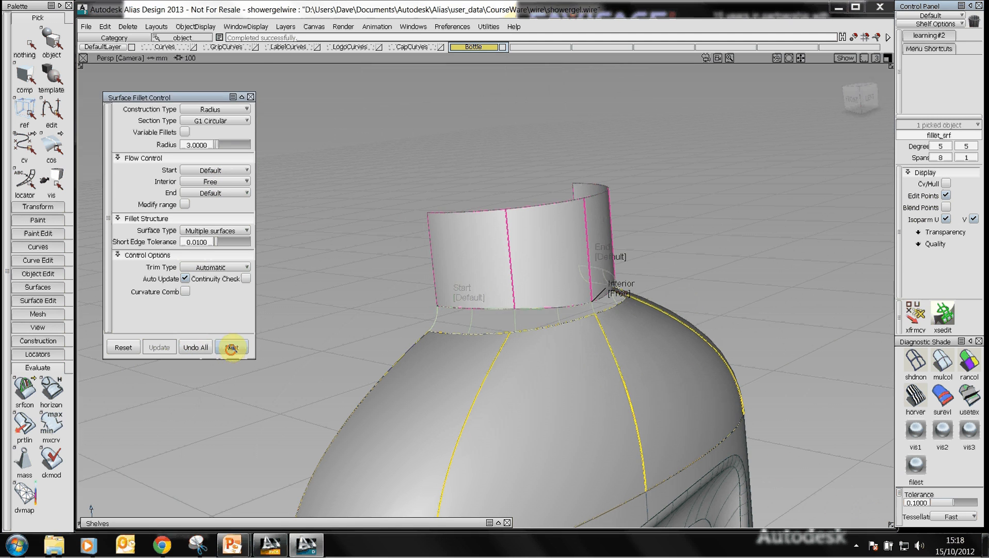
left_click(233, 347)
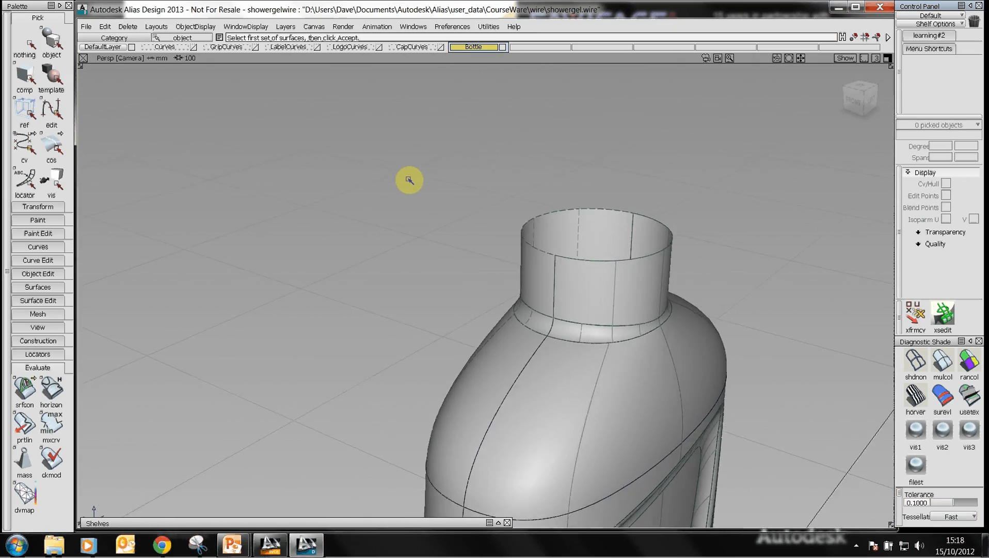
Step: Generate real mirrored geometry for the bottle's other half via Layers > Symmetry > Create Geometry
left_click(286, 27)
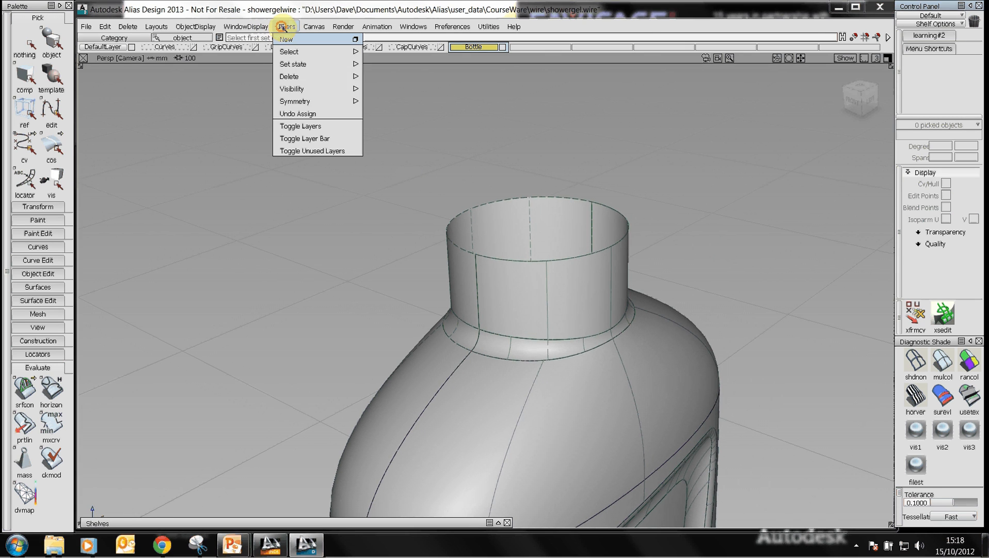
mouse_move(294, 101)
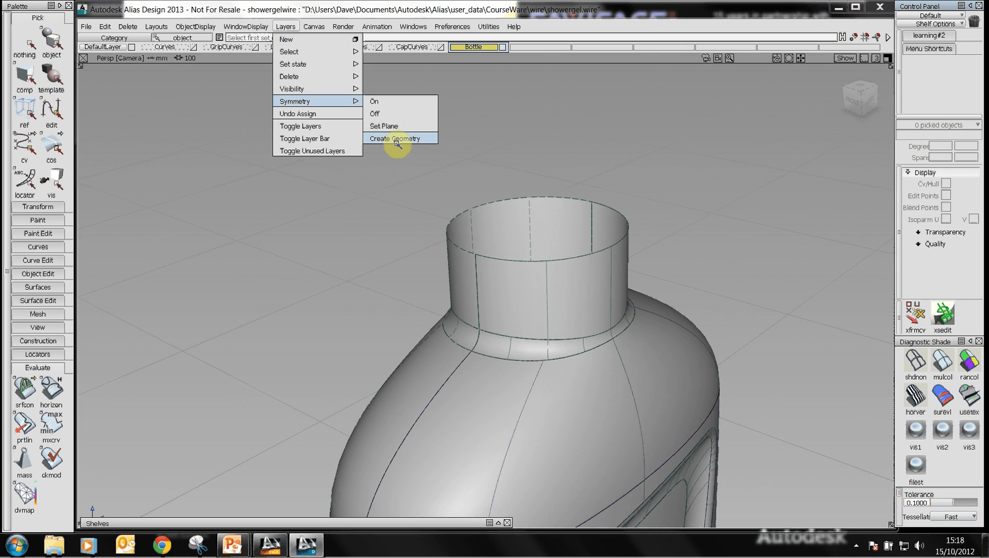
left_click(397, 138)
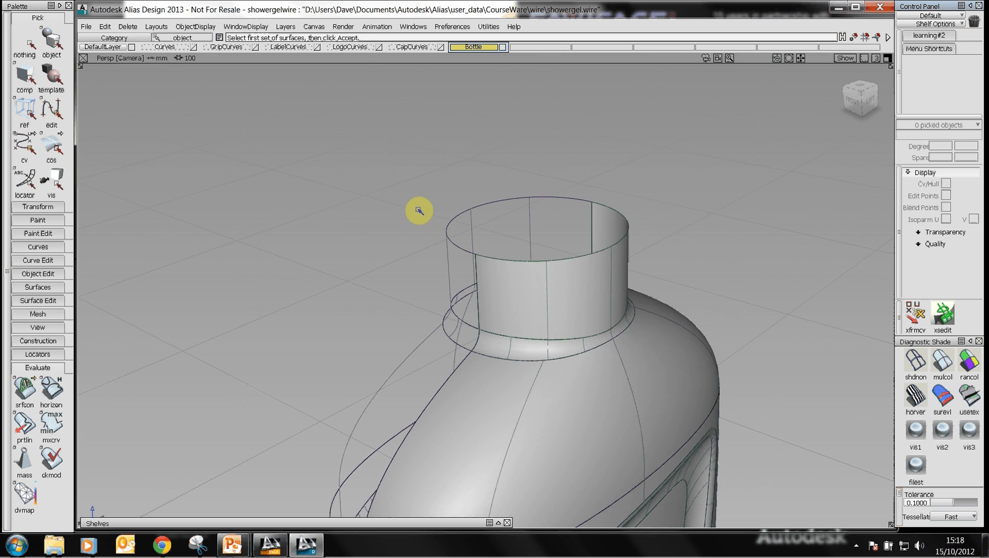
mouse_move(597, 295)
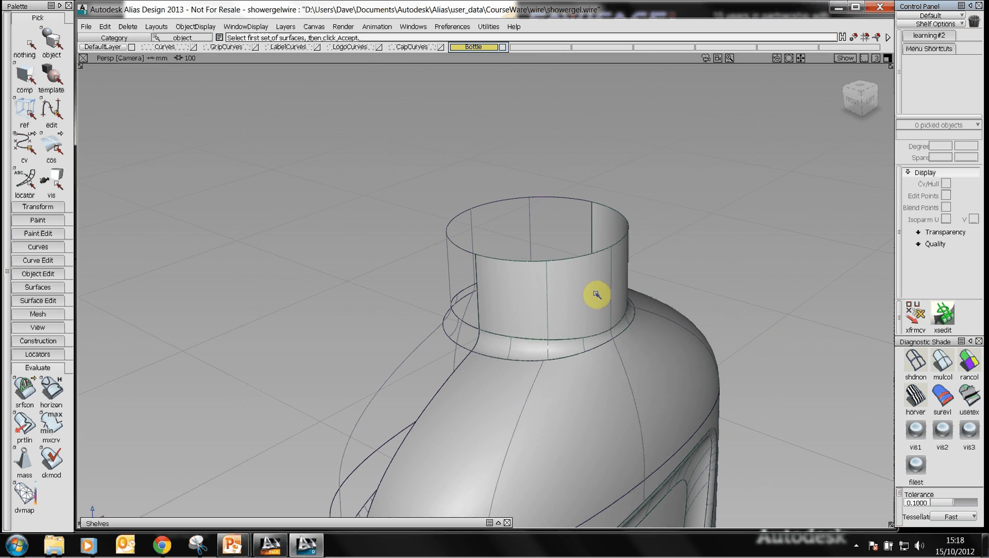